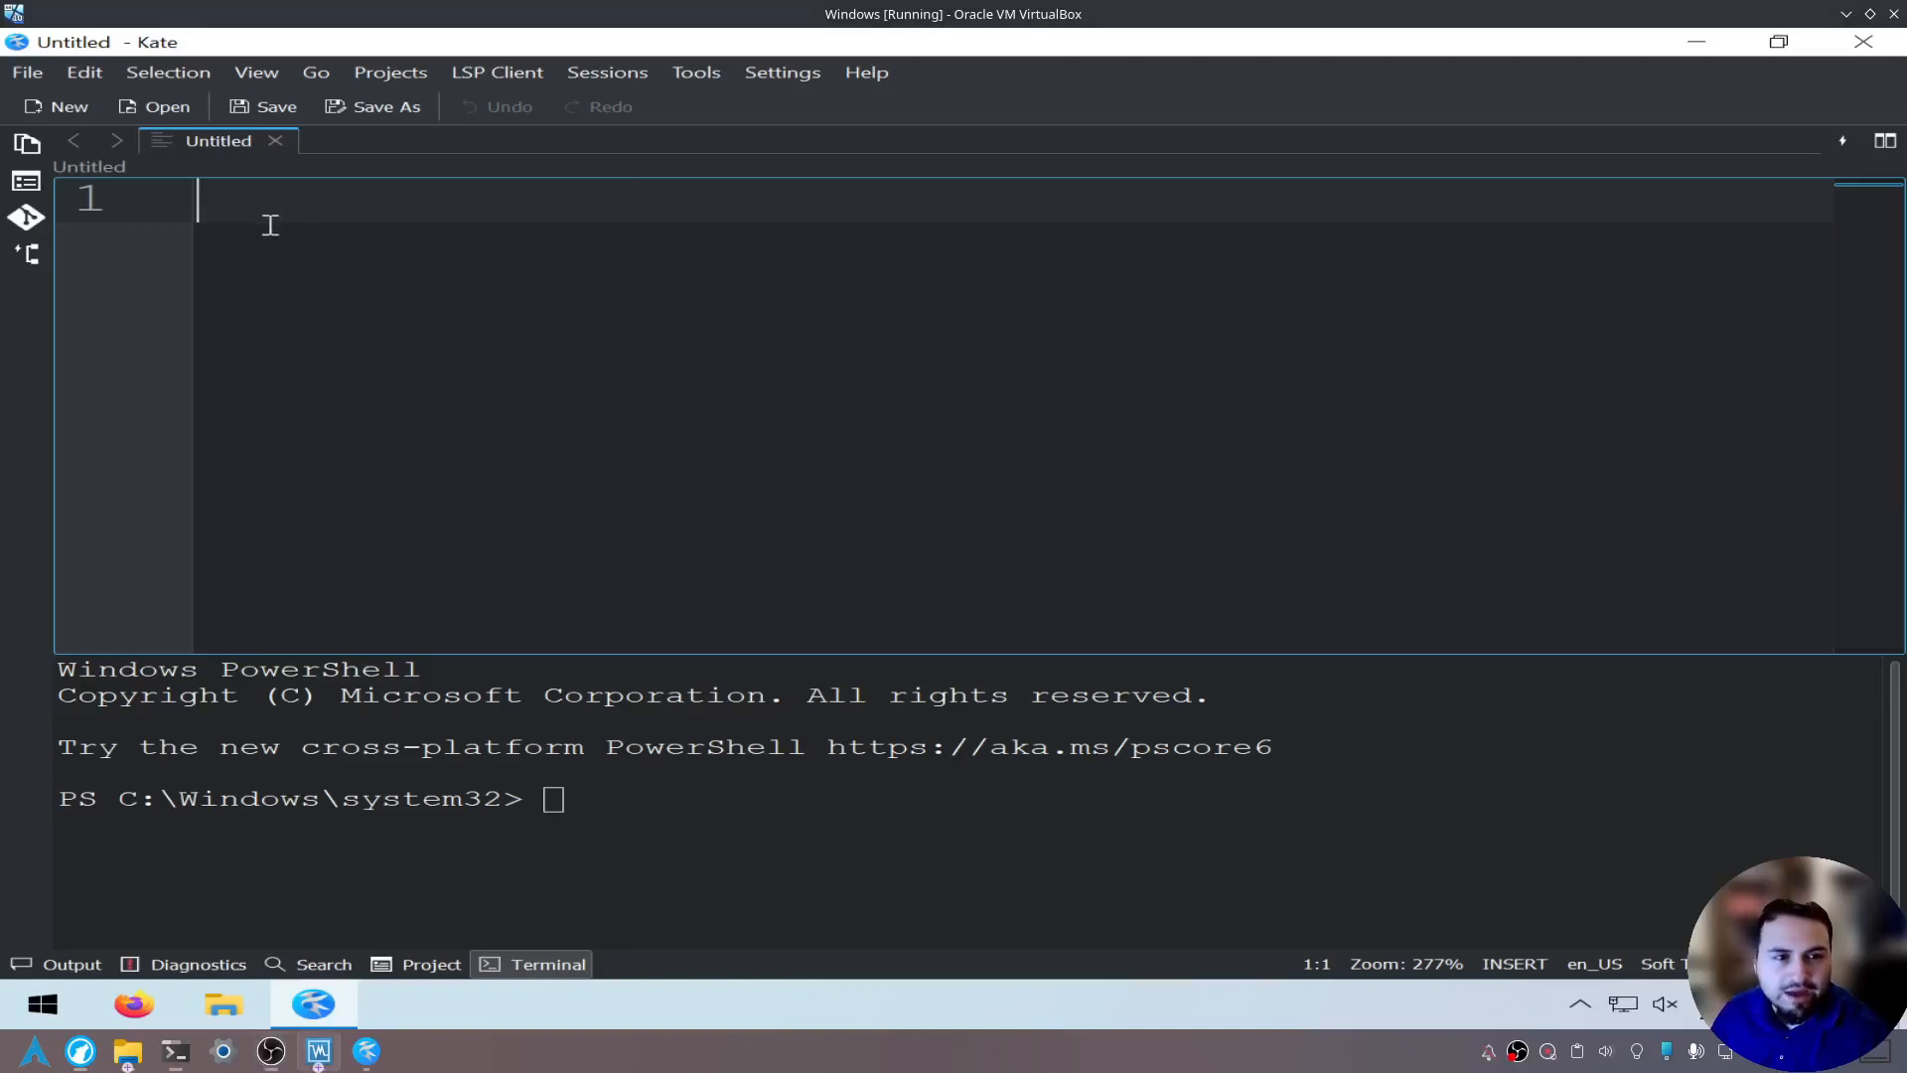
Save the empty document as ping.py on the Desktop.
{"action": "left_click", "coordinate": [382, 105]}
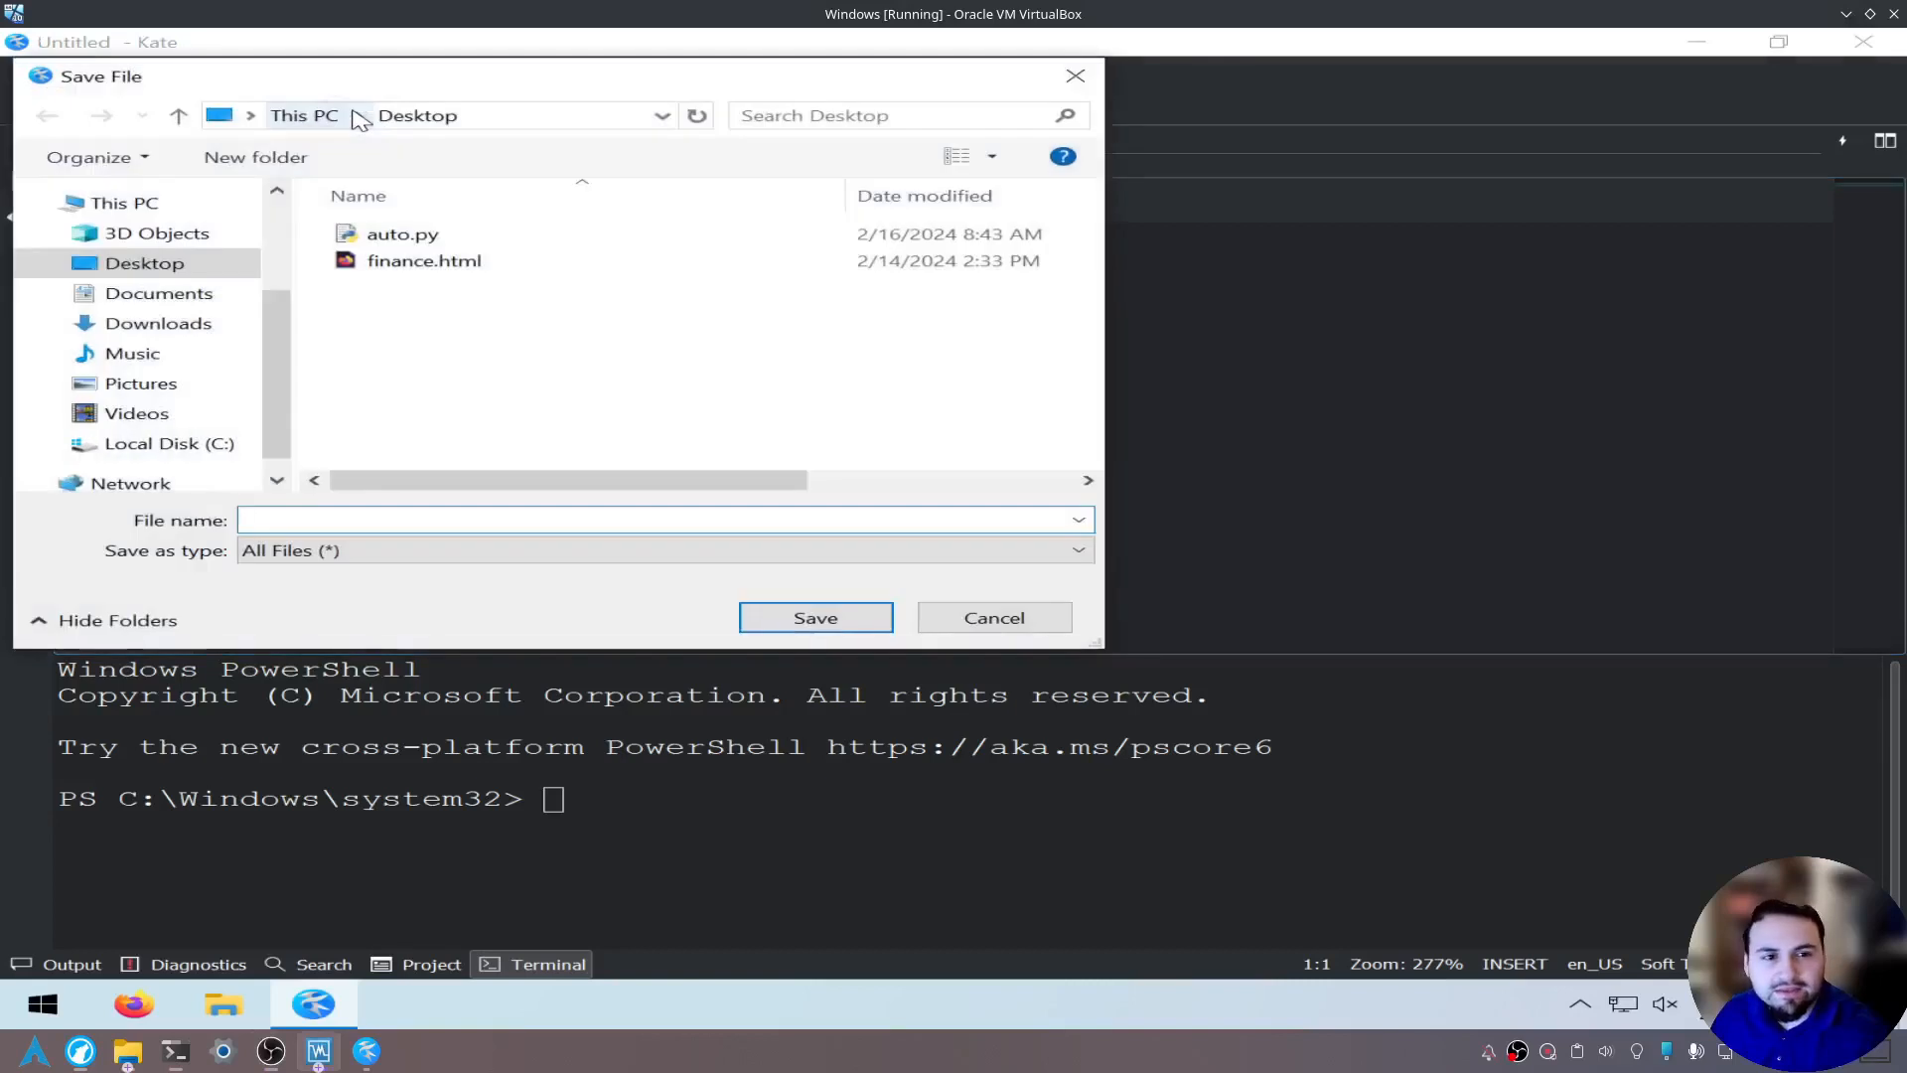
{"action": "type", "text": "p"}
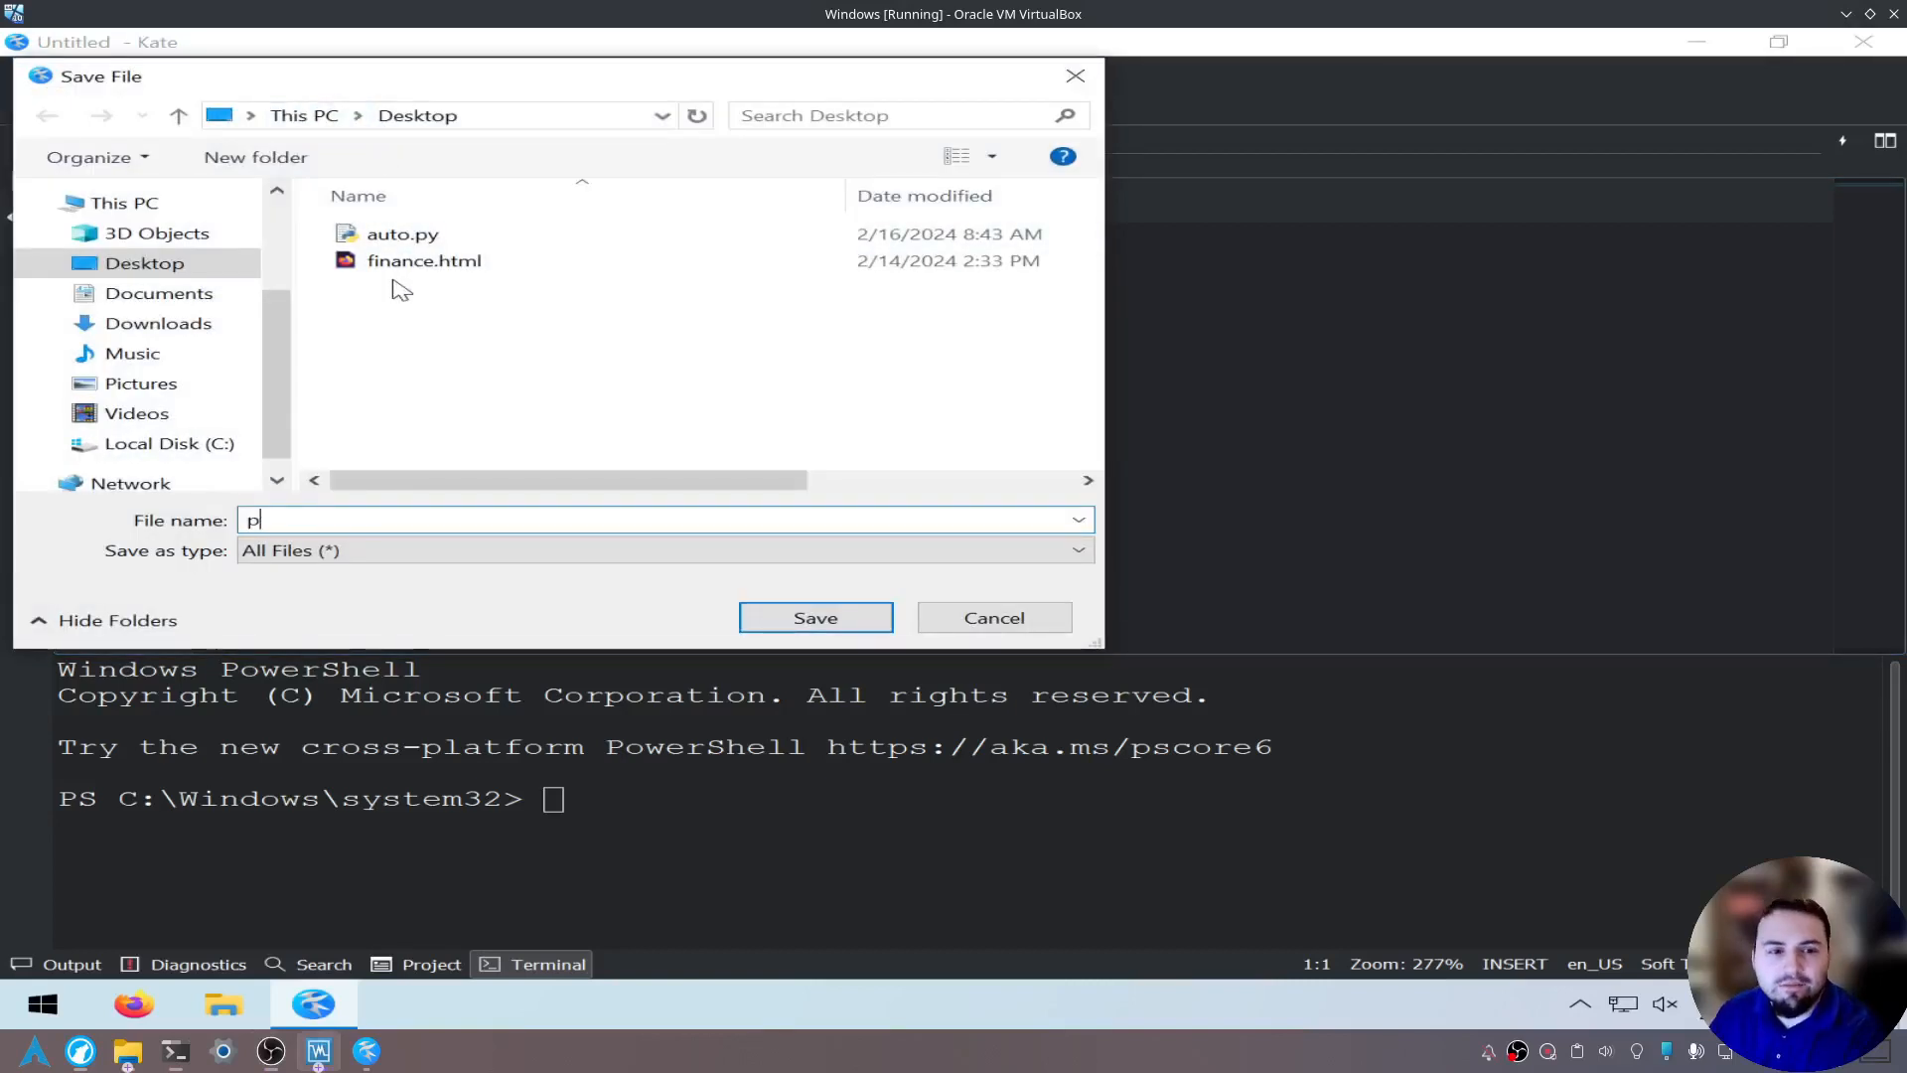
{"action": "type", "text": "ing.py"}
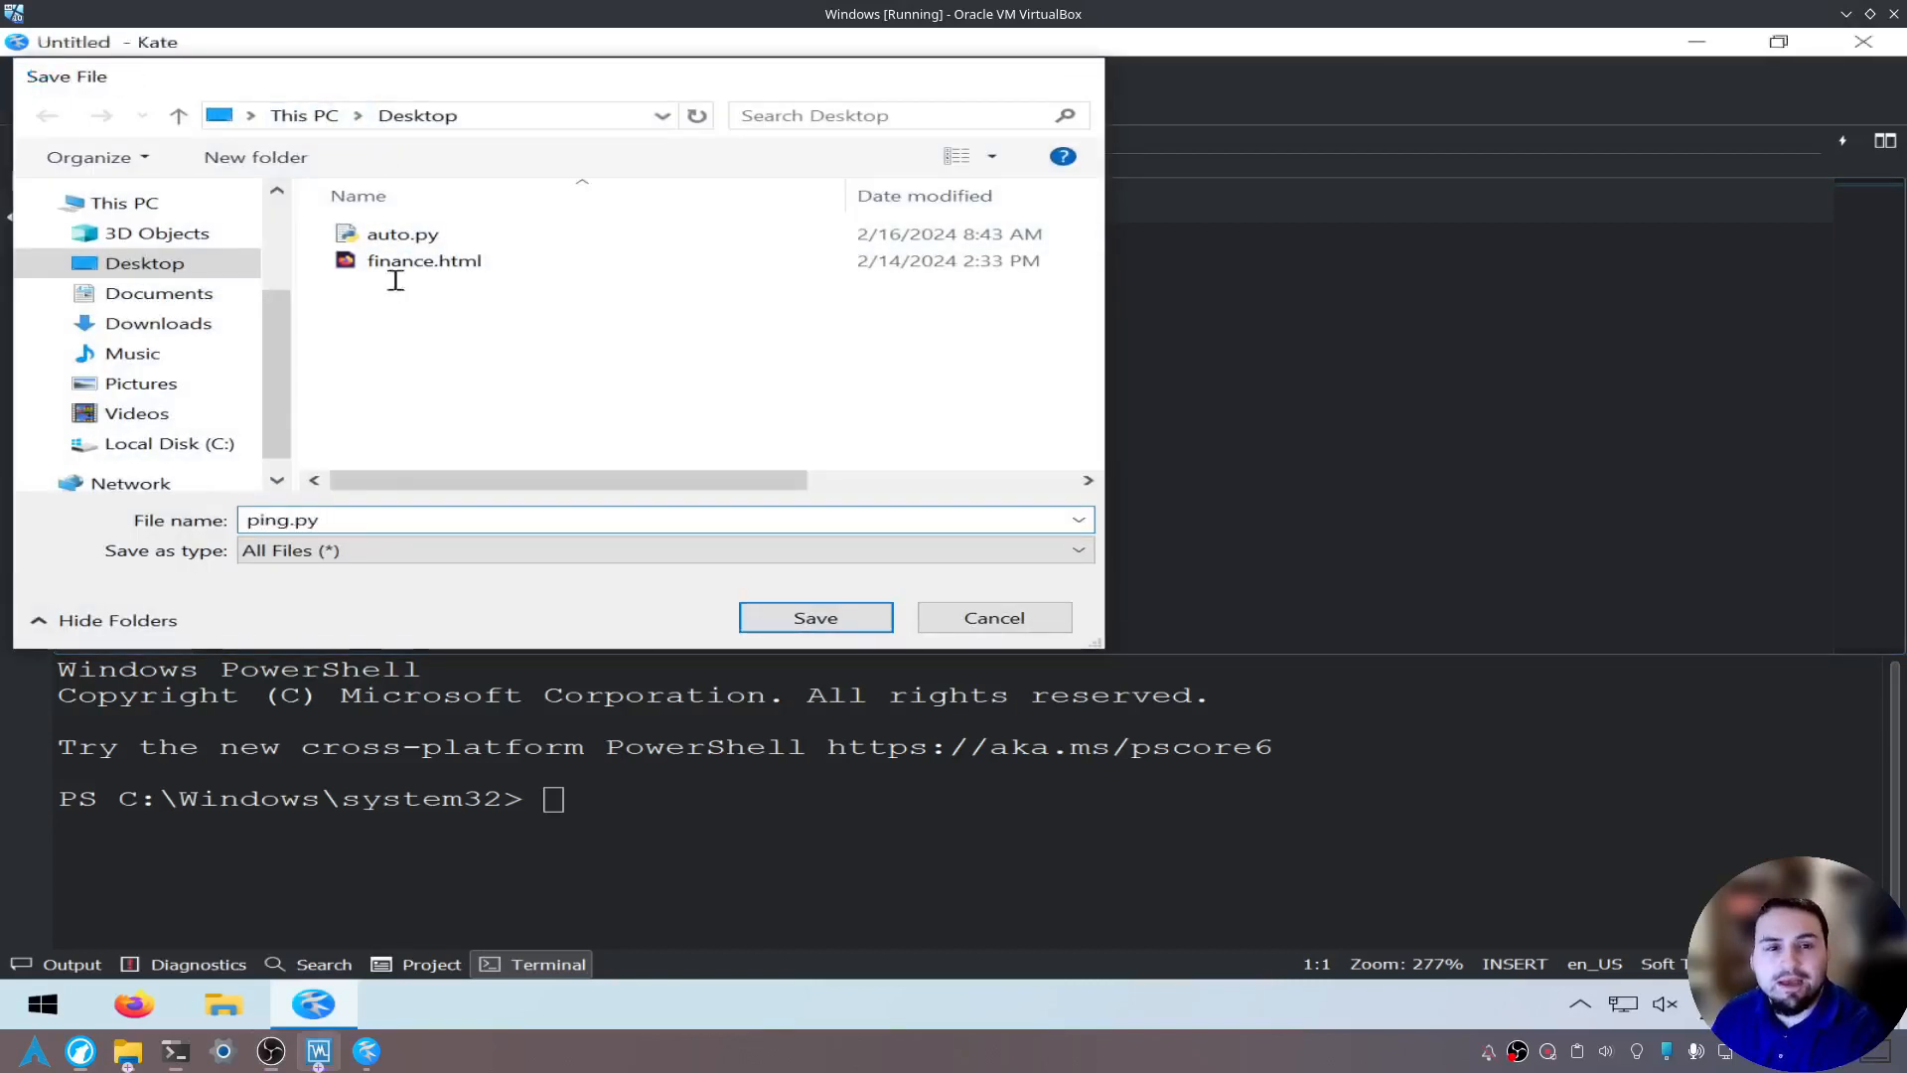
{"action": "left_click", "coordinate": [814, 616]}
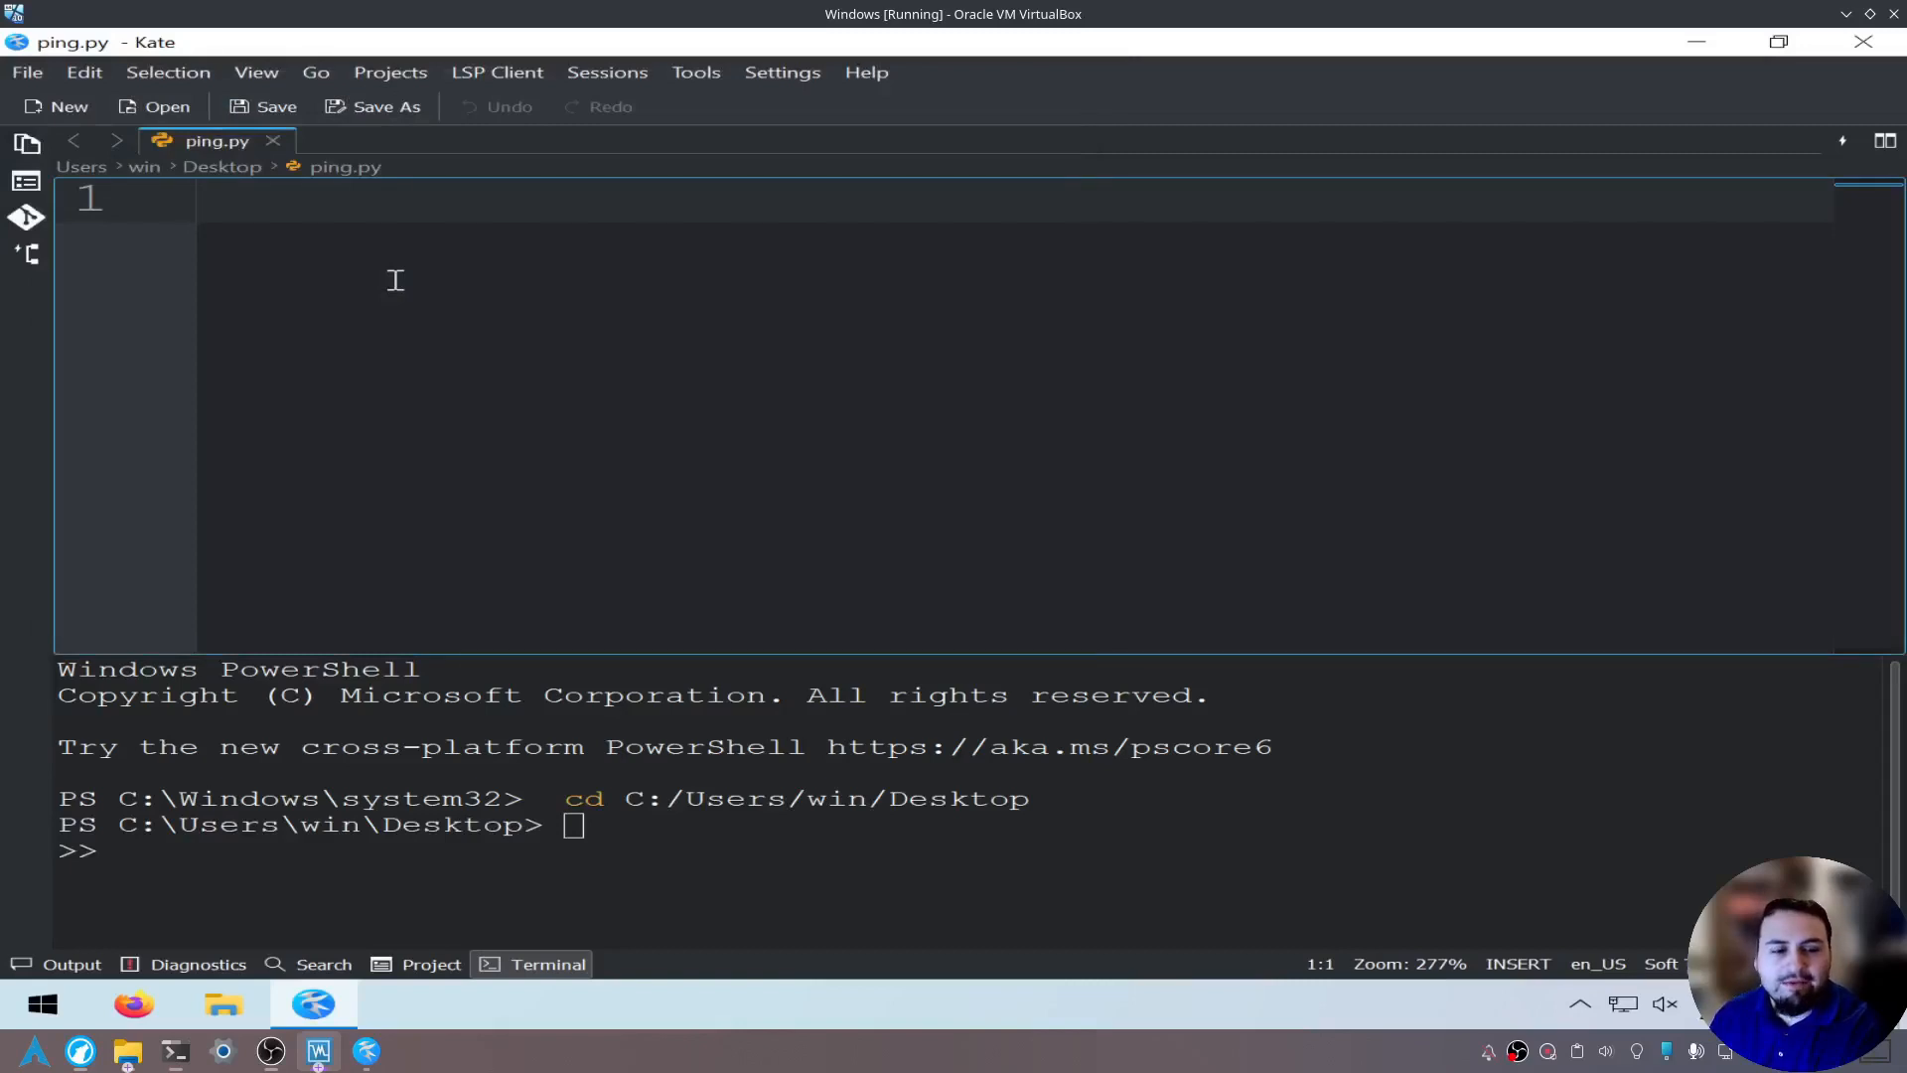
{"action": "mouse_move", "coordinate": [91, 882]}
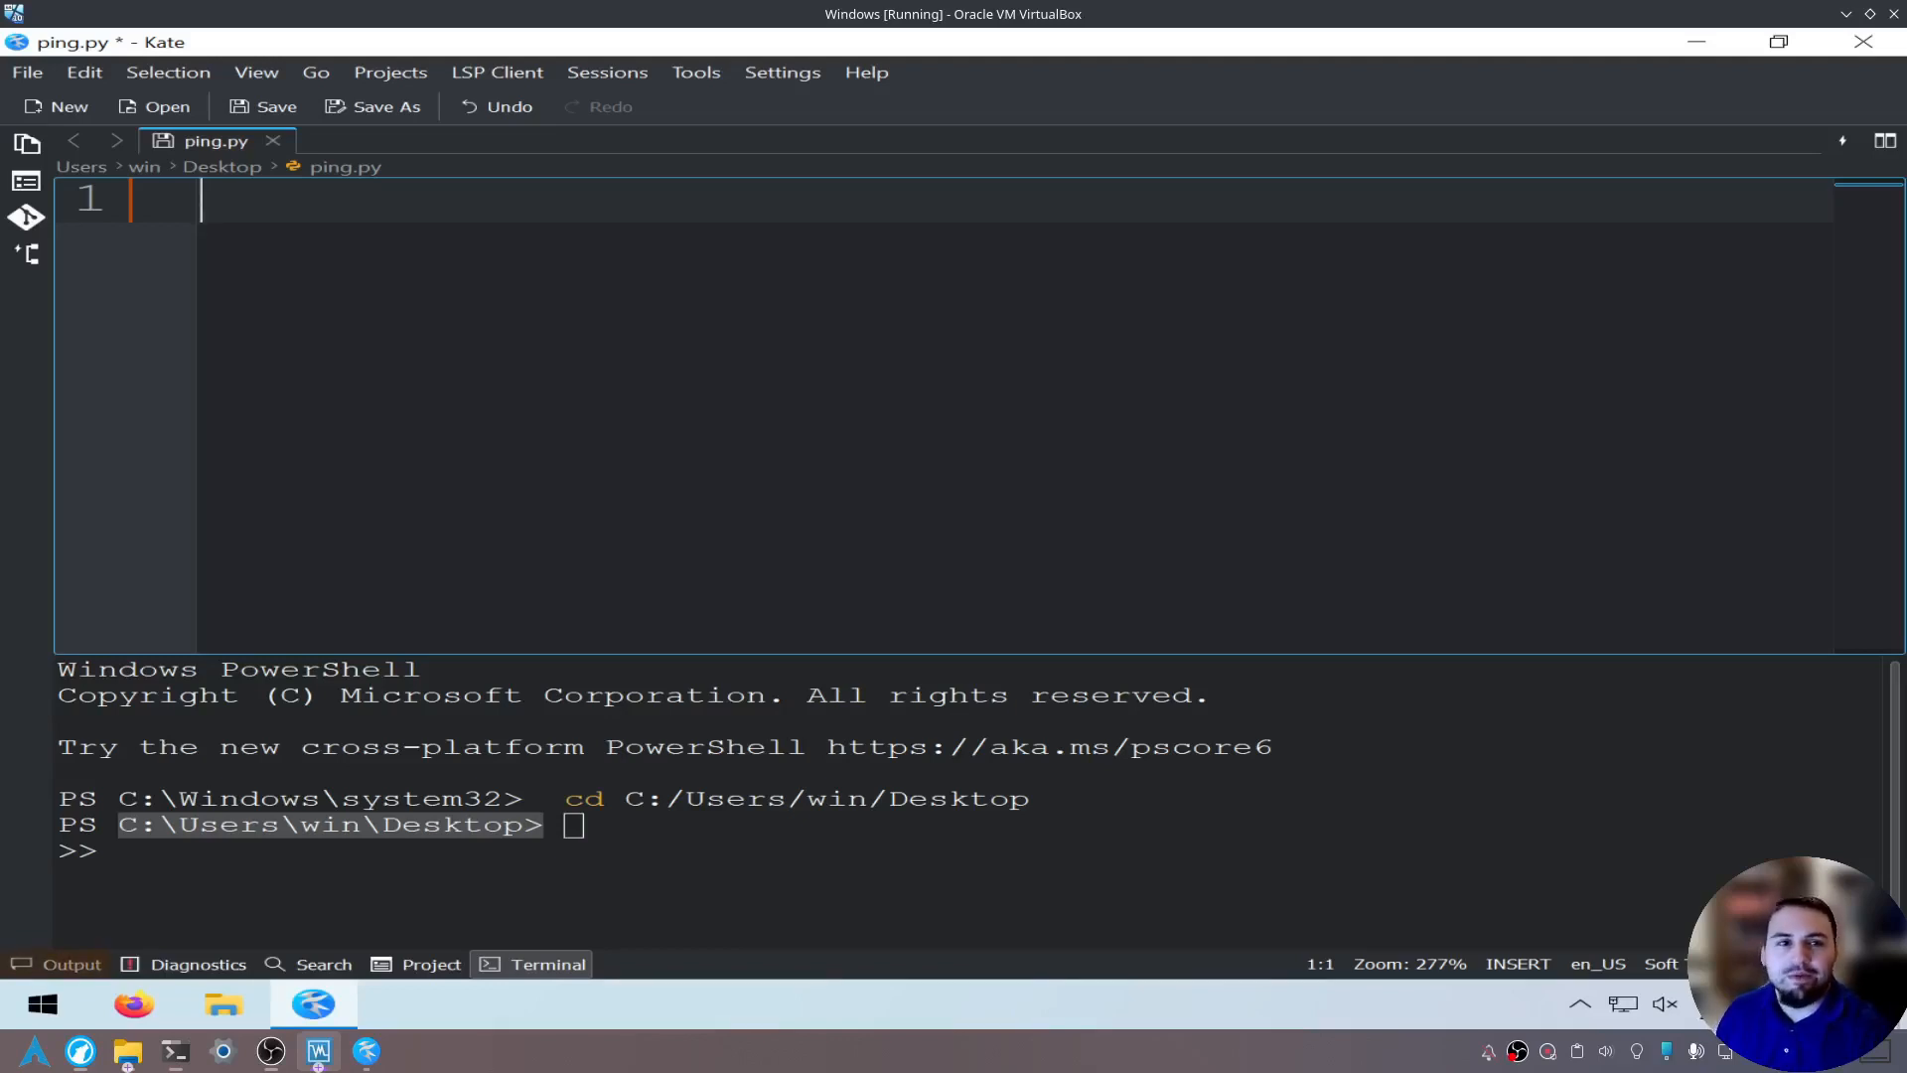
Write 'import os' and 'import platform' at the top of ping.py and start a new line below.
{"action": "type", "text": "import"}
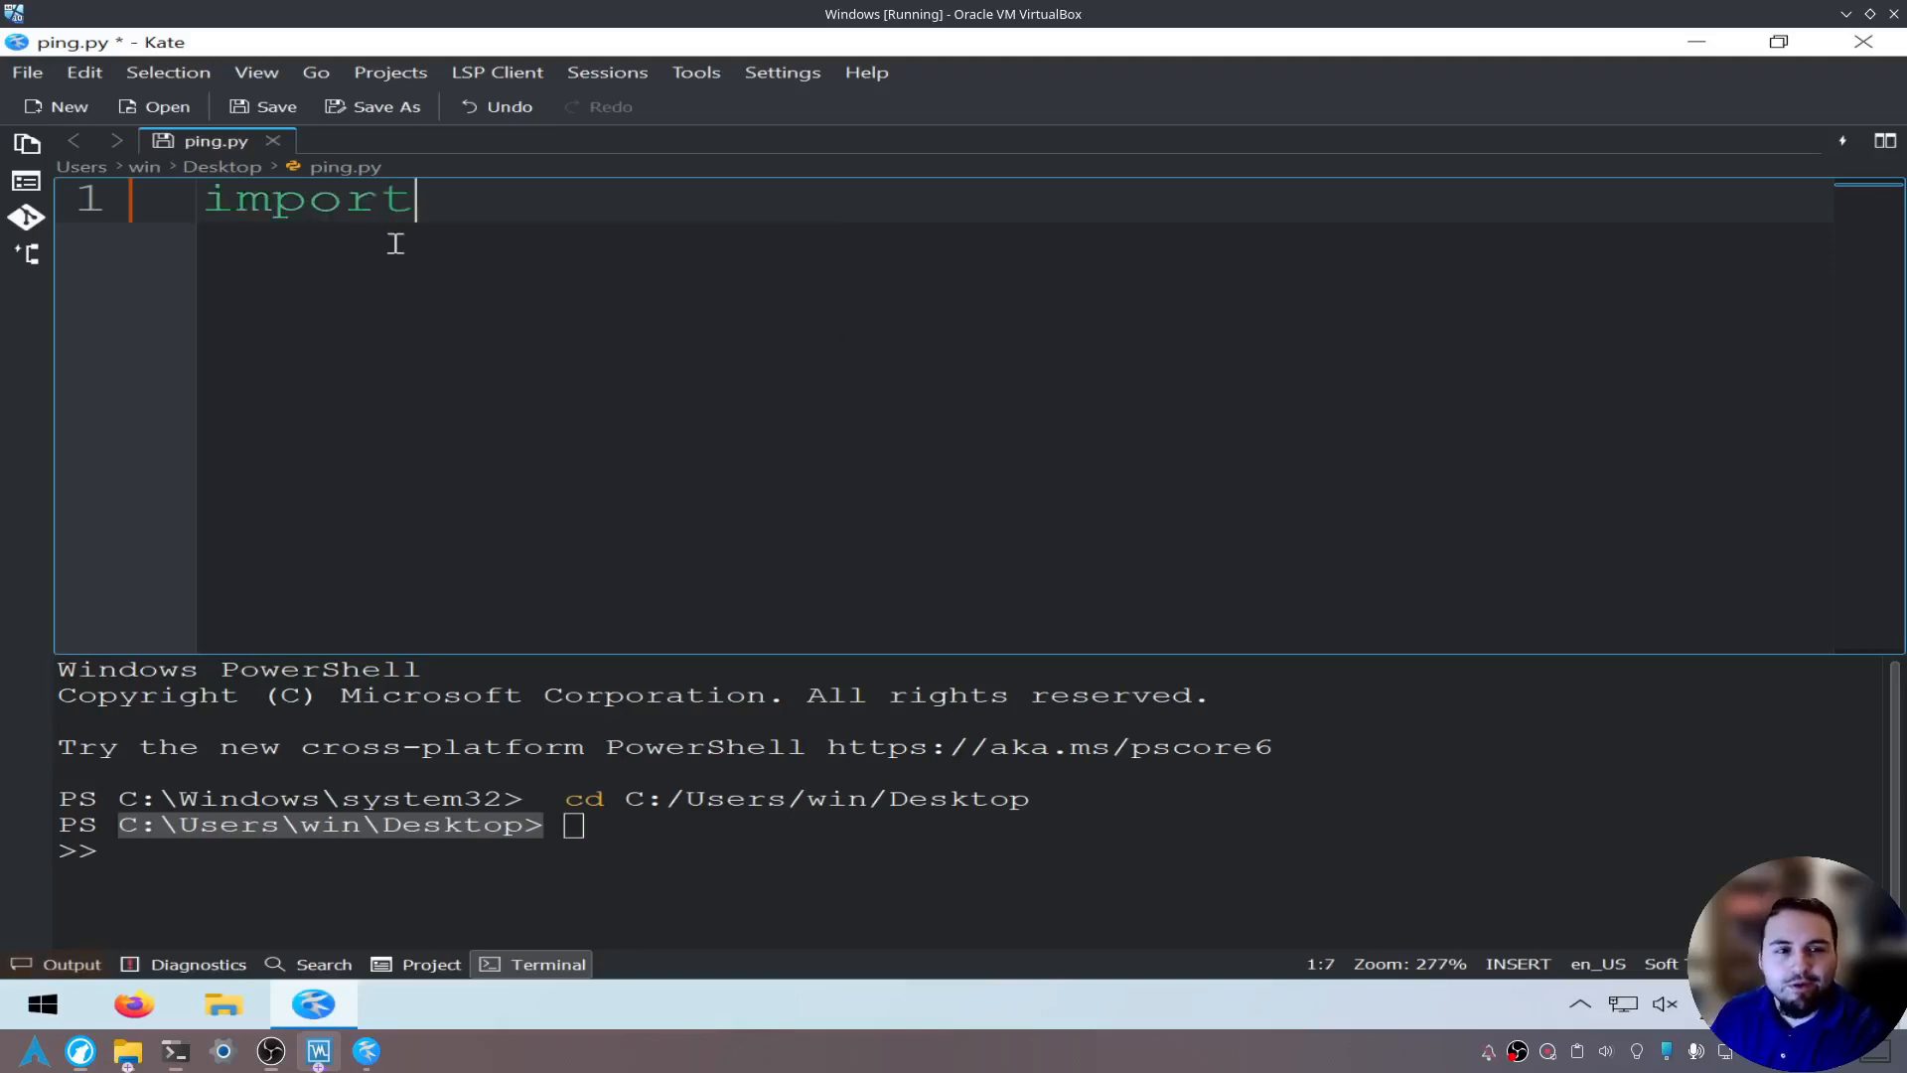
{"action": "type", "text": "os"}
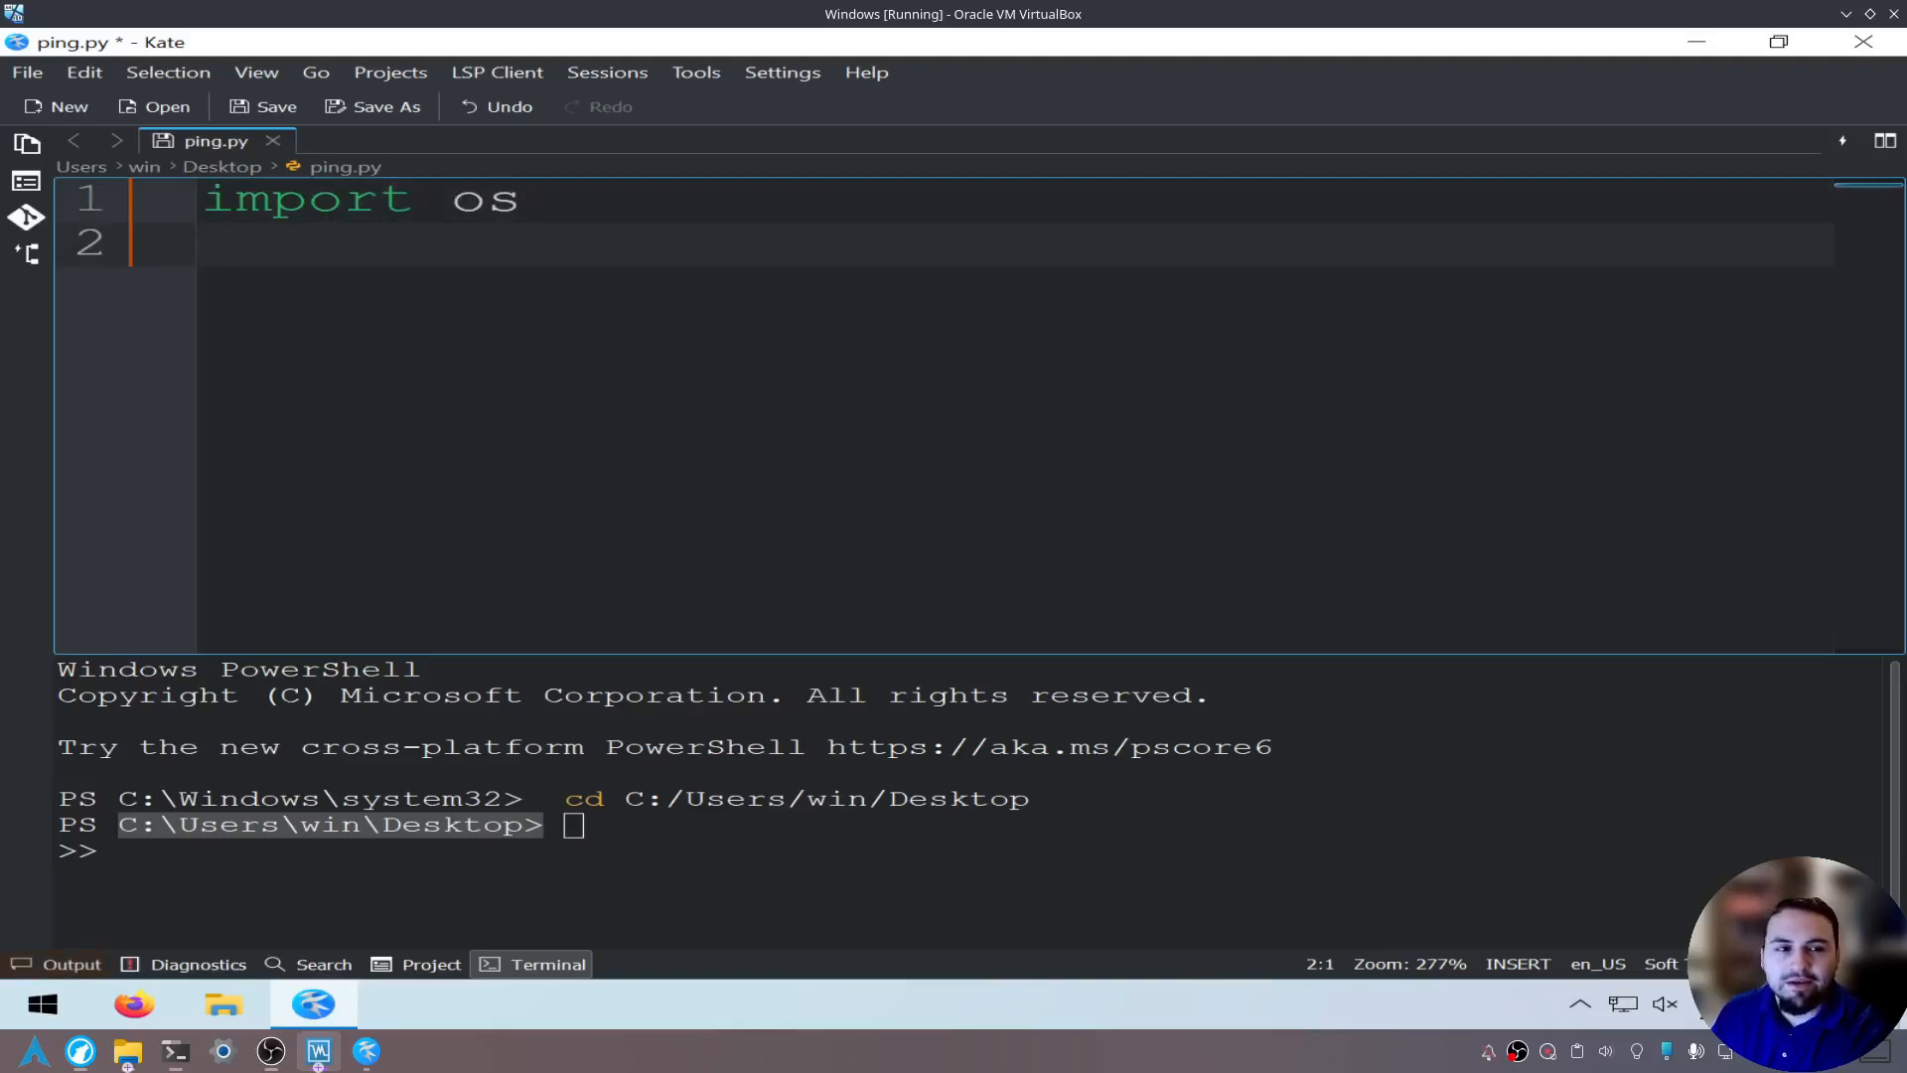
{"action": "type", "text": "import"}
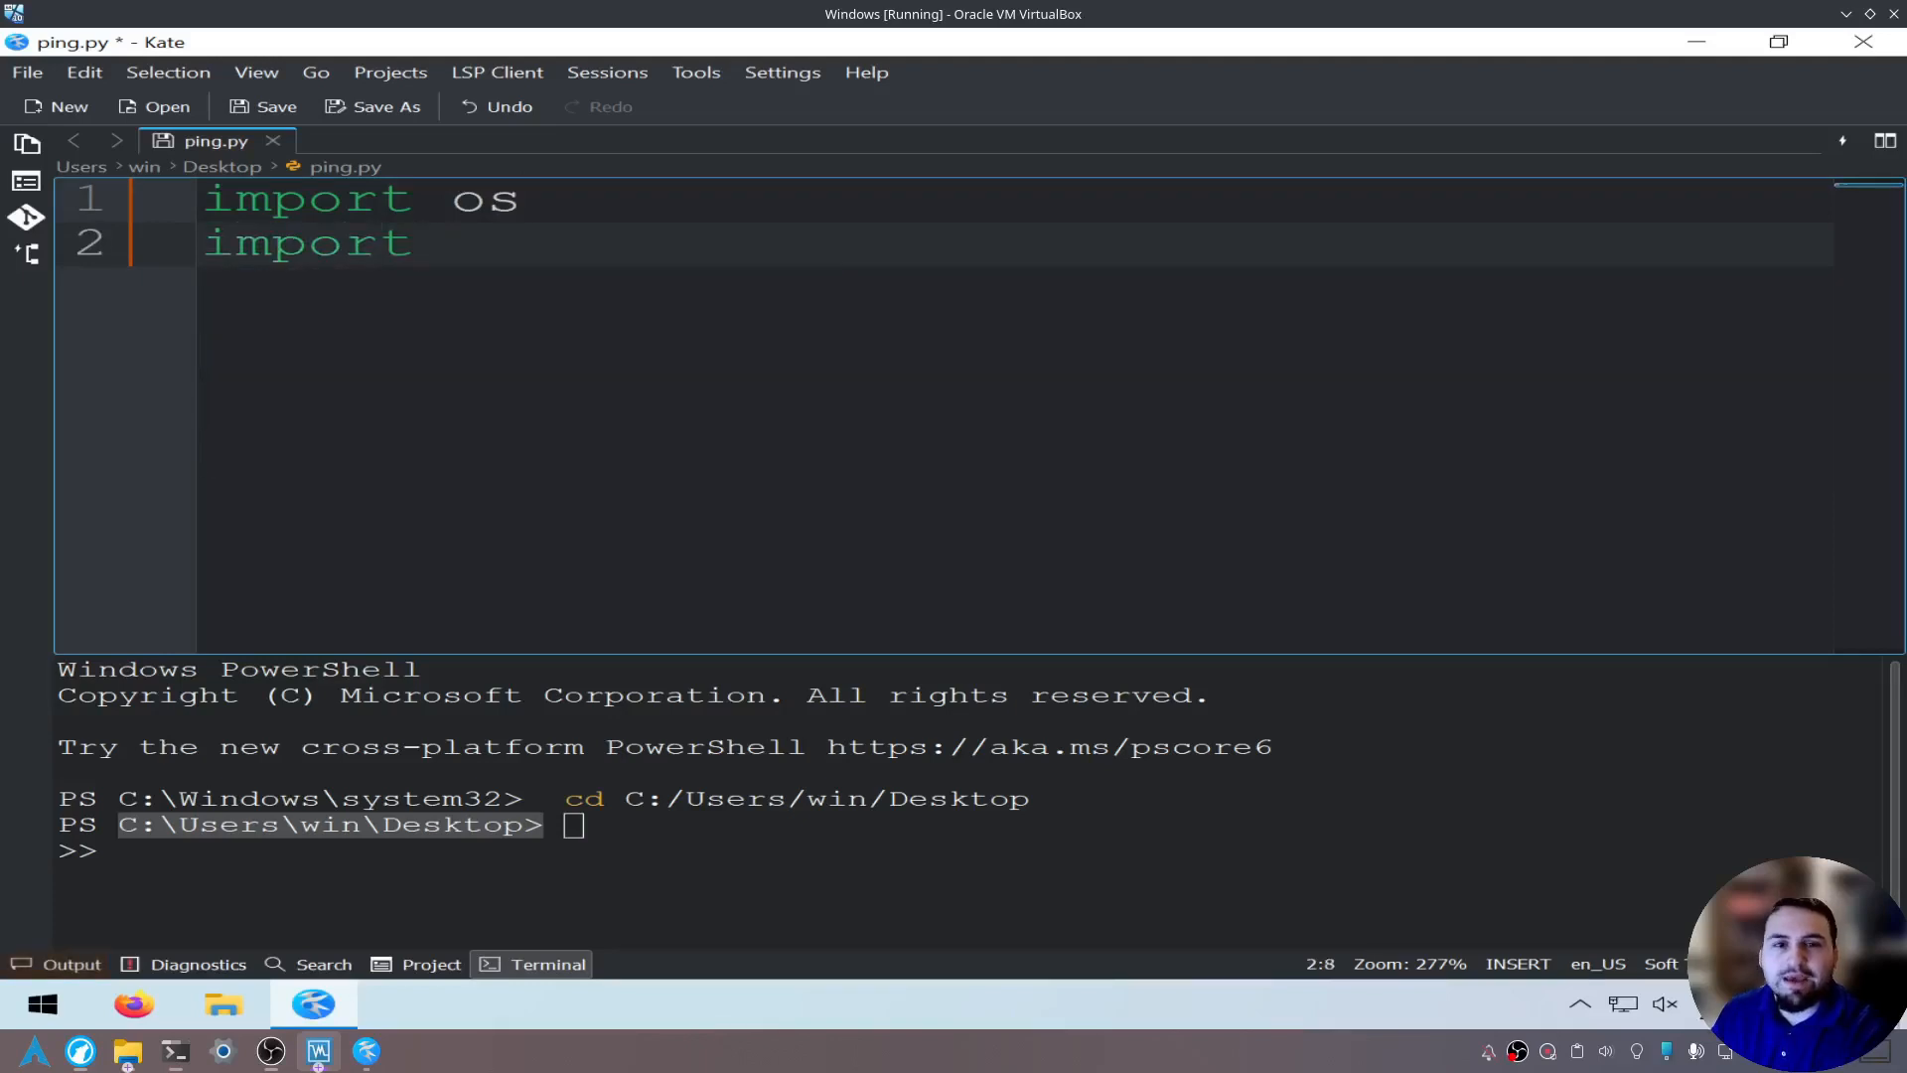
{"action": "type", "text": "plat"}
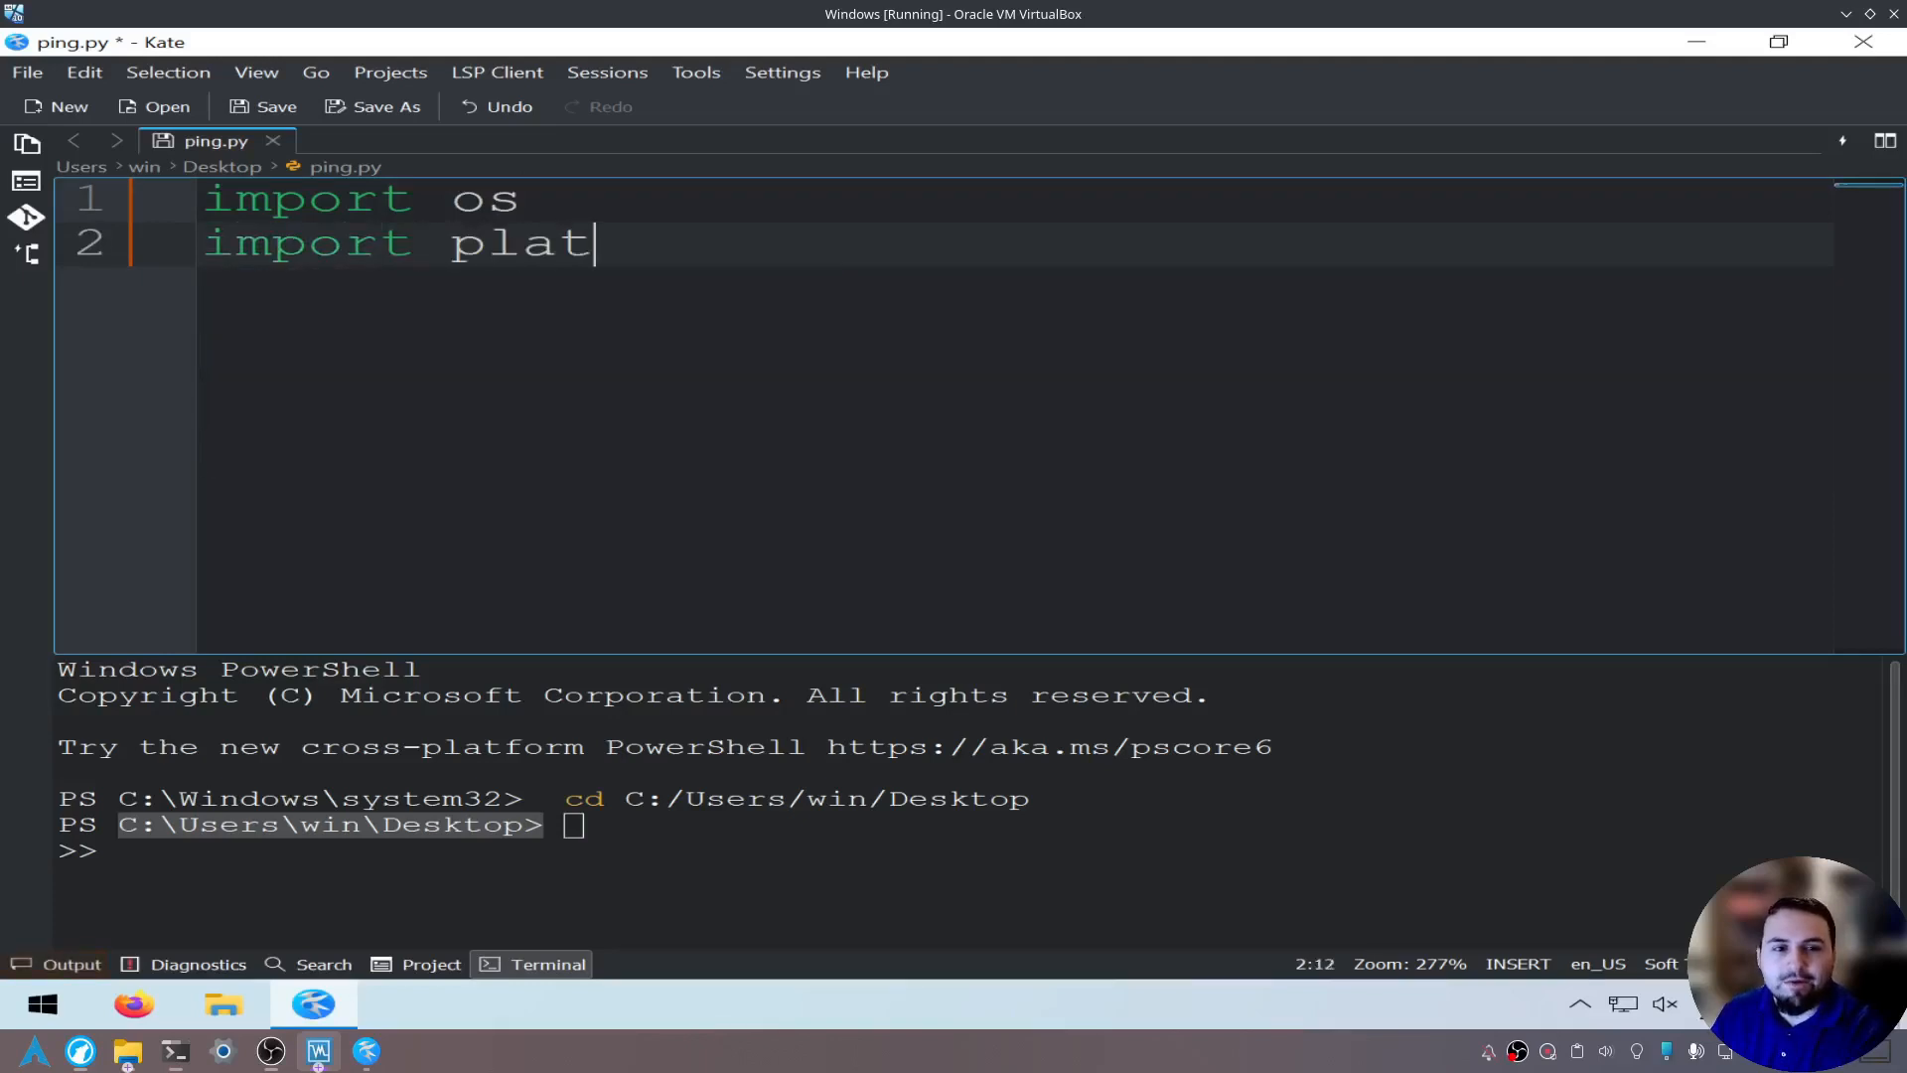
{"action": "type", "text": "form"}
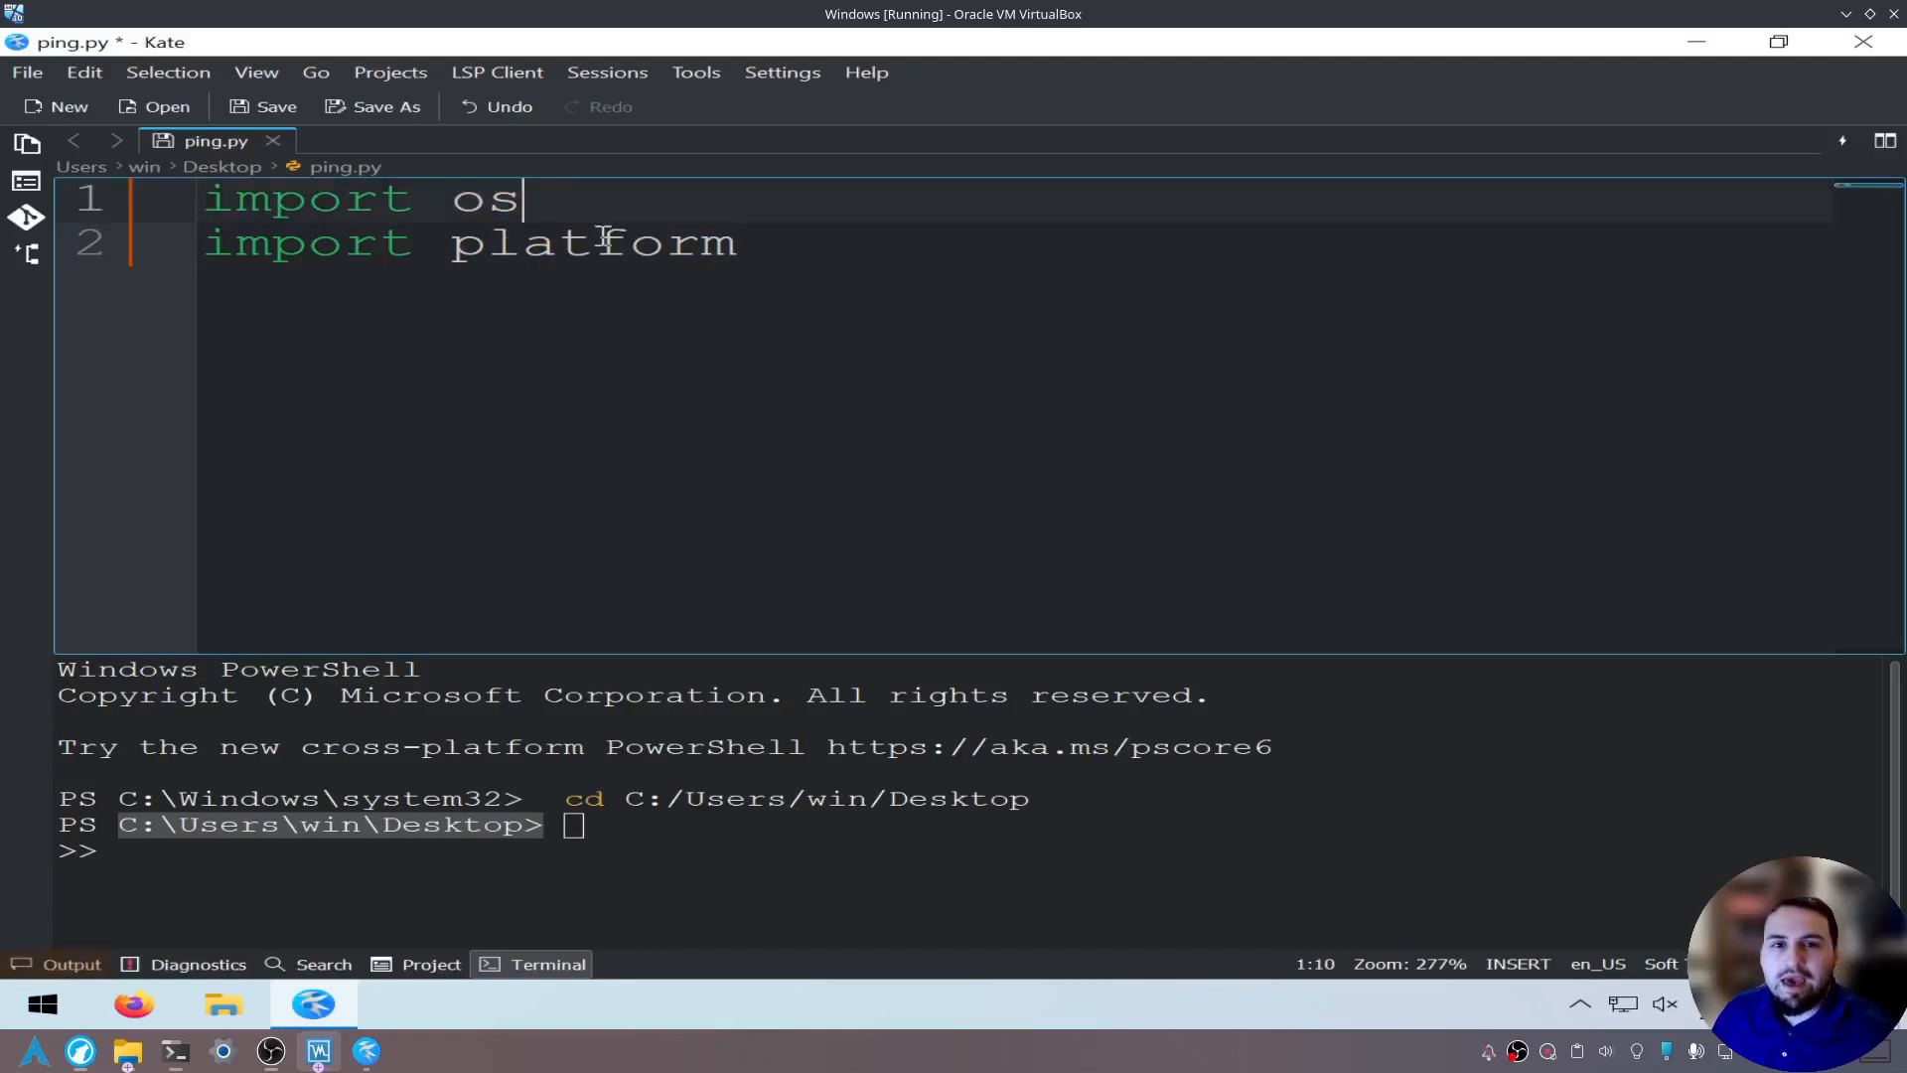
{"action": "double_click", "coordinate": [592, 243]}
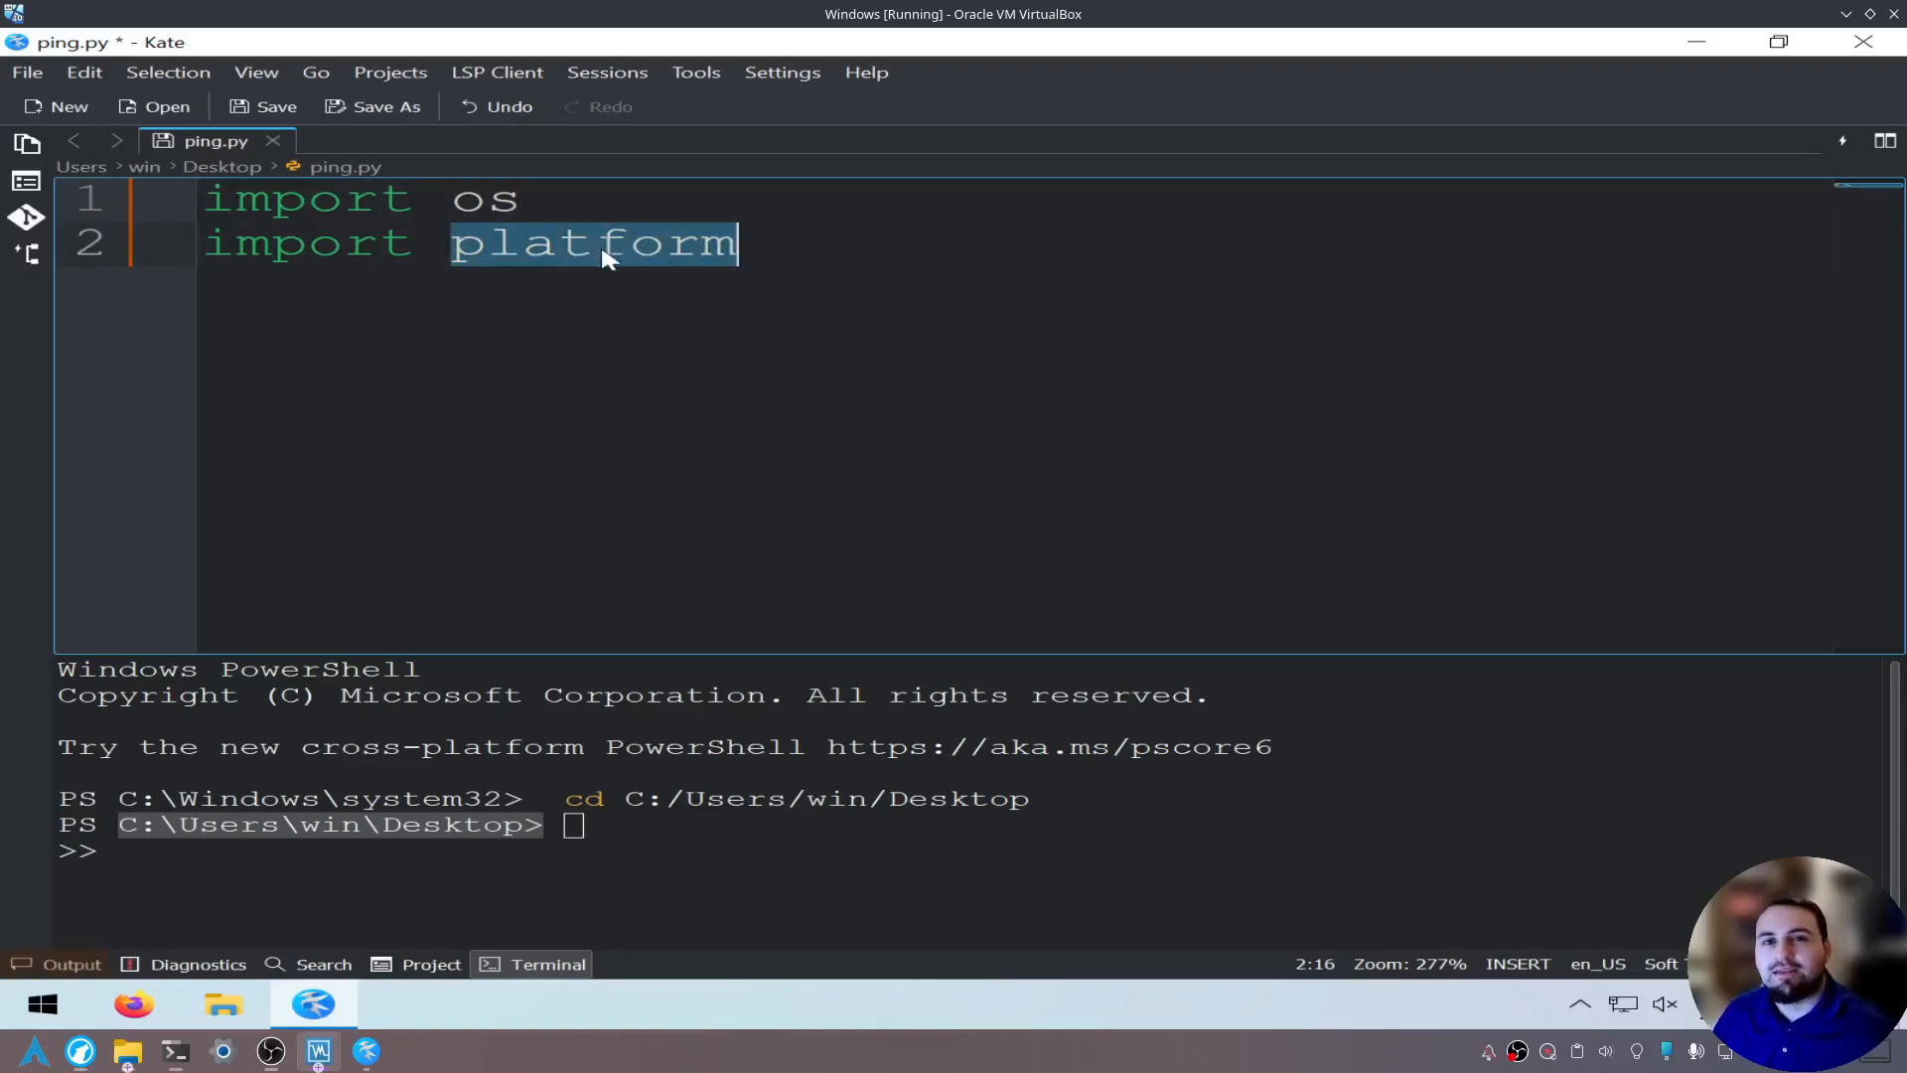
{"action": "left_click", "coordinate": [916, 260]}
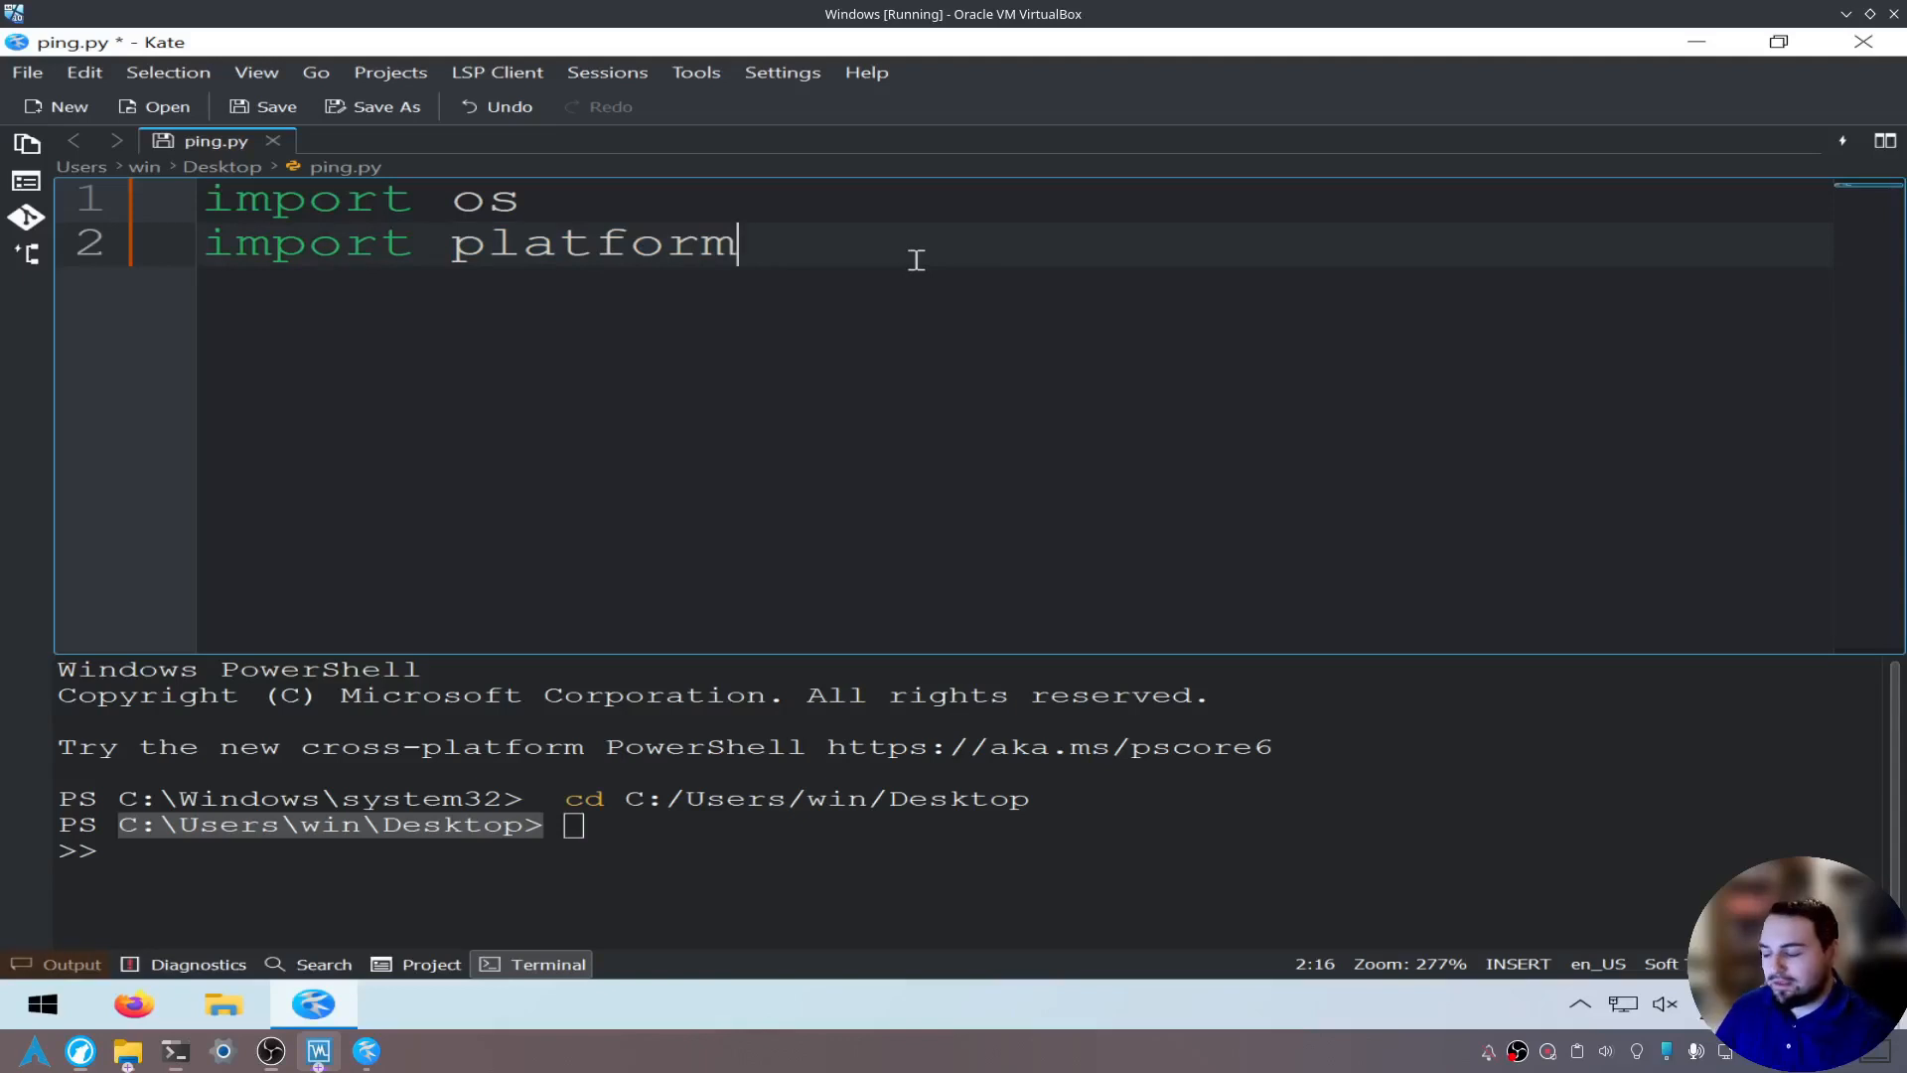
{"action": "key", "text": "Enter"}
{"action": "type", "text": "if "}
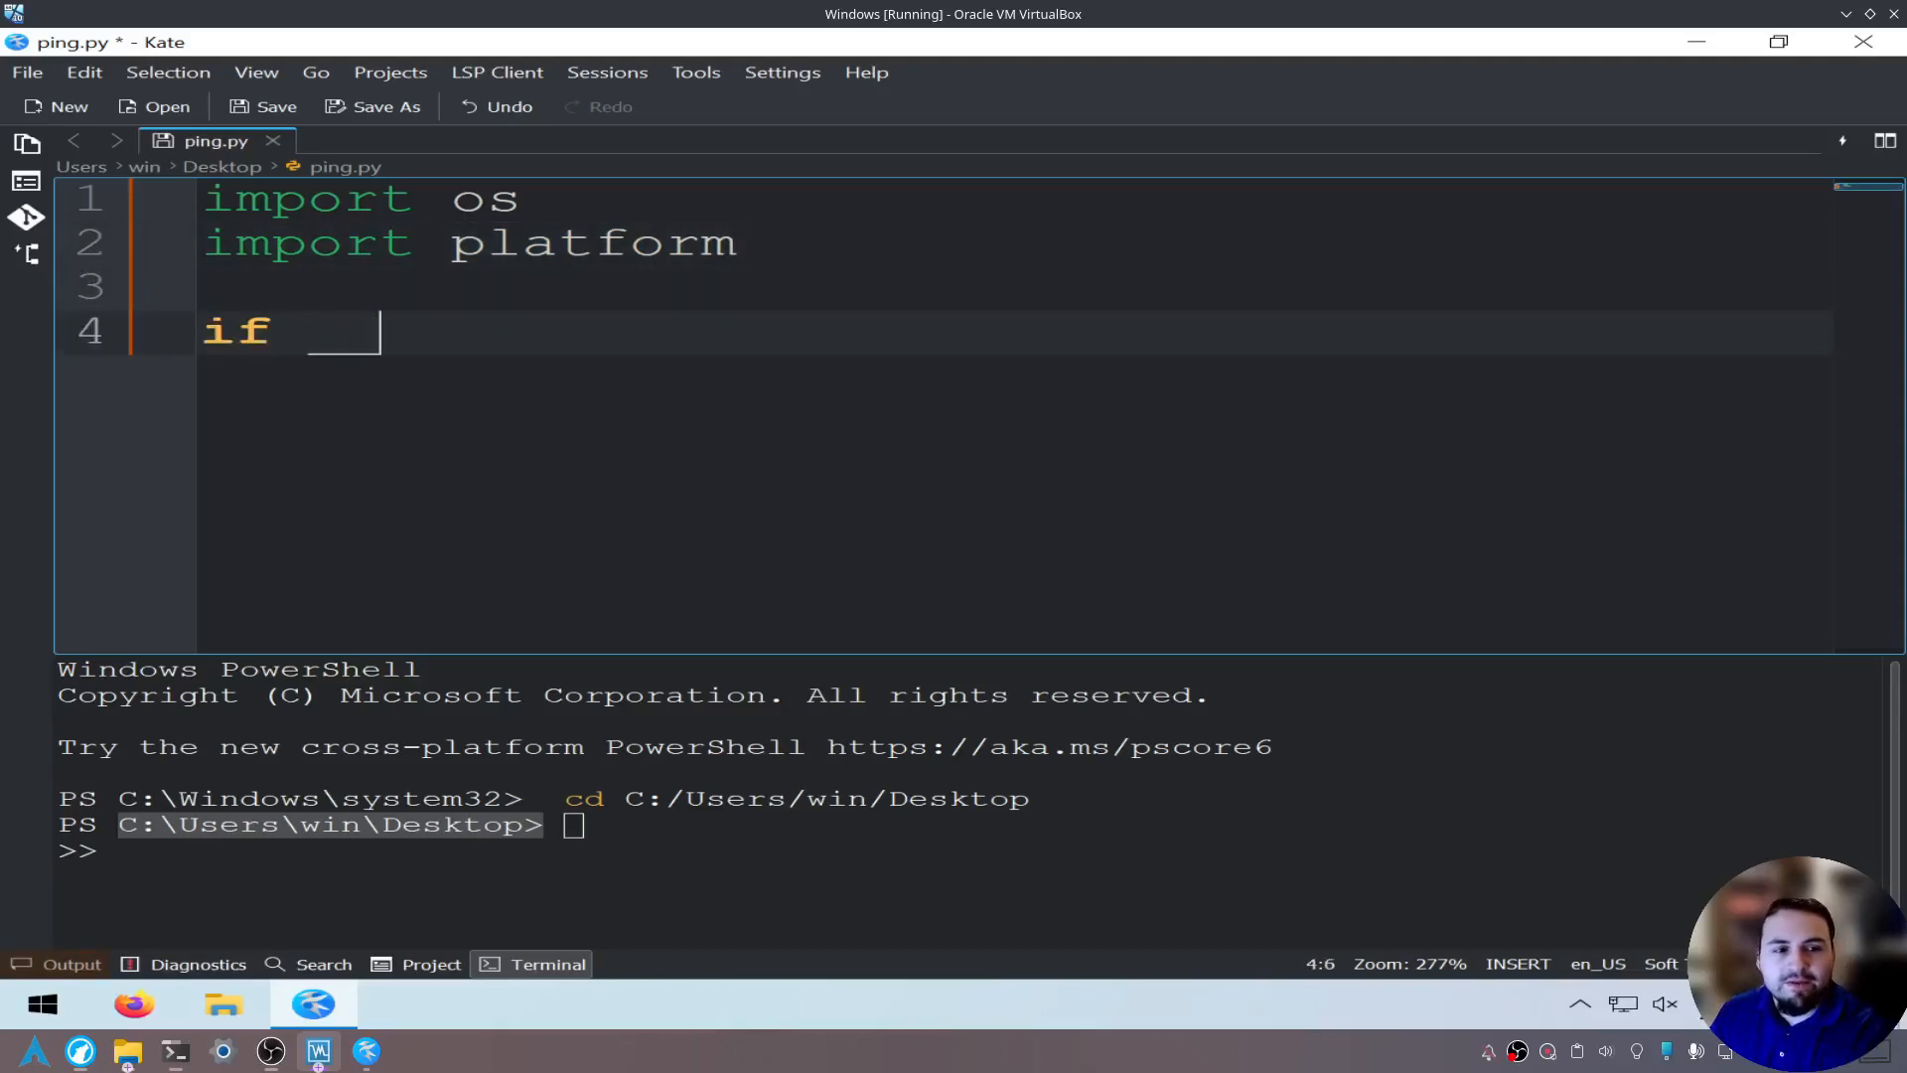
Write the header line if __name__ == "__main__": for the main block.
{"action": "type", "text": "__name__ == \"__"}
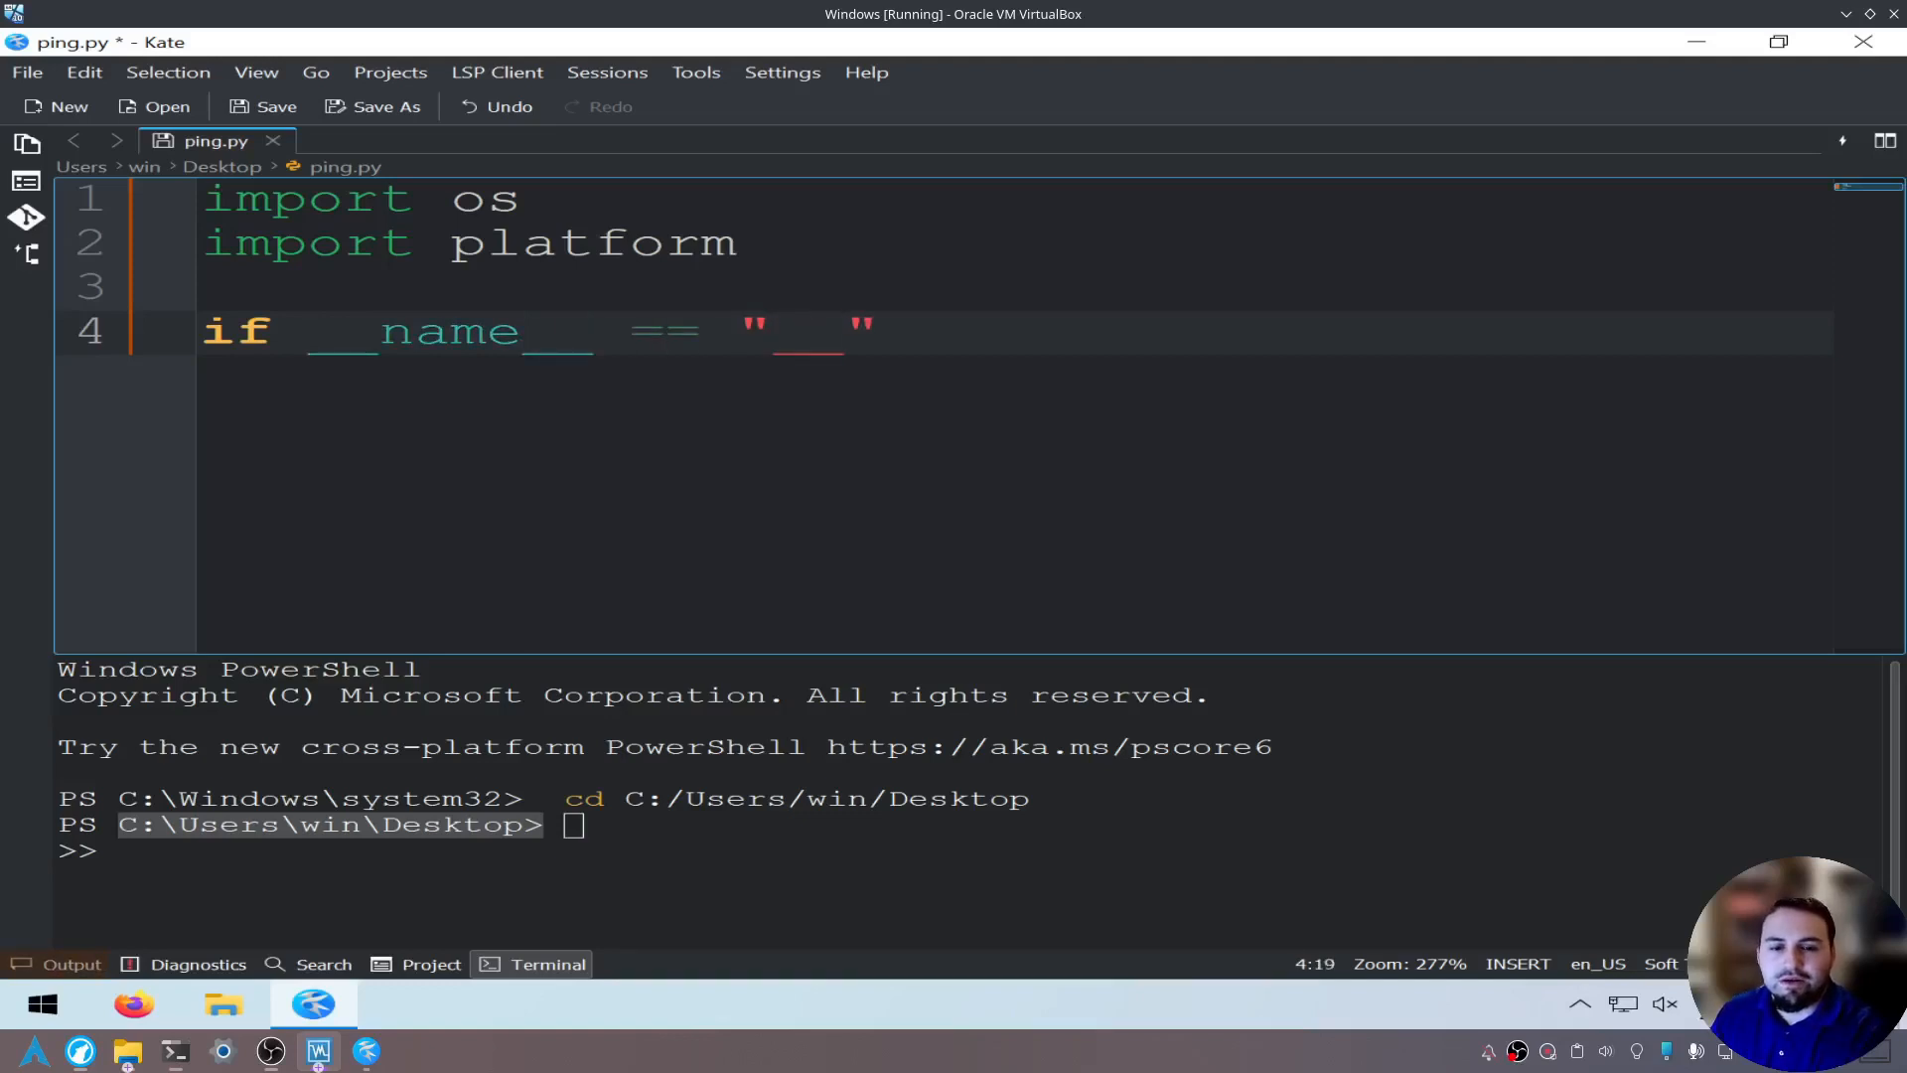
{"action": "type", "text": "__main__"}
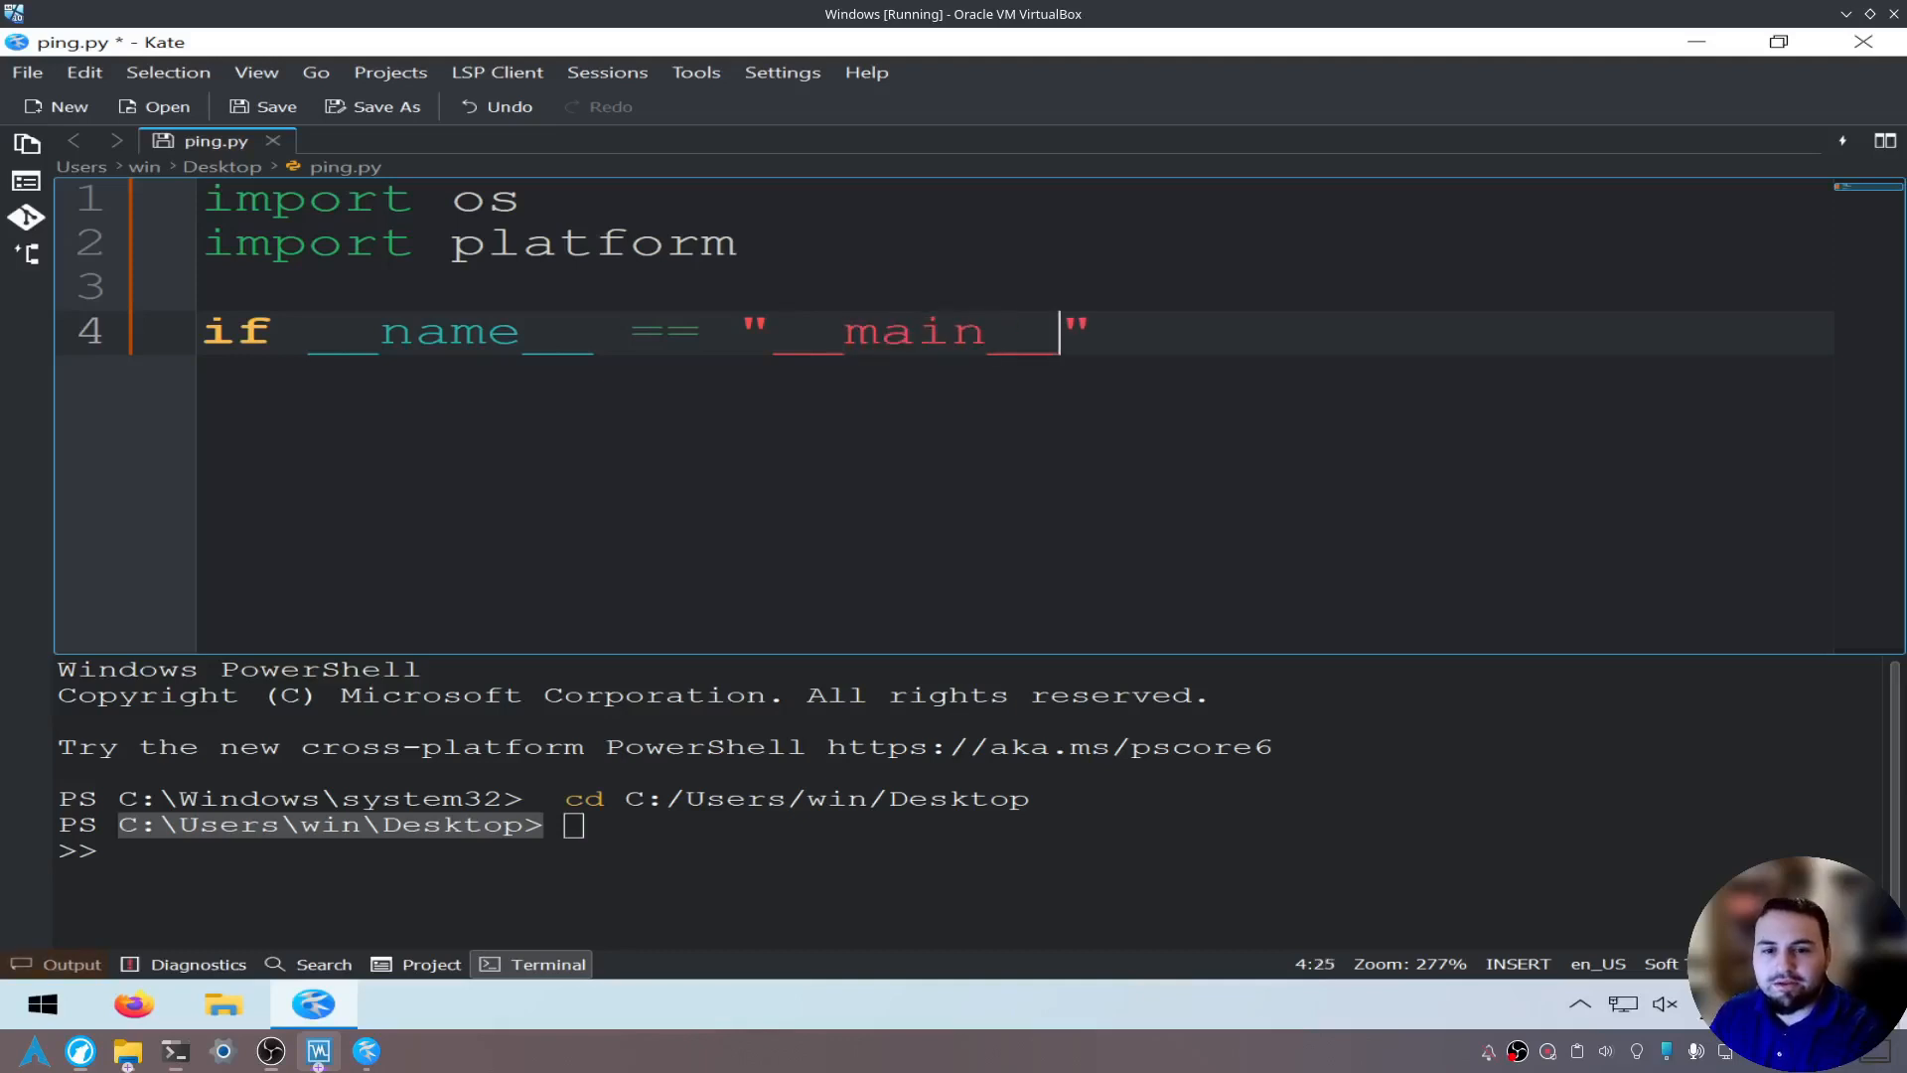
{"action": "type", "text": ":"}
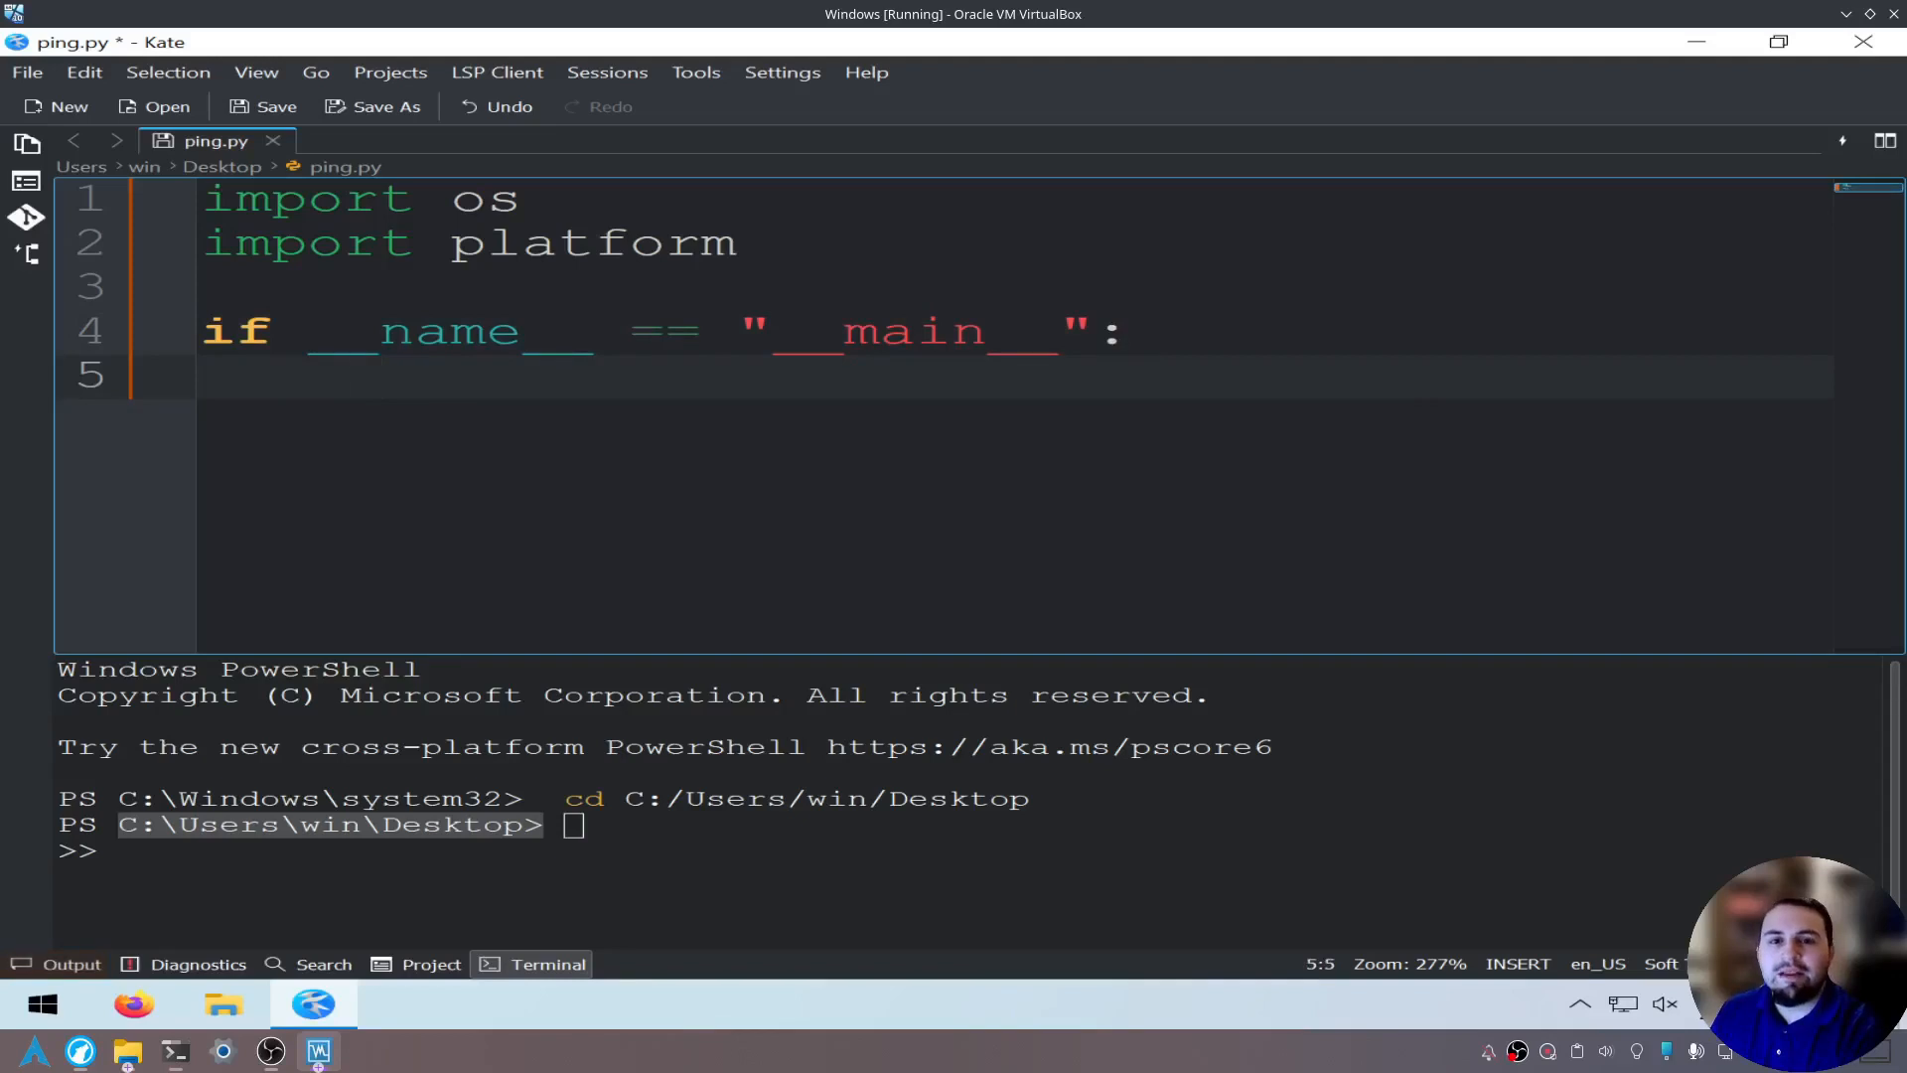
Inside the main block set count = "3 " and site = "google.com".
{"action": "type", "text": "count = \""}
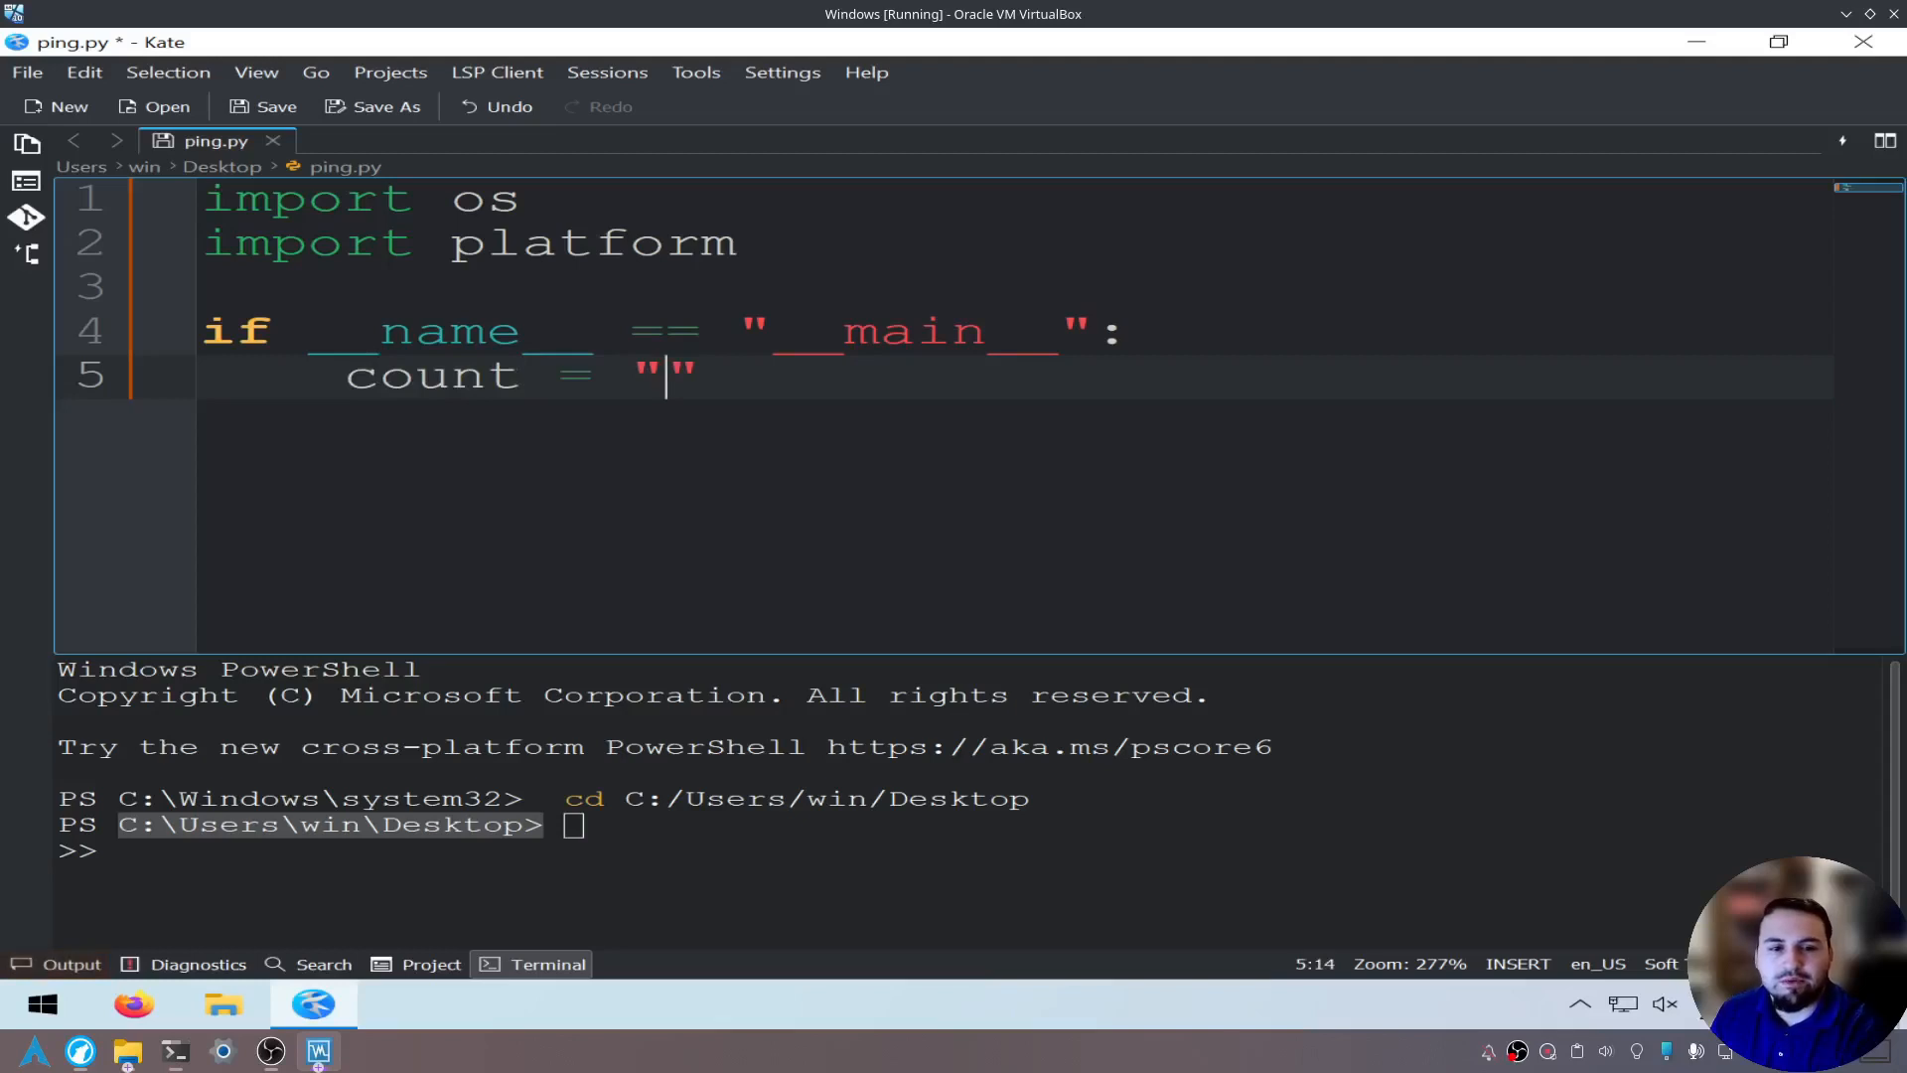
{"action": "type", "text": "3"}
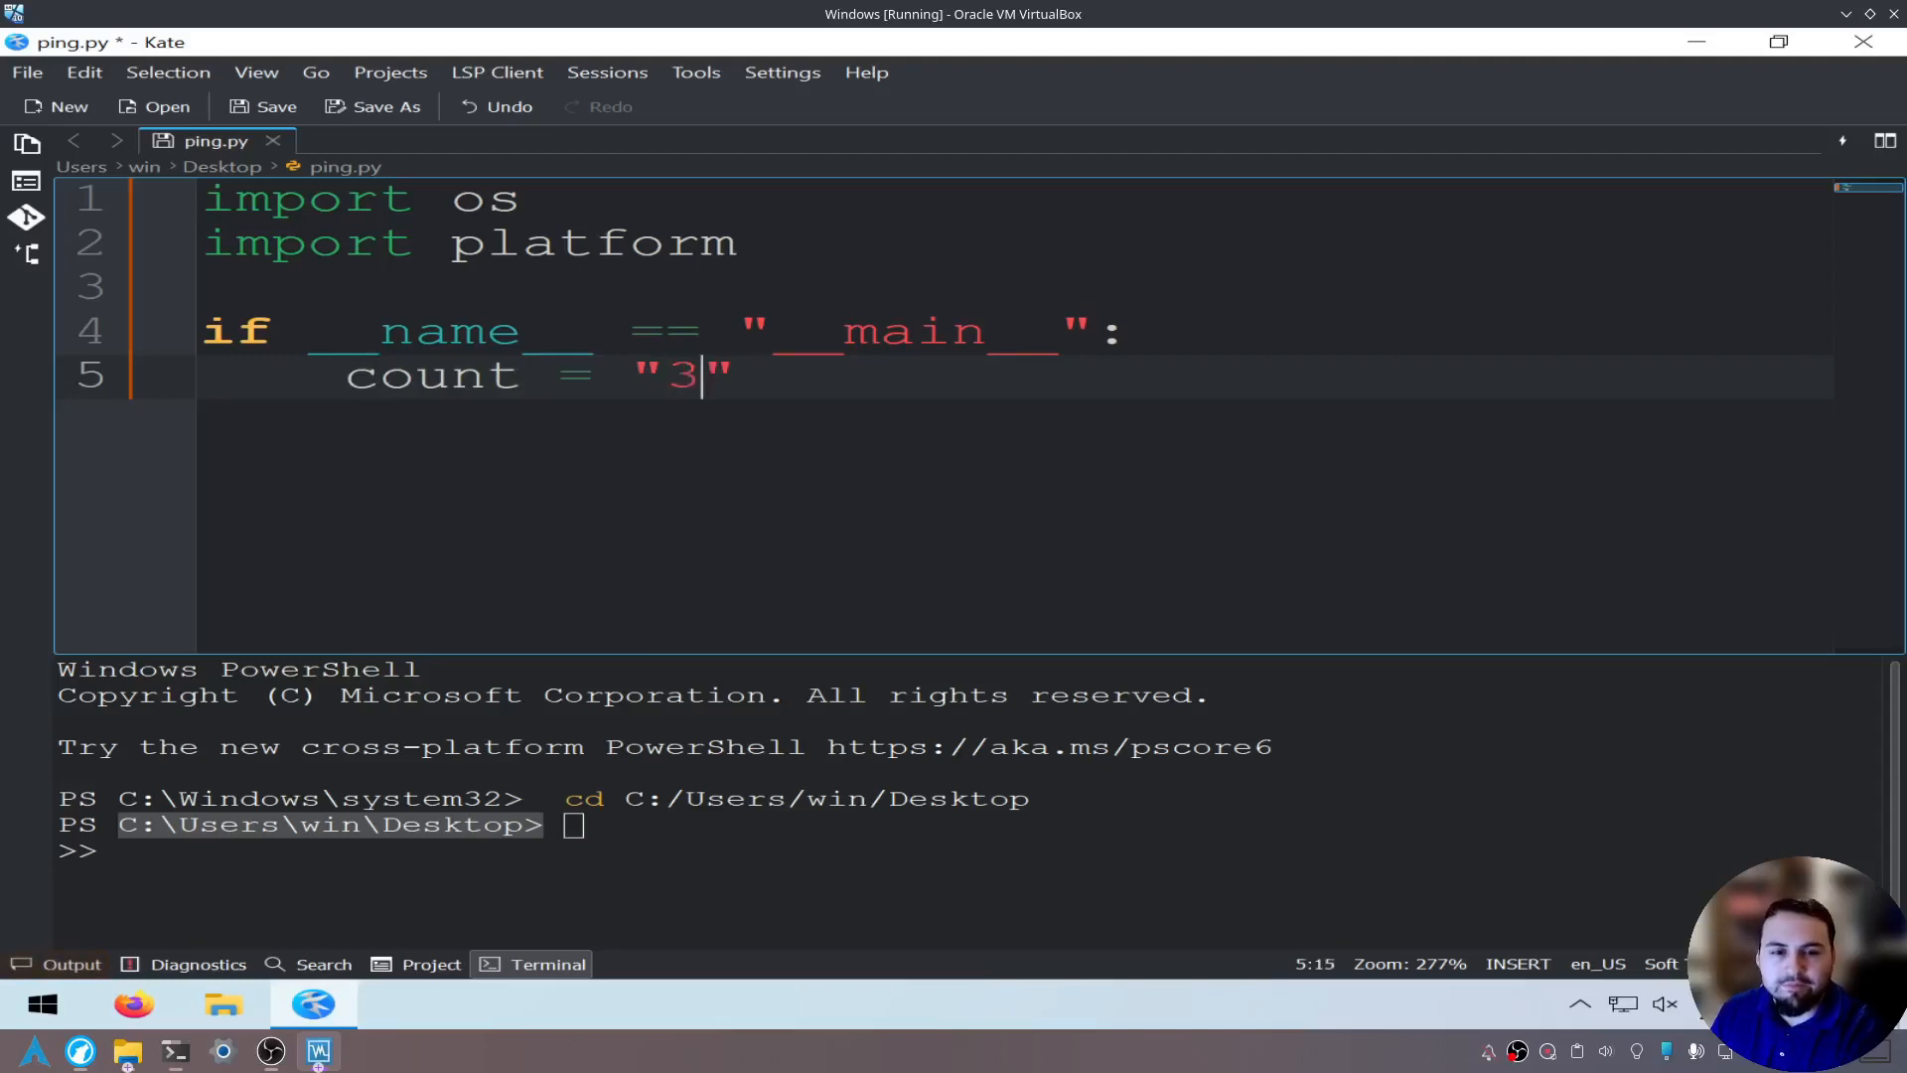
{"action": "type", "text": "\" \""}
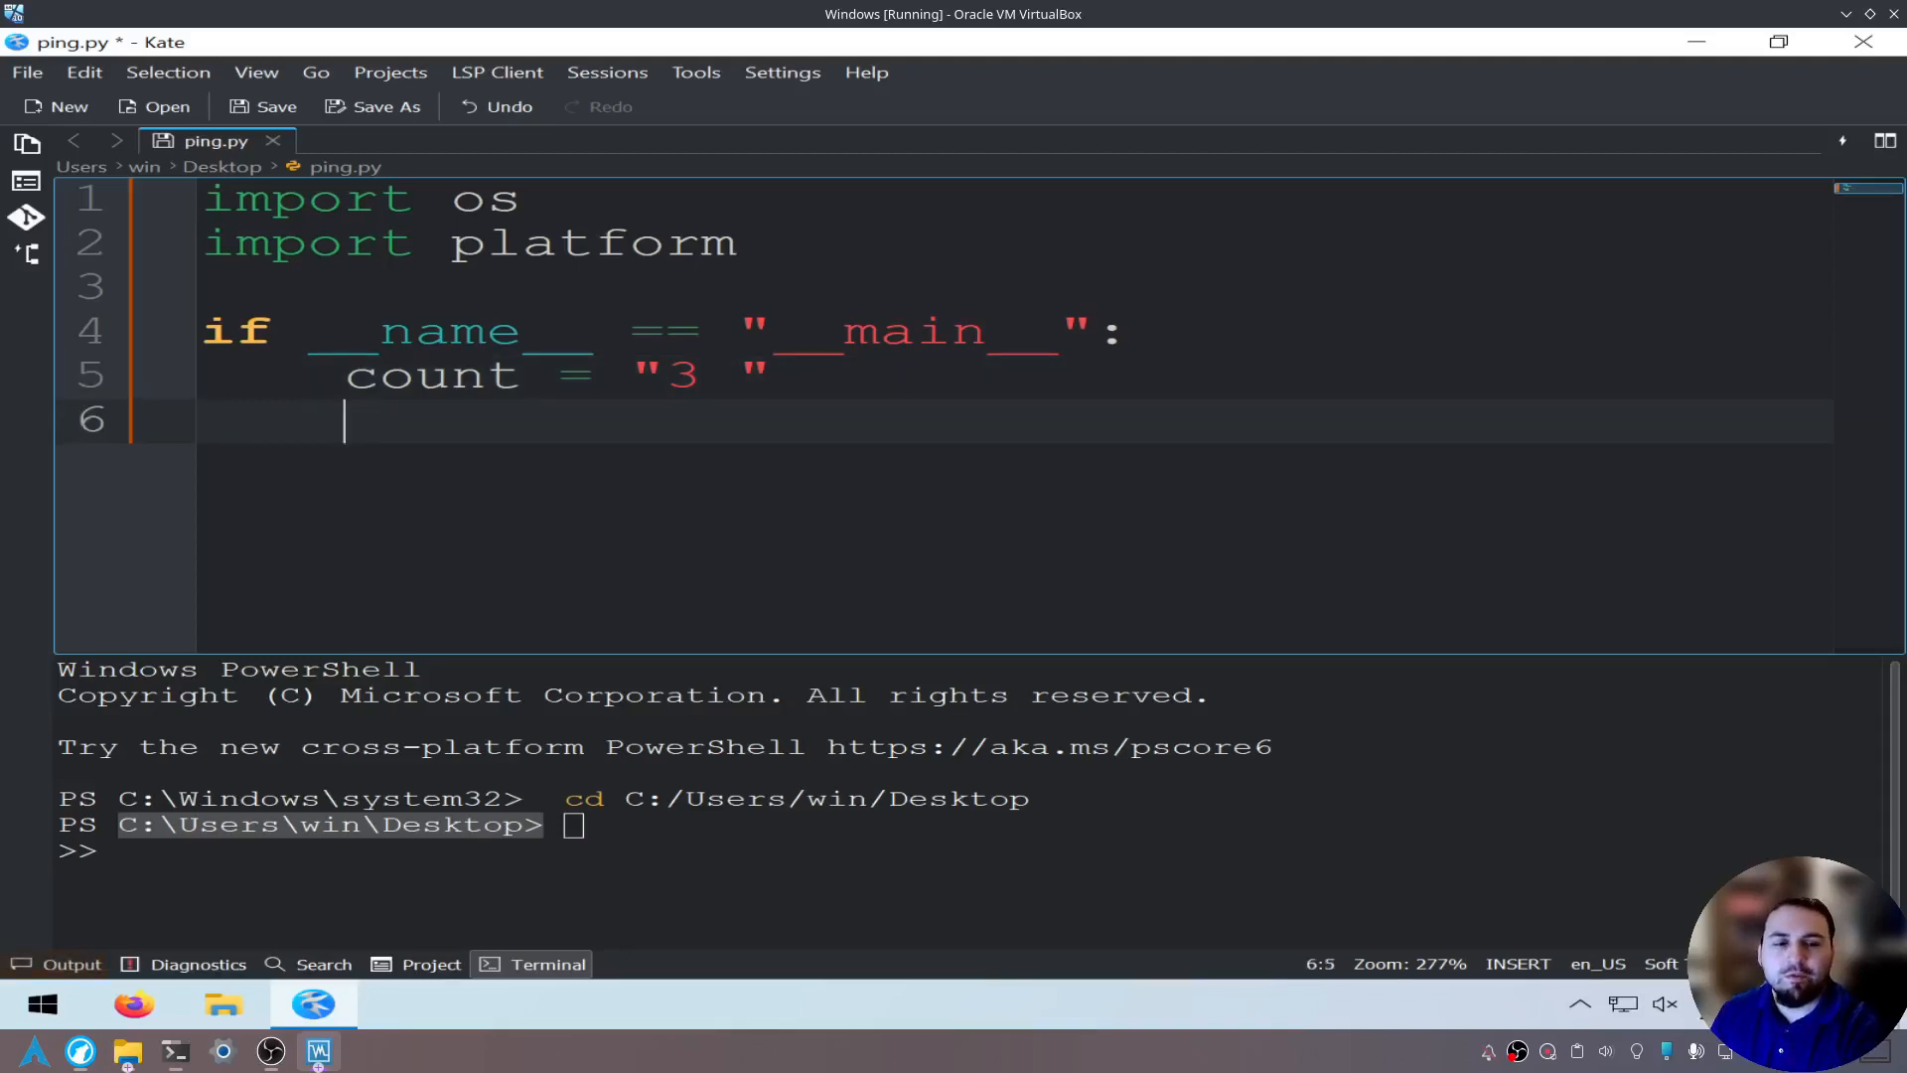
{"action": "type", "text": "site ="}
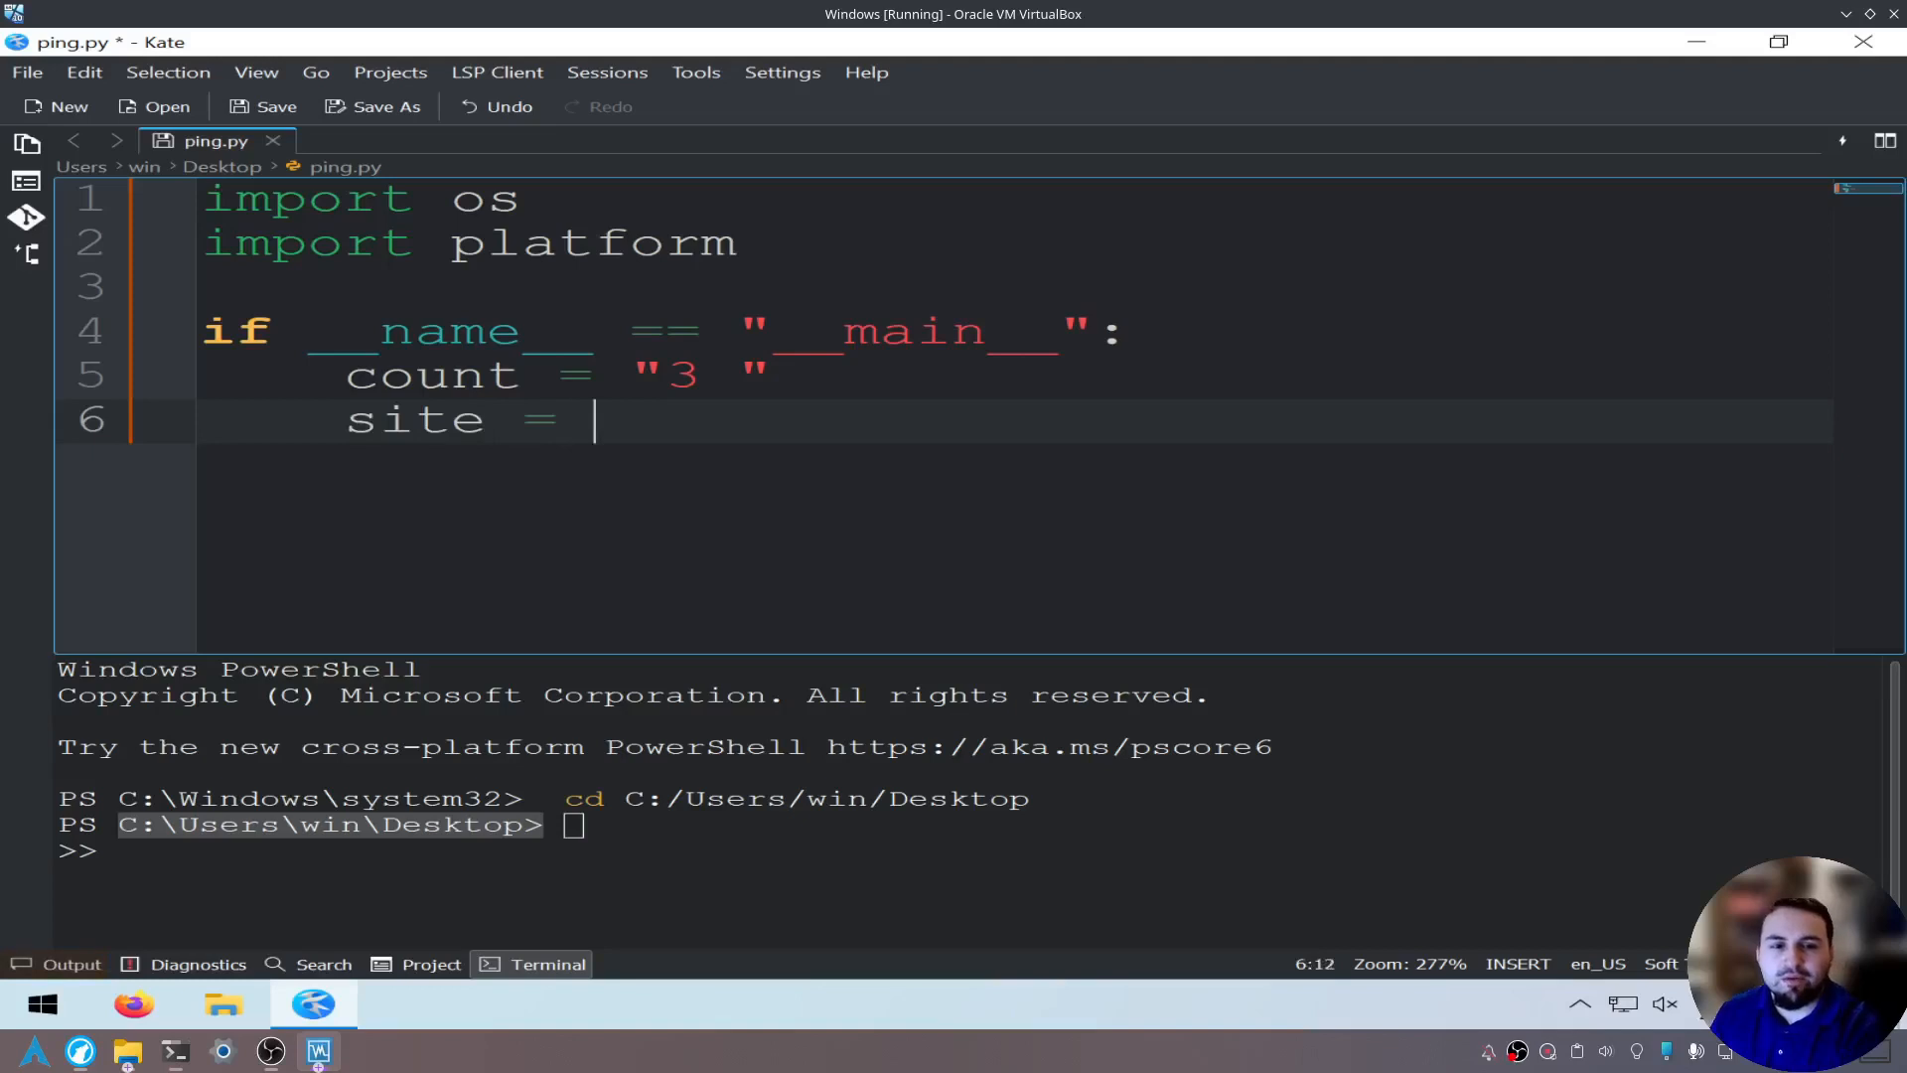
{"action": "type", "text": "\"\""}
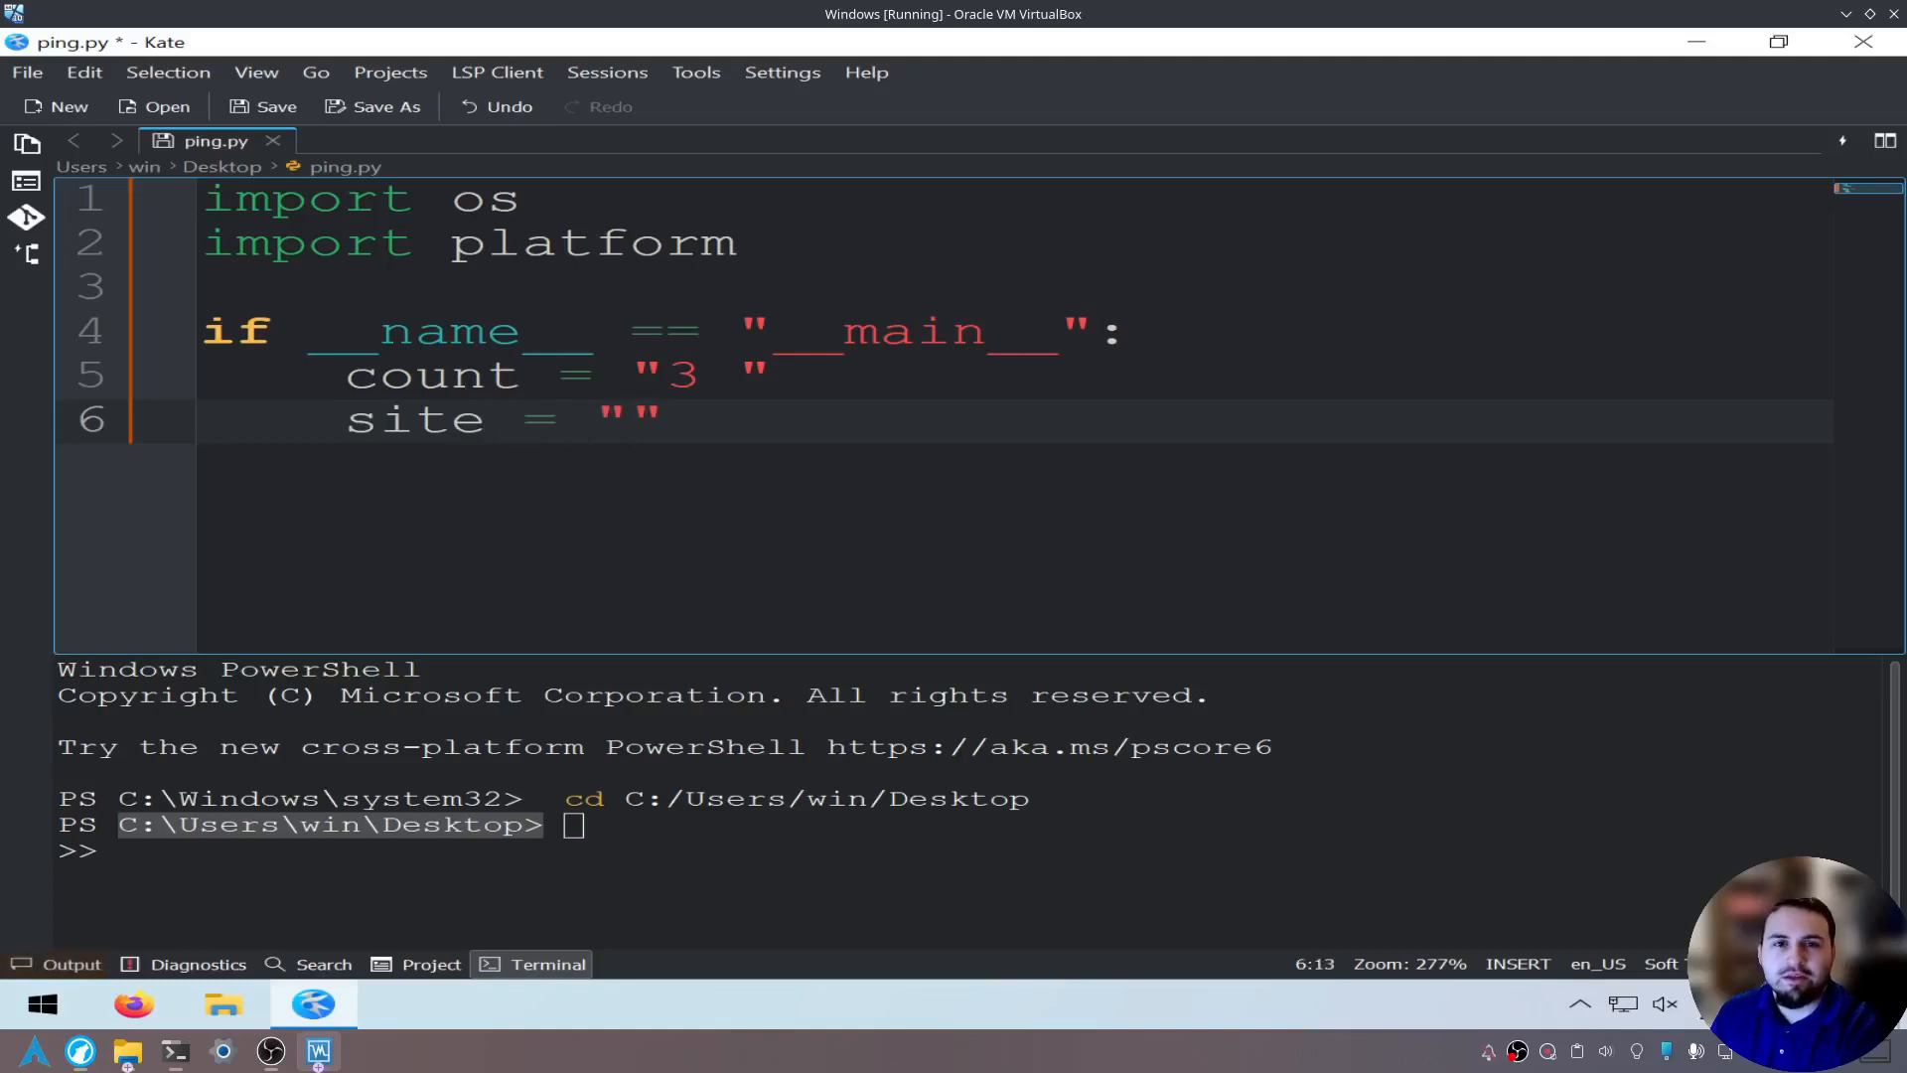
{"action": "type", "text": "google.com"}
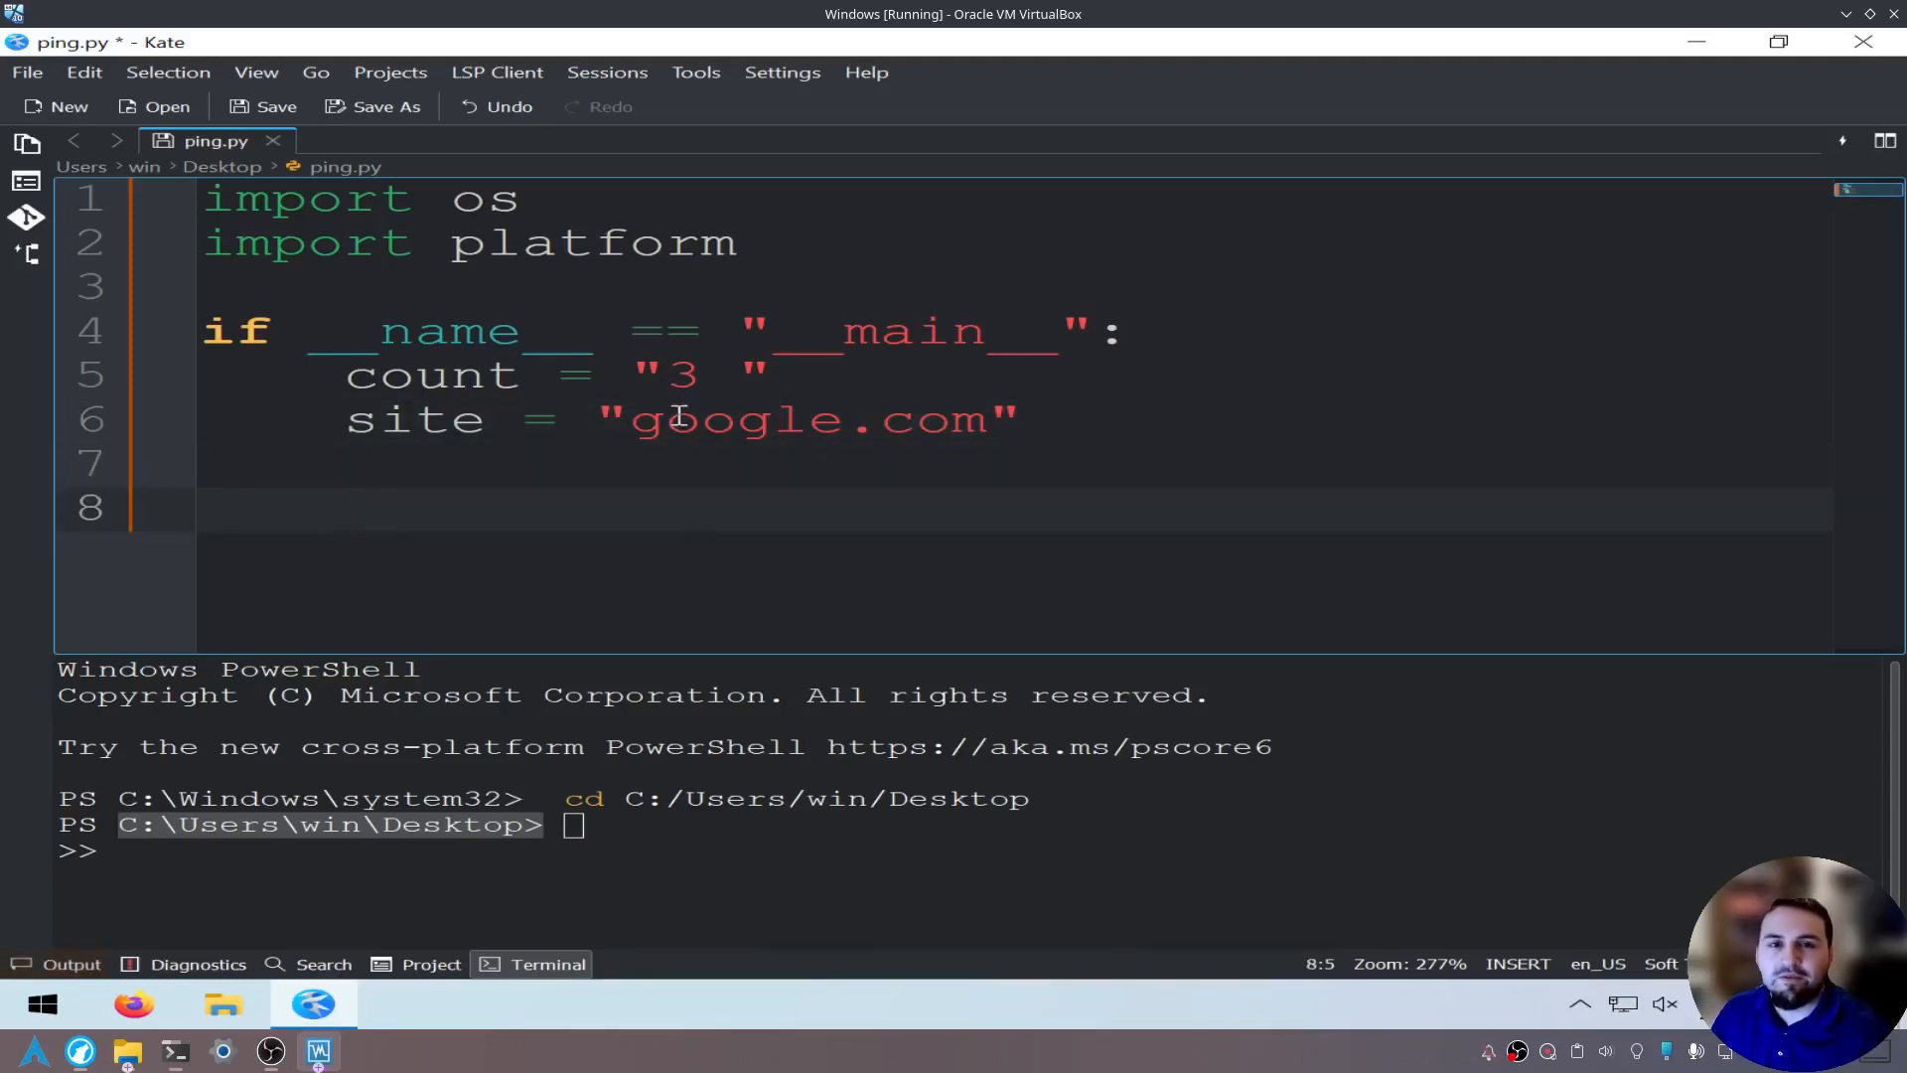
{"action": "mouse_move", "coordinate": [675, 395]}
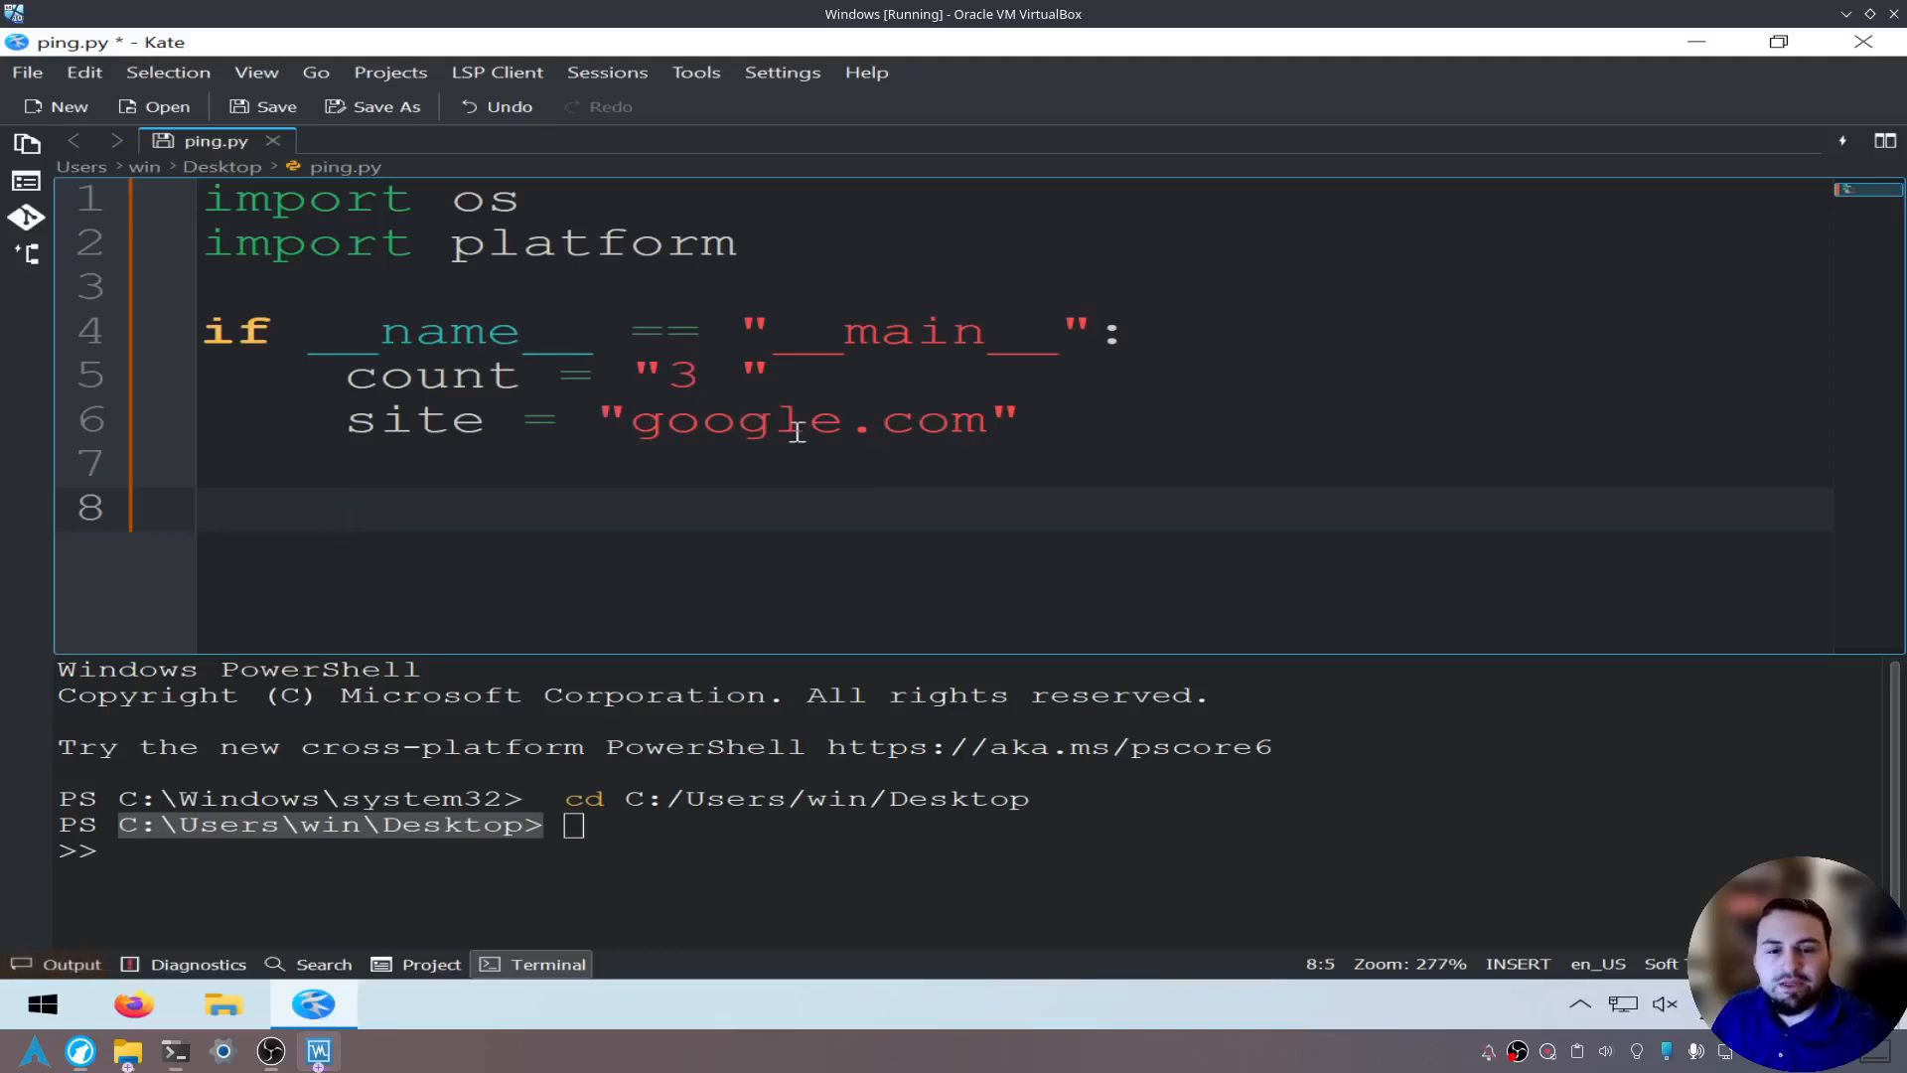
{"action": "mouse_move", "coordinate": [810, 421]}
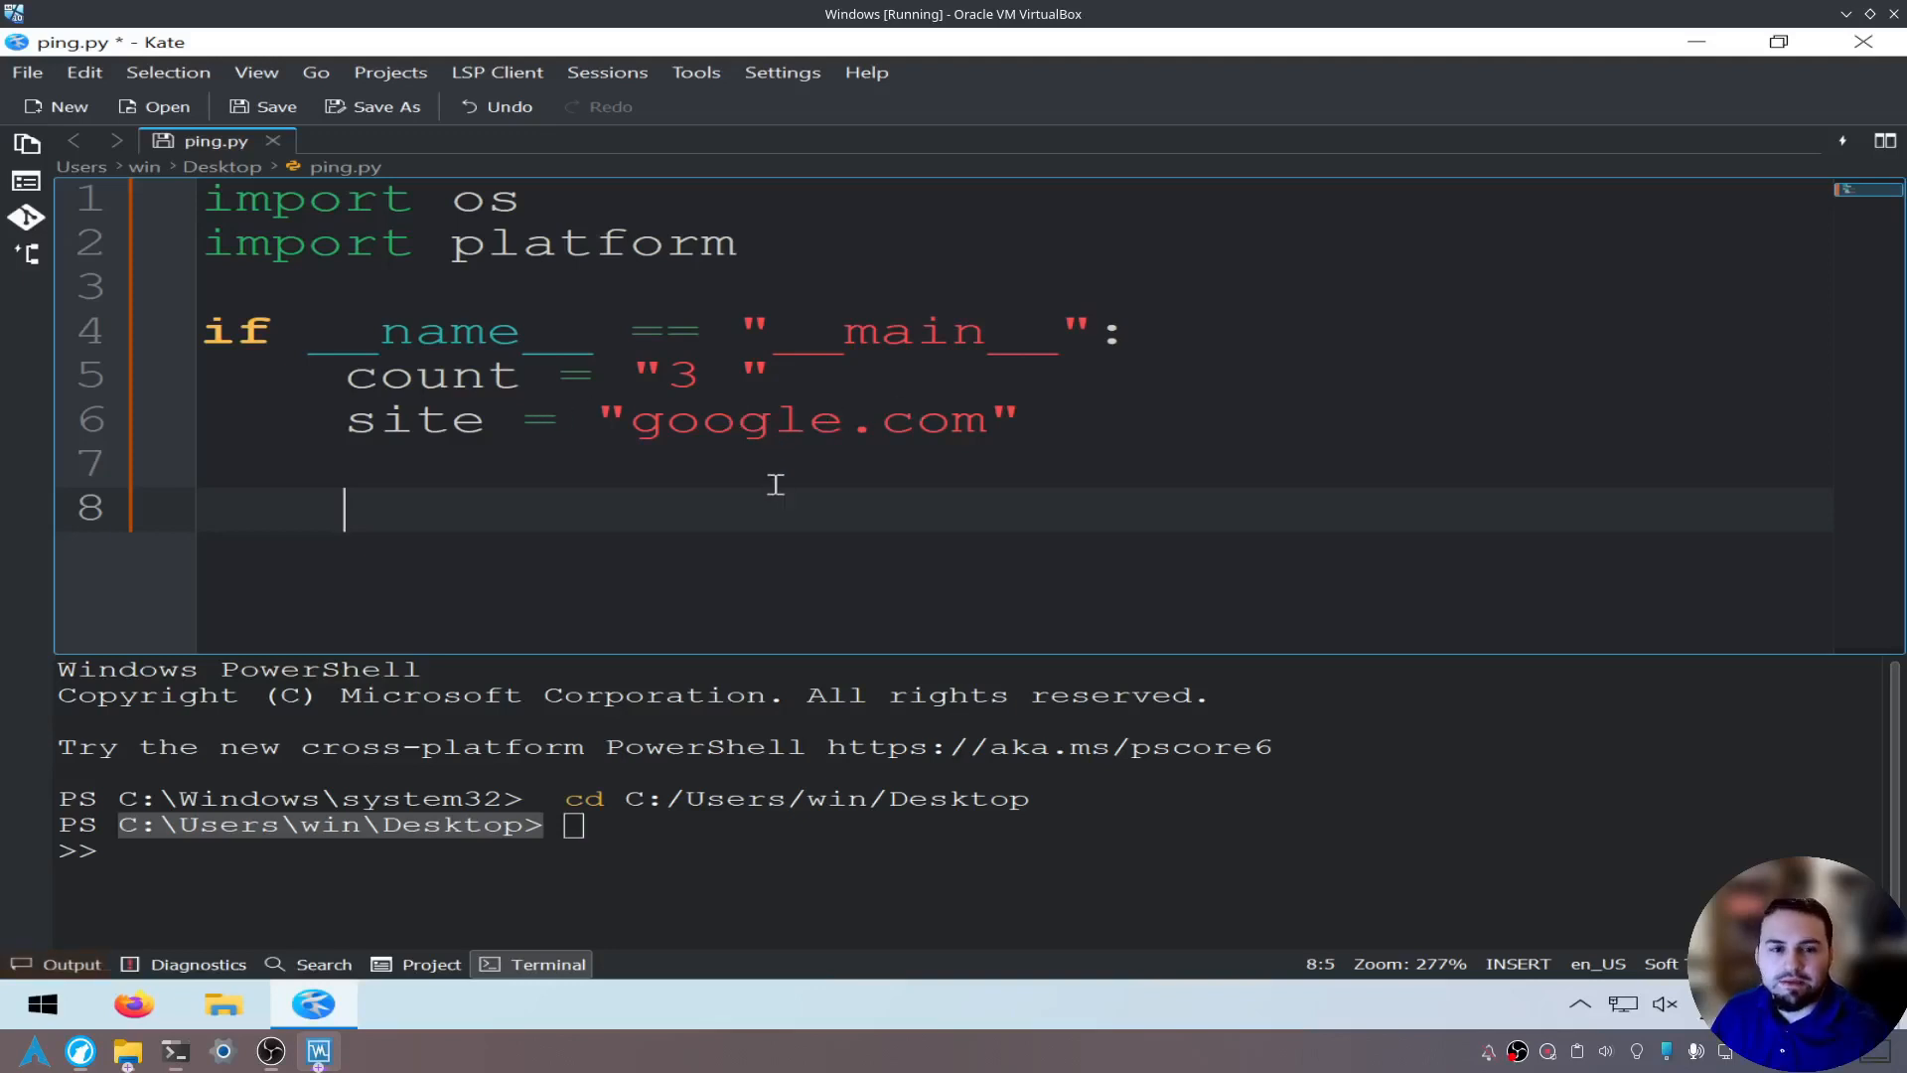
Write the condition if(platform.system() == "Windows"): inside the main block.
{"action": "left_click", "coordinate": [628, 256]}
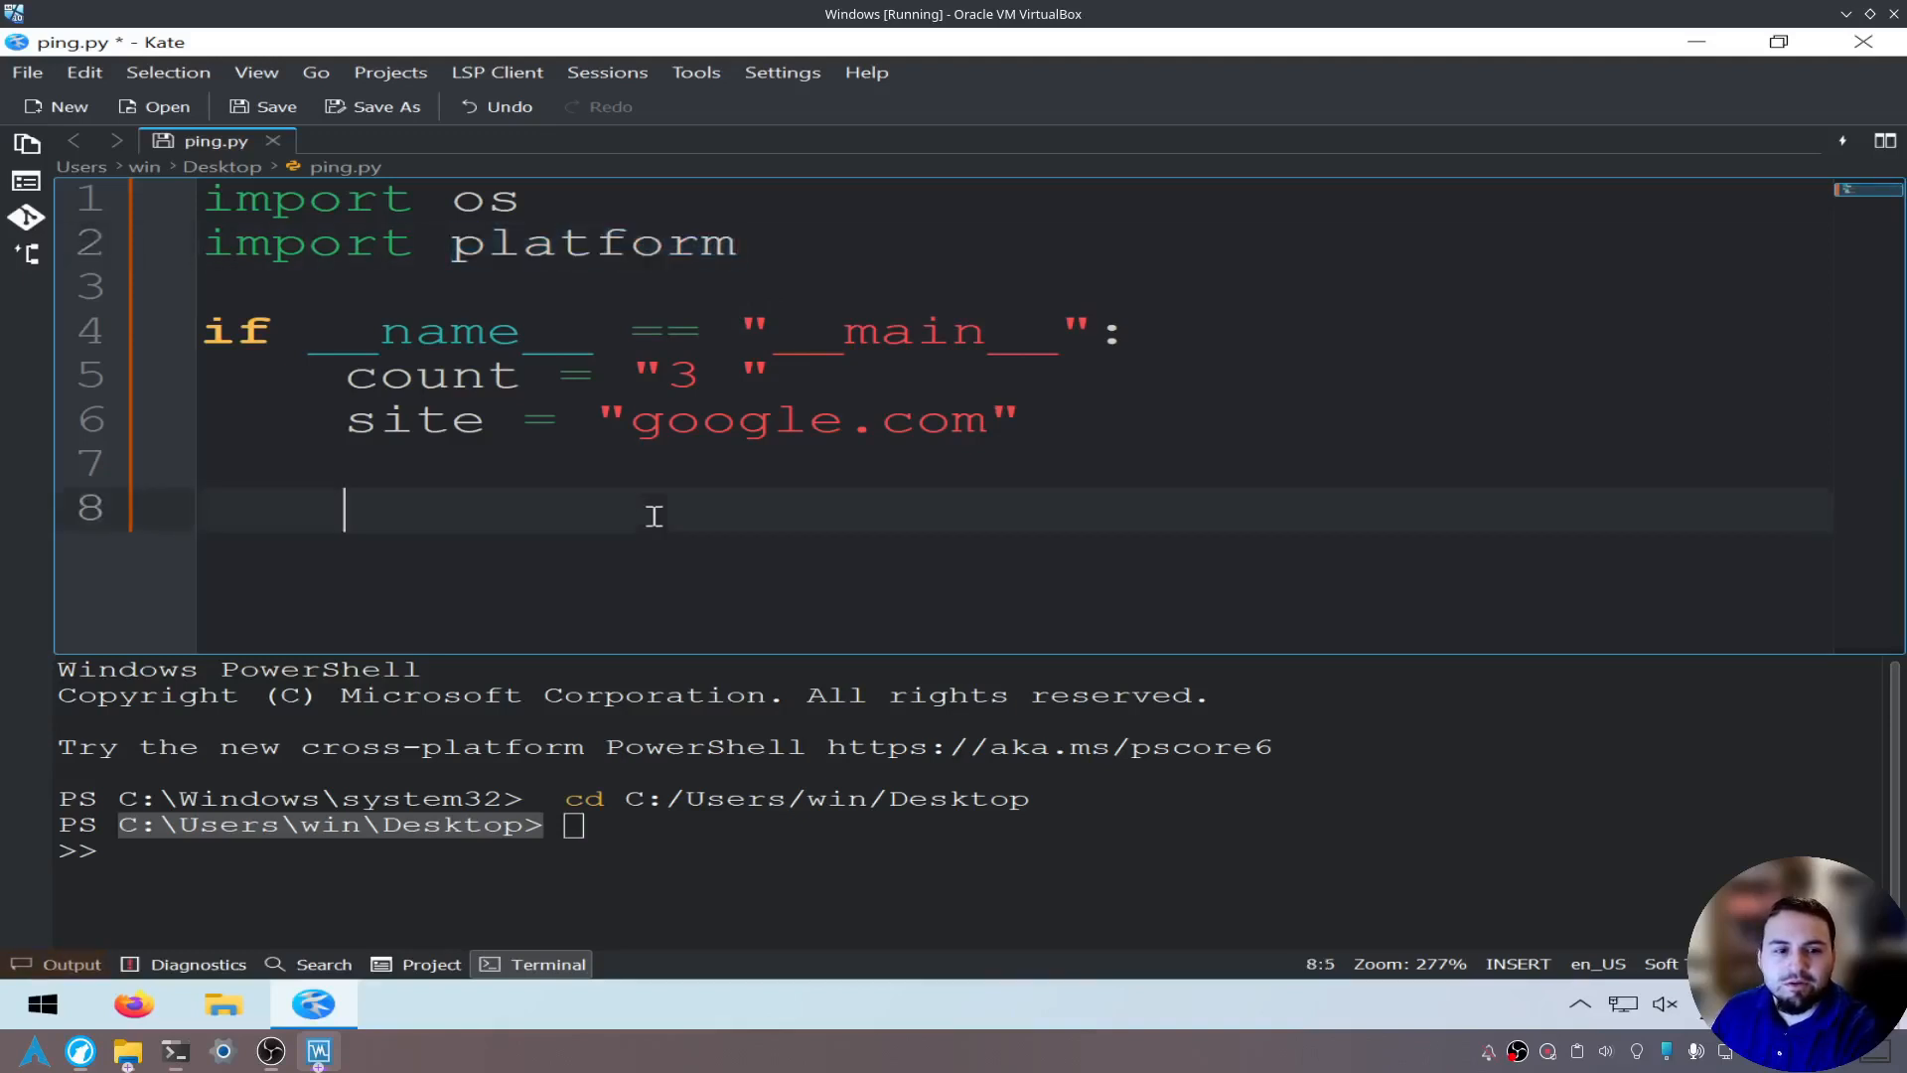
{"action": "type", "text": "if"}
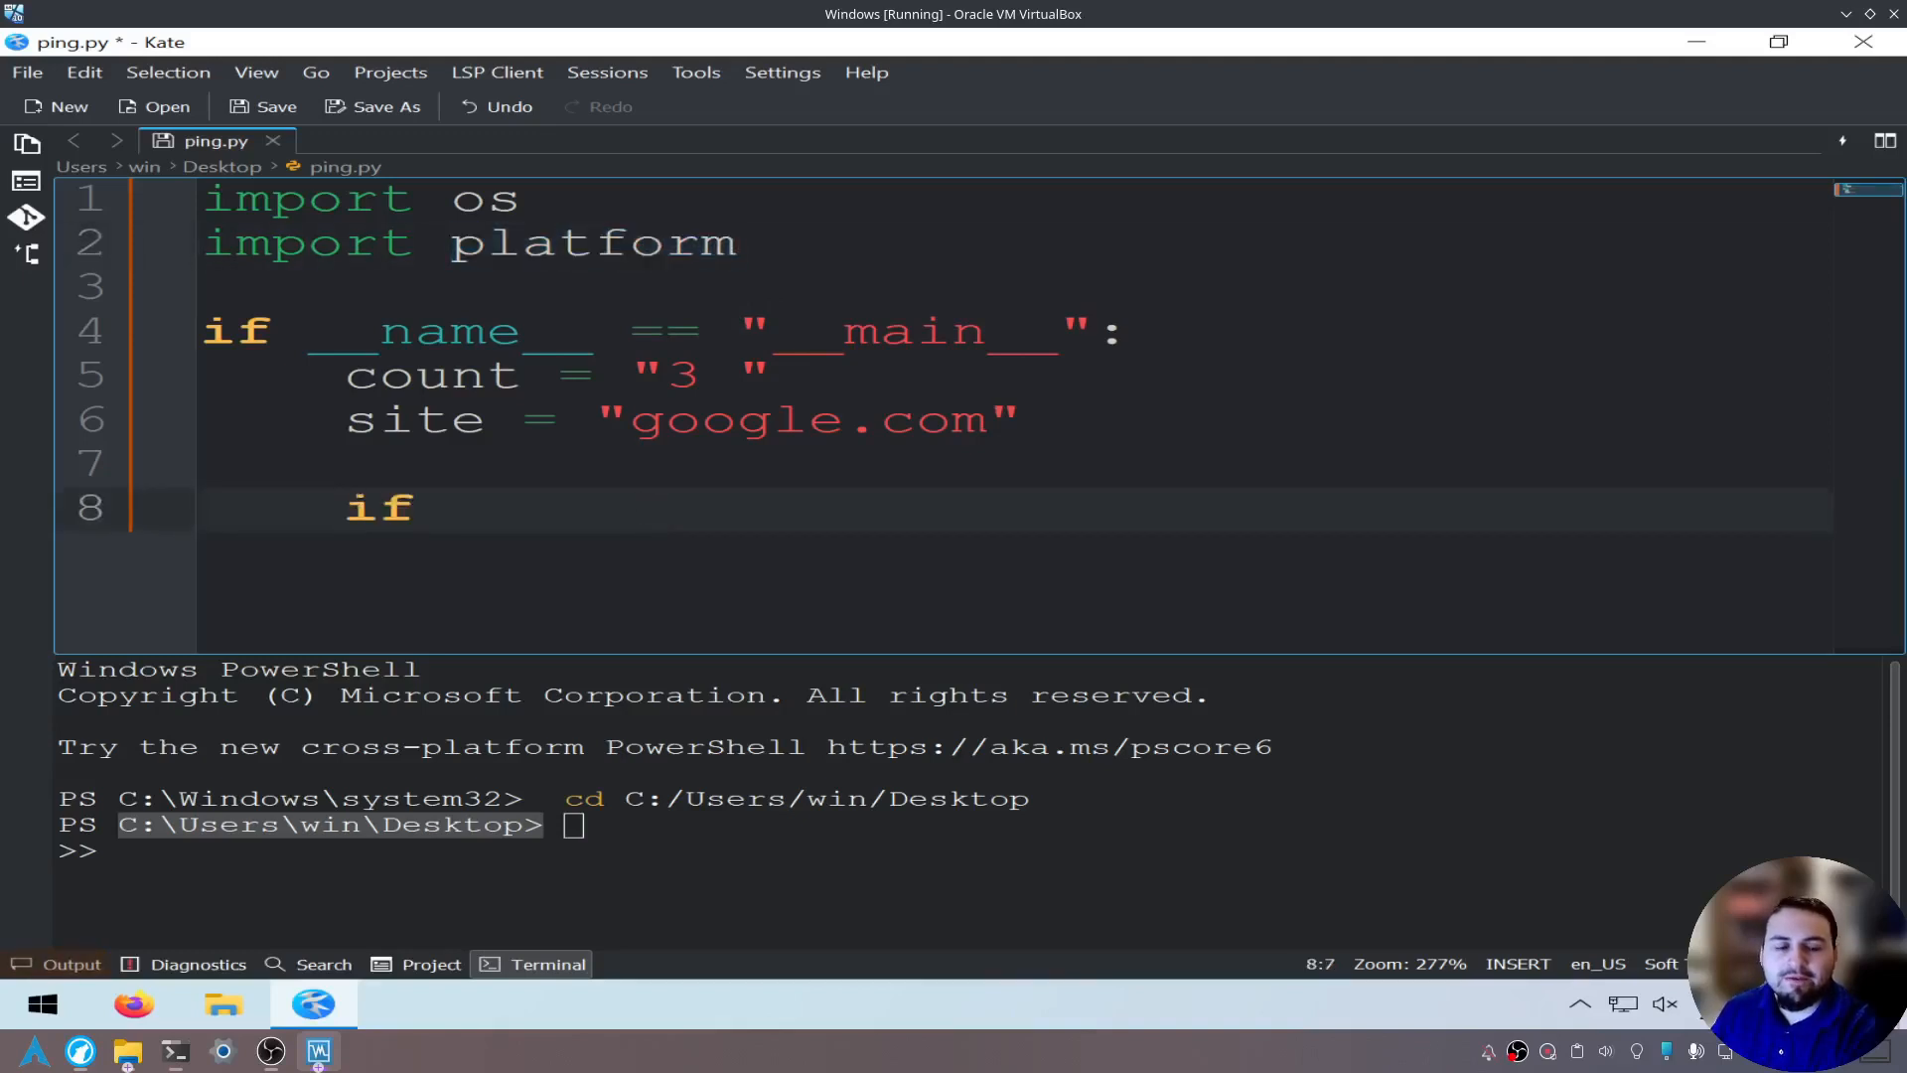
{"action": "type", "text": "()"}
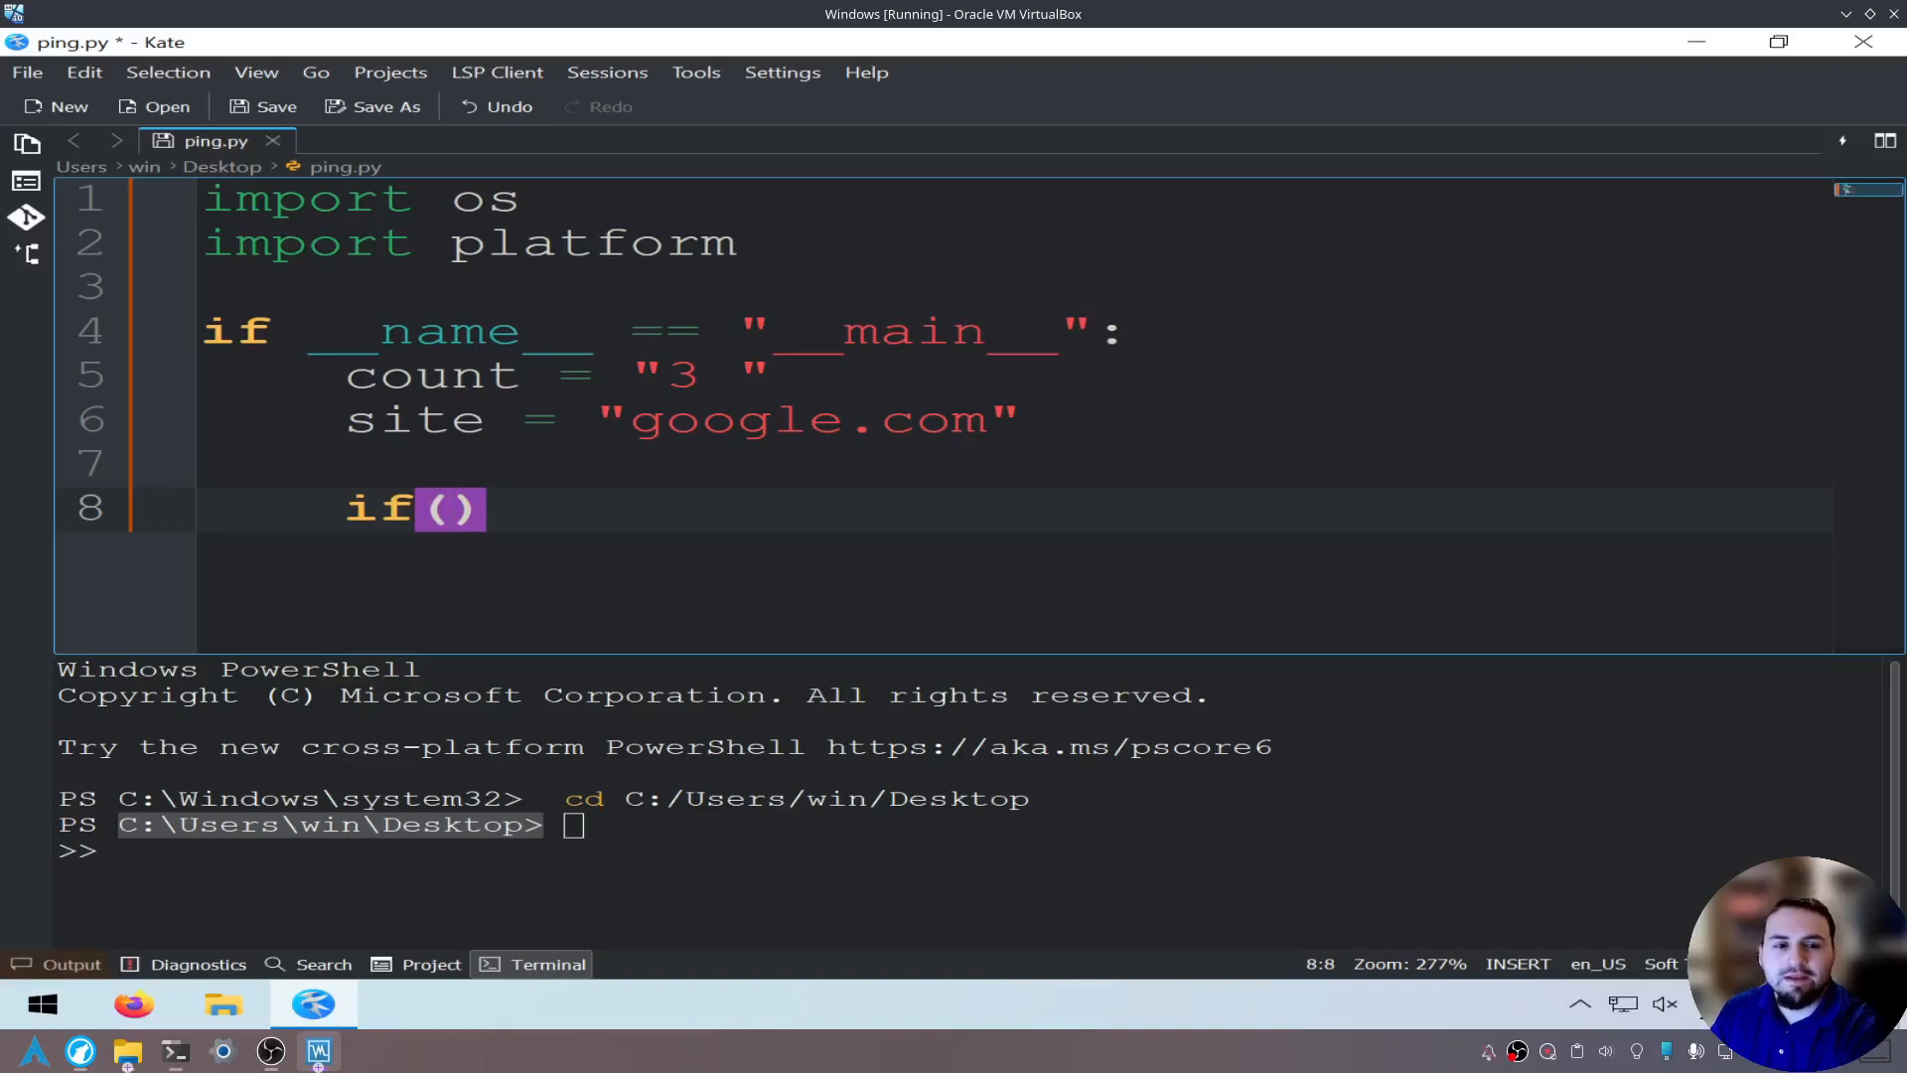
{"action": "type", "text": "platform.sy"}
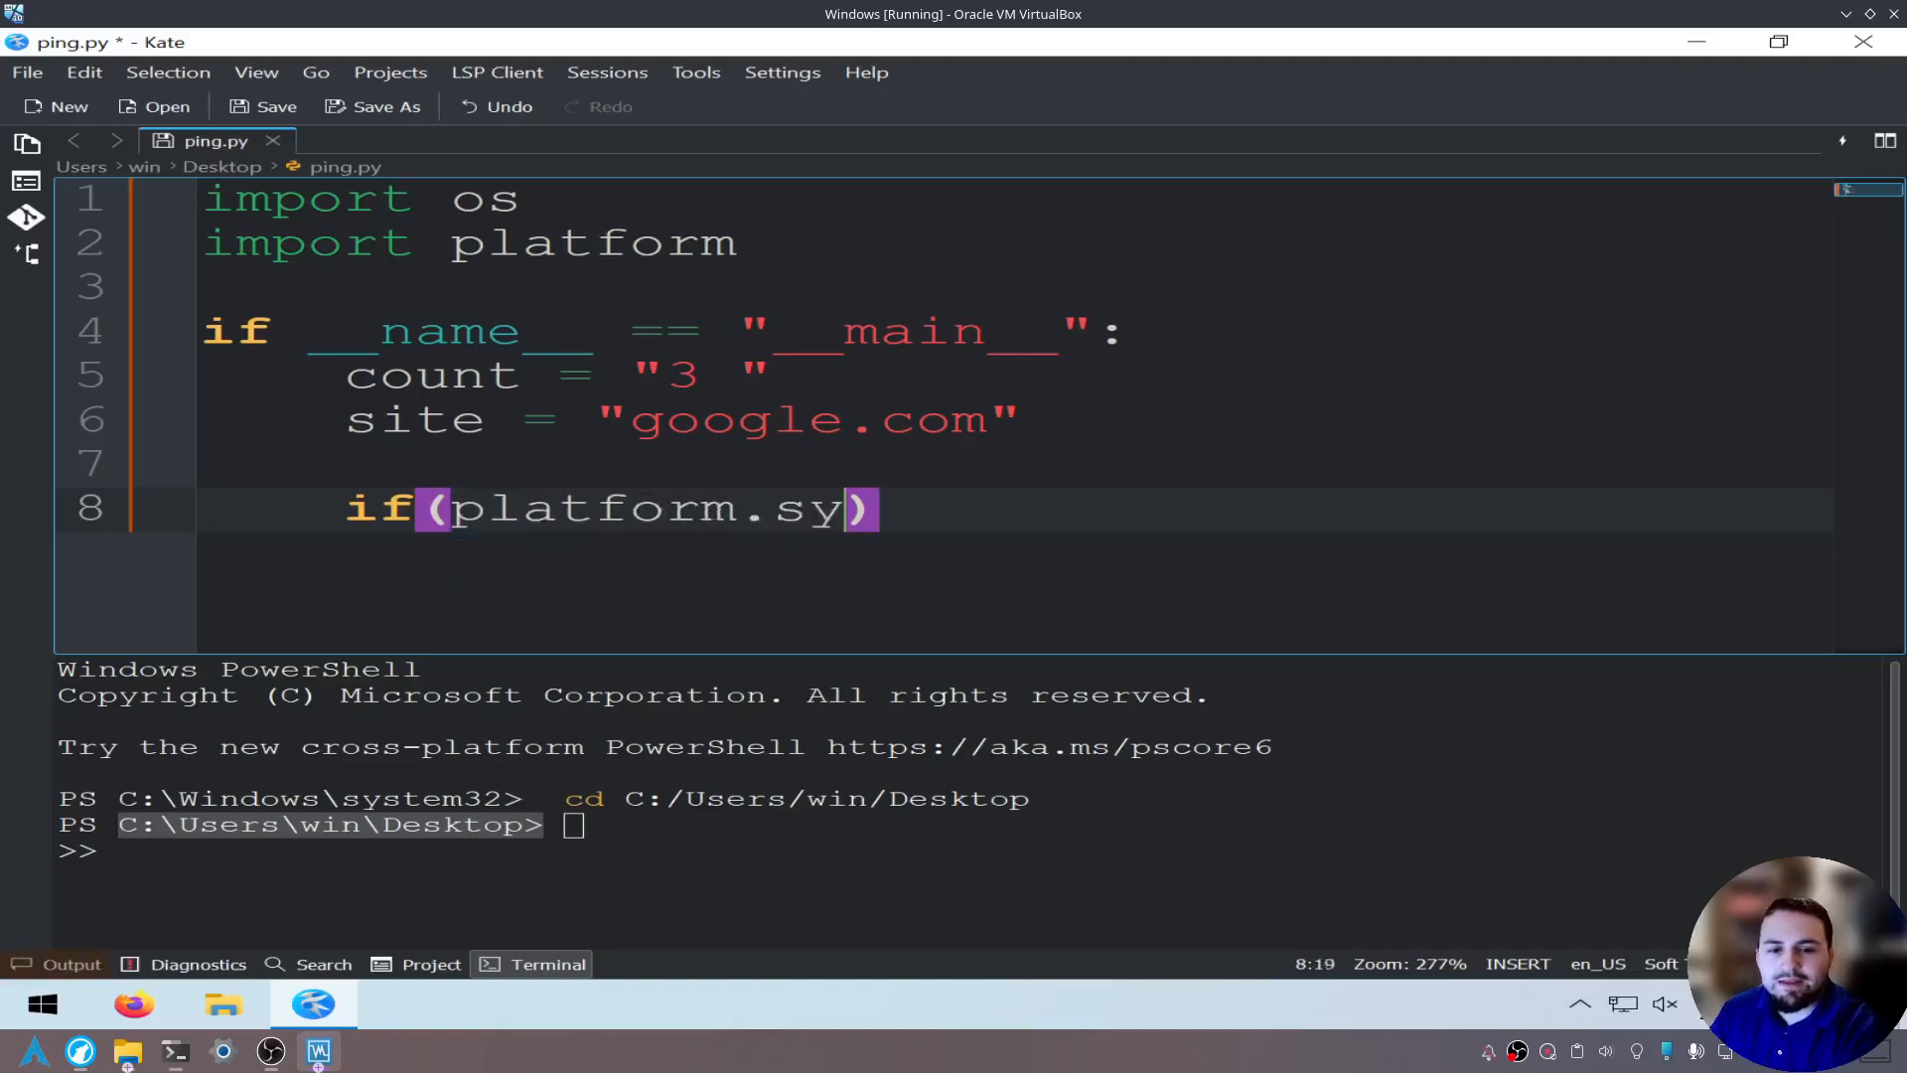
{"action": "type", "text": "stem()"}
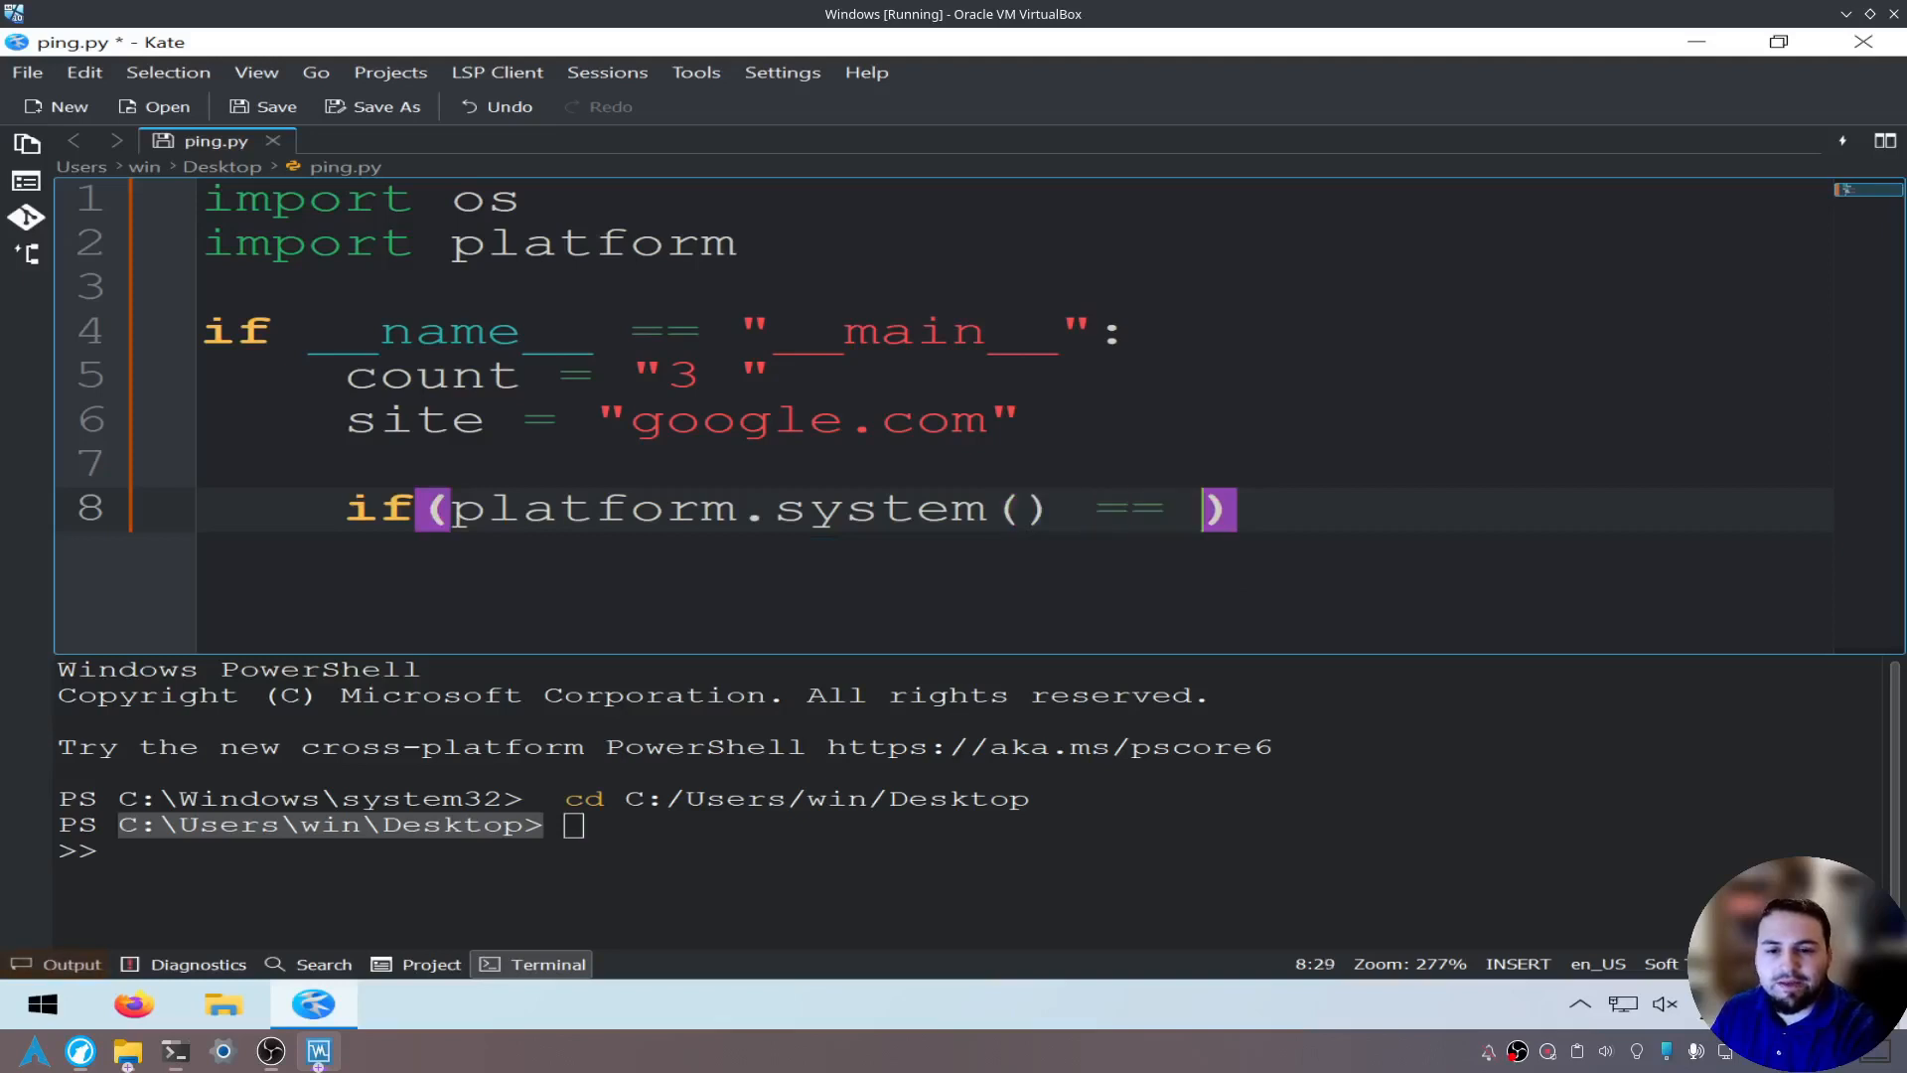
{"action": "type", "text": "\""}
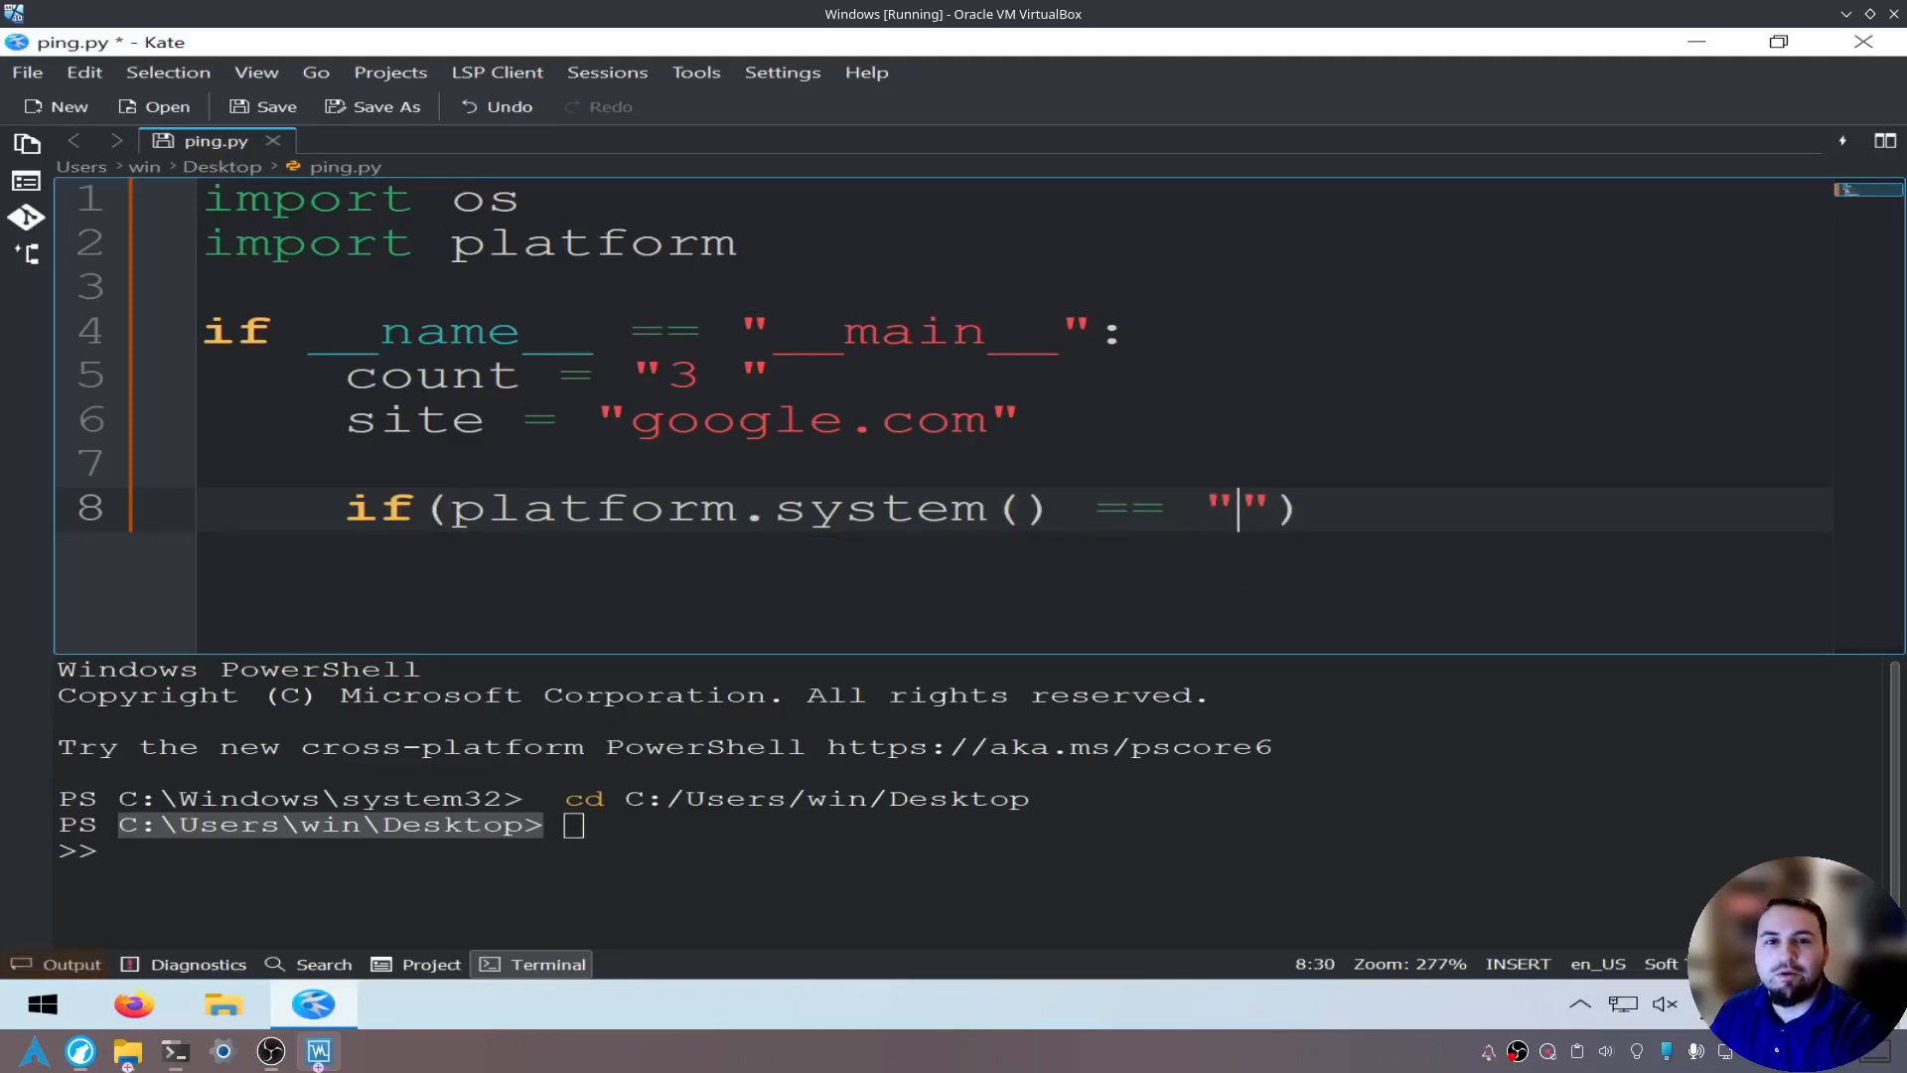
{"action": "type", "text": "Windows"}
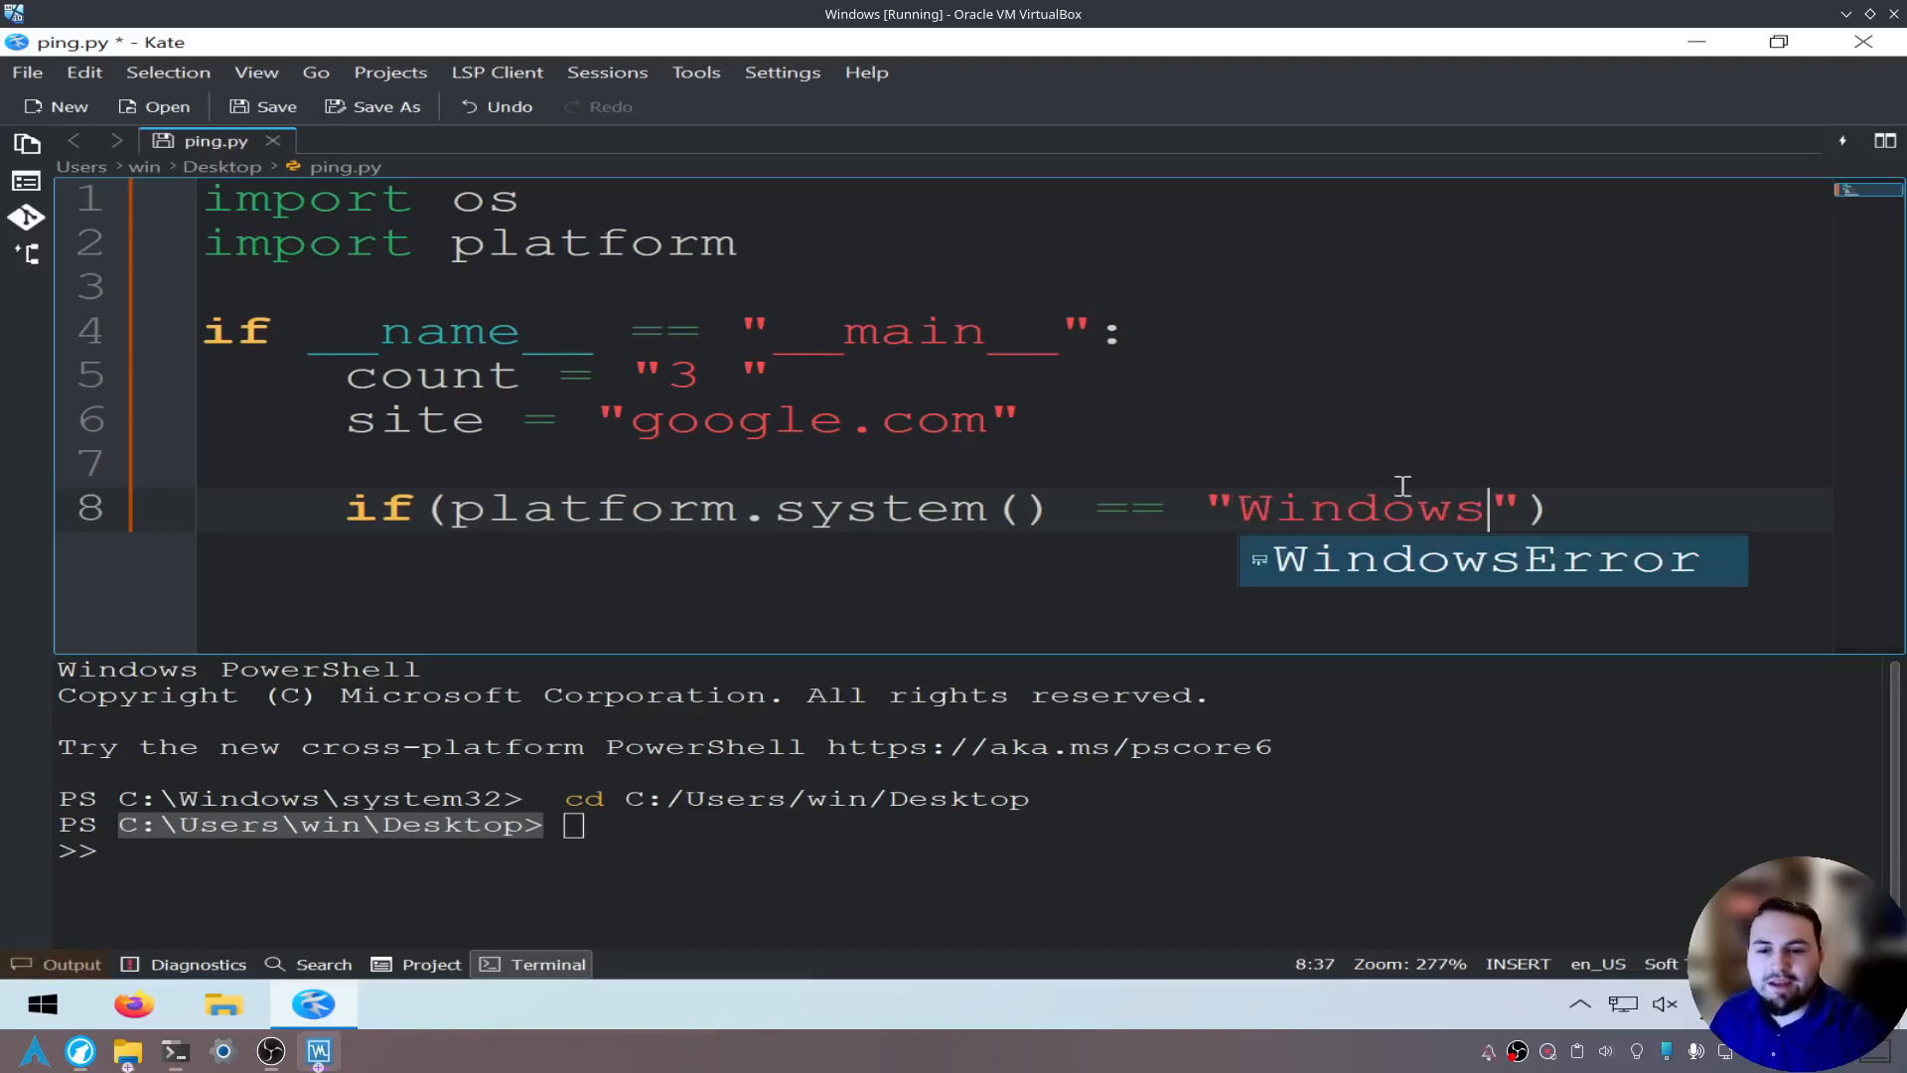
{"action": "double_click", "coordinate": [592, 509]}
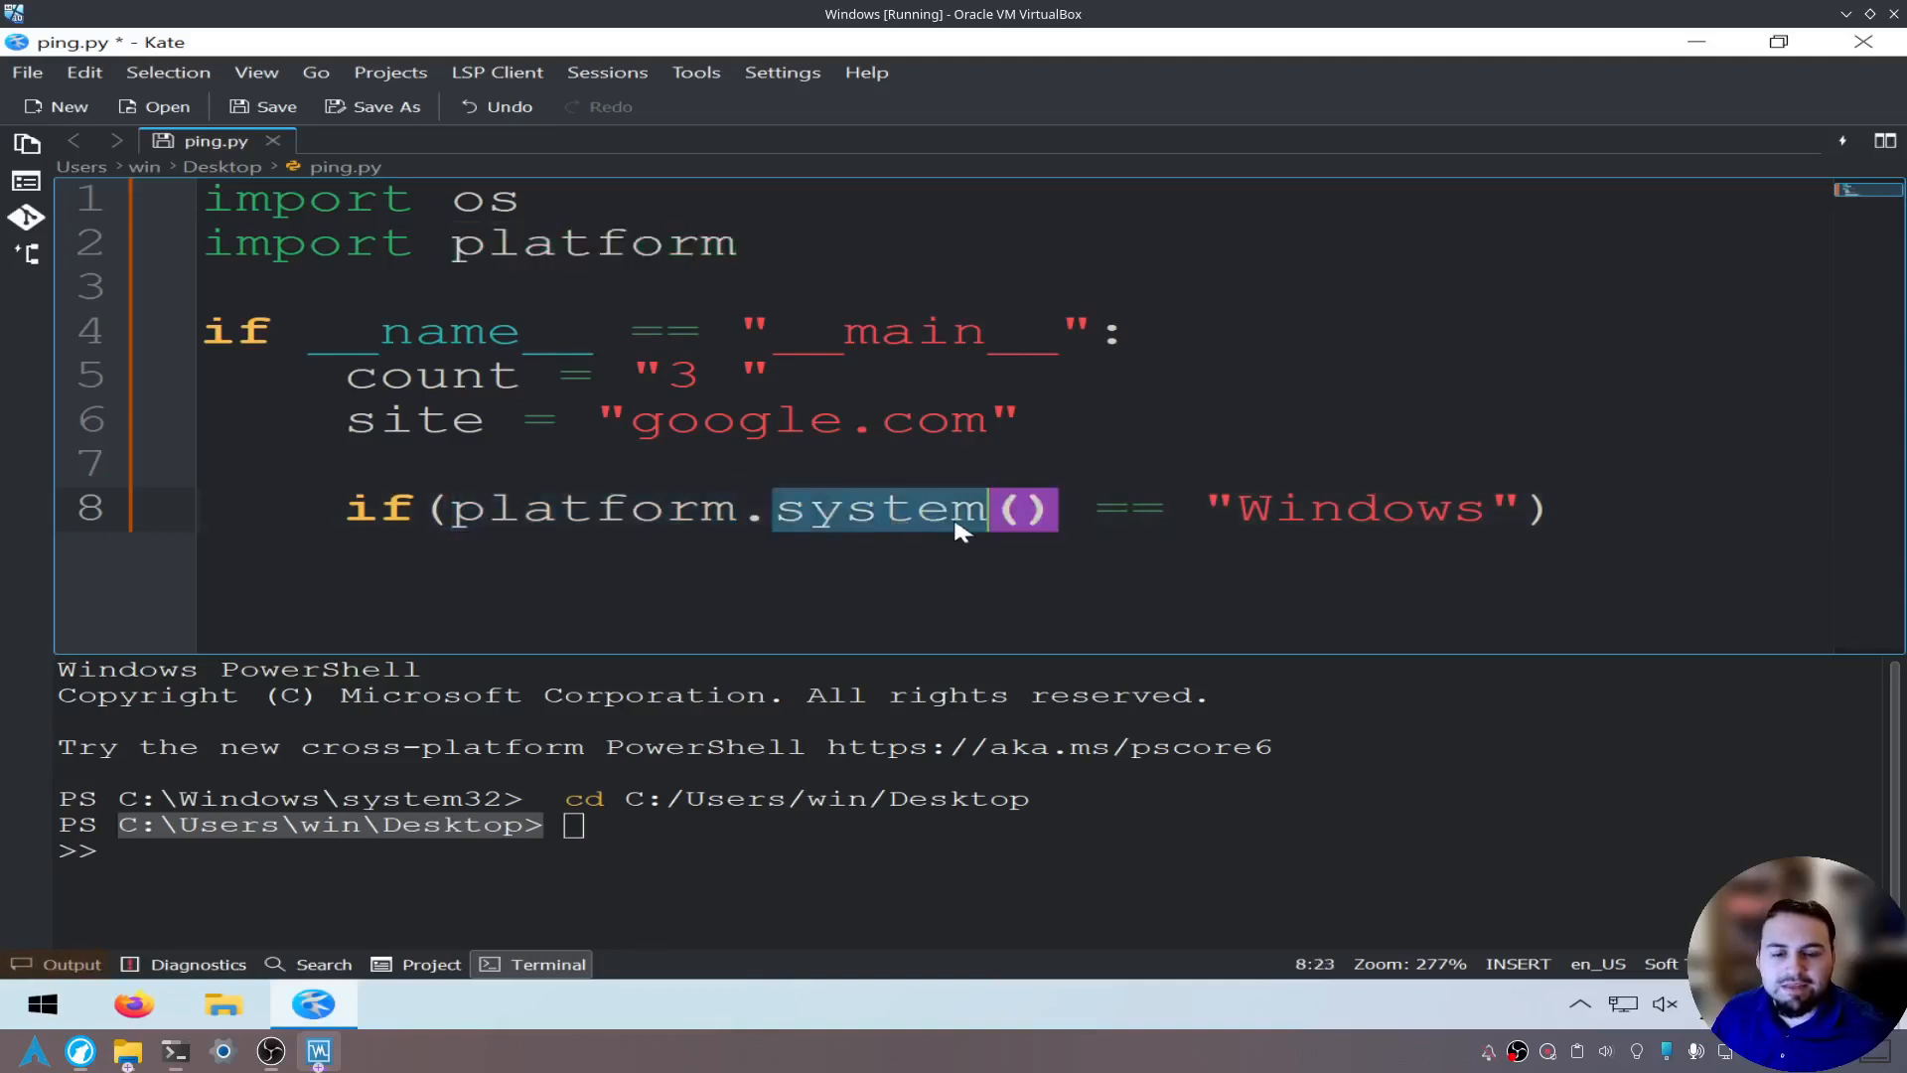
{"action": "mouse_move", "coordinate": [981, 534]}
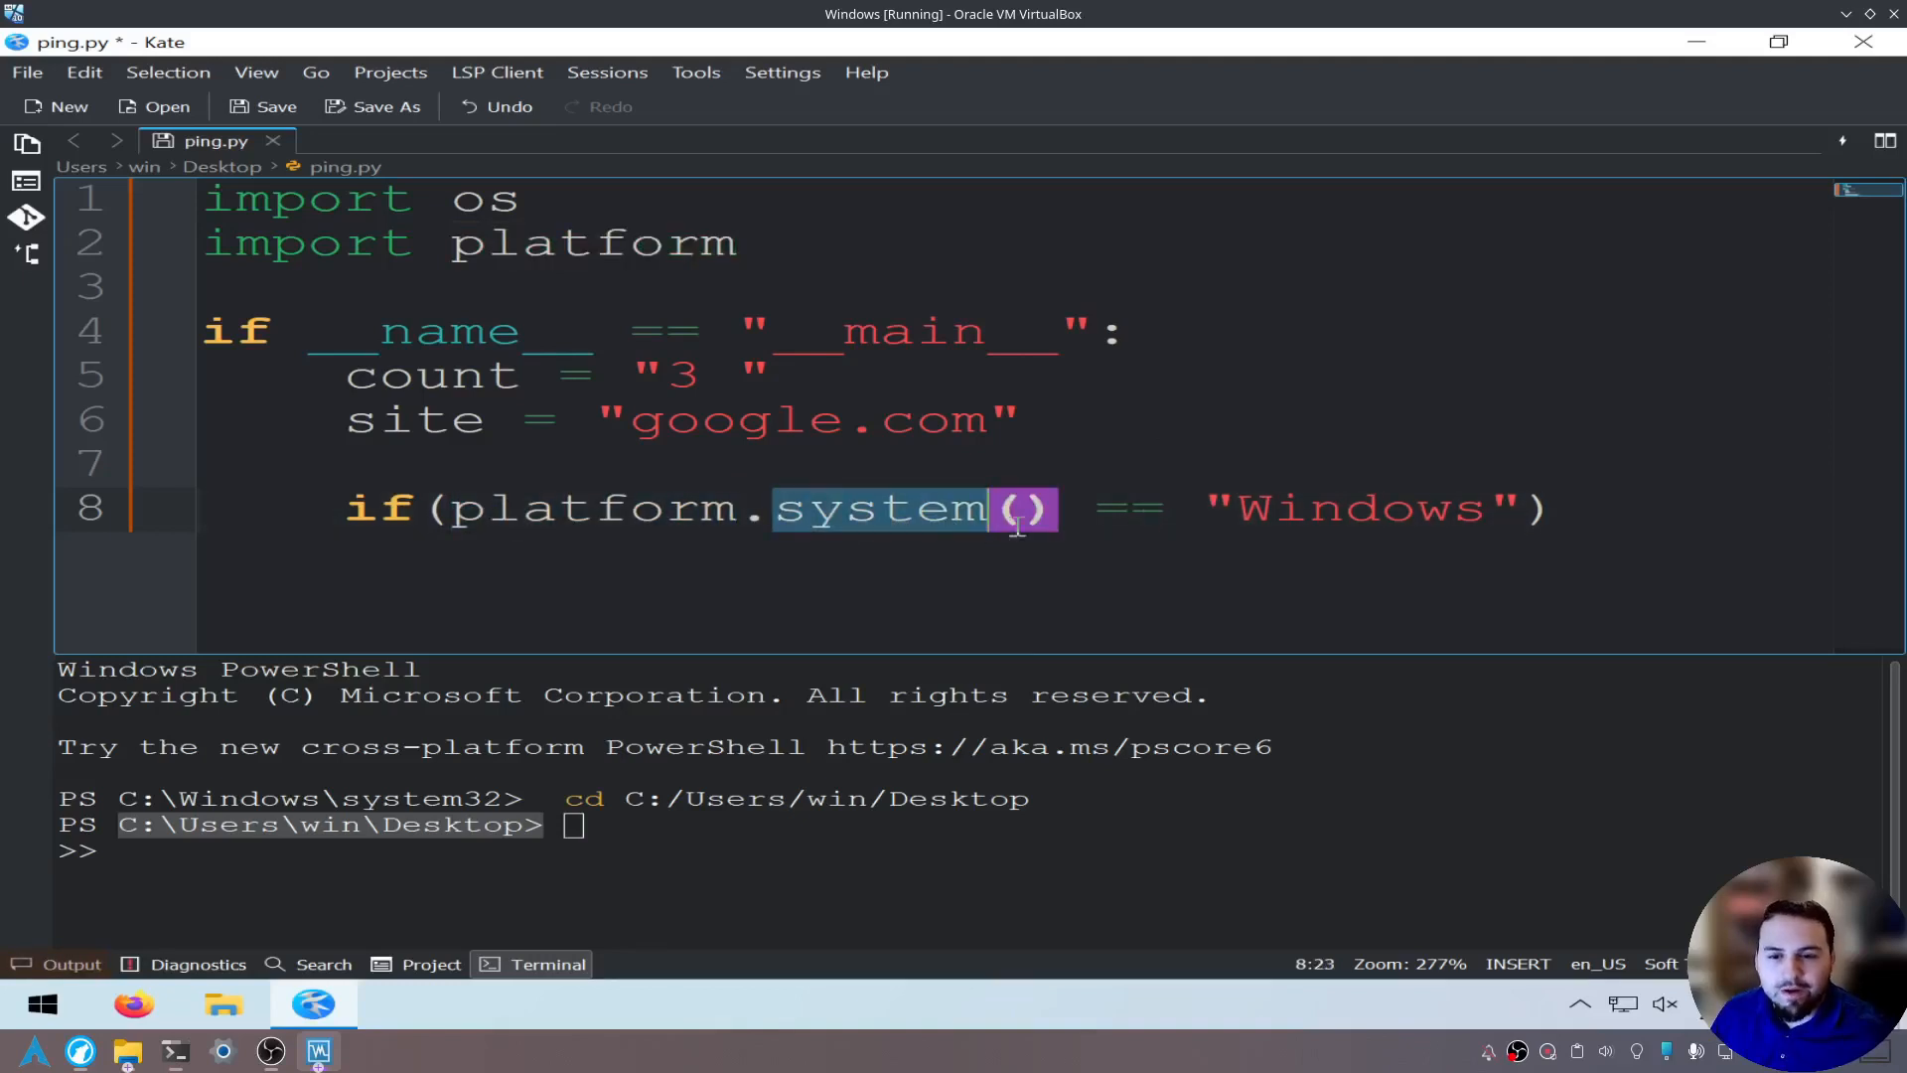
{"action": "double_click", "coordinate": [1355, 509]}
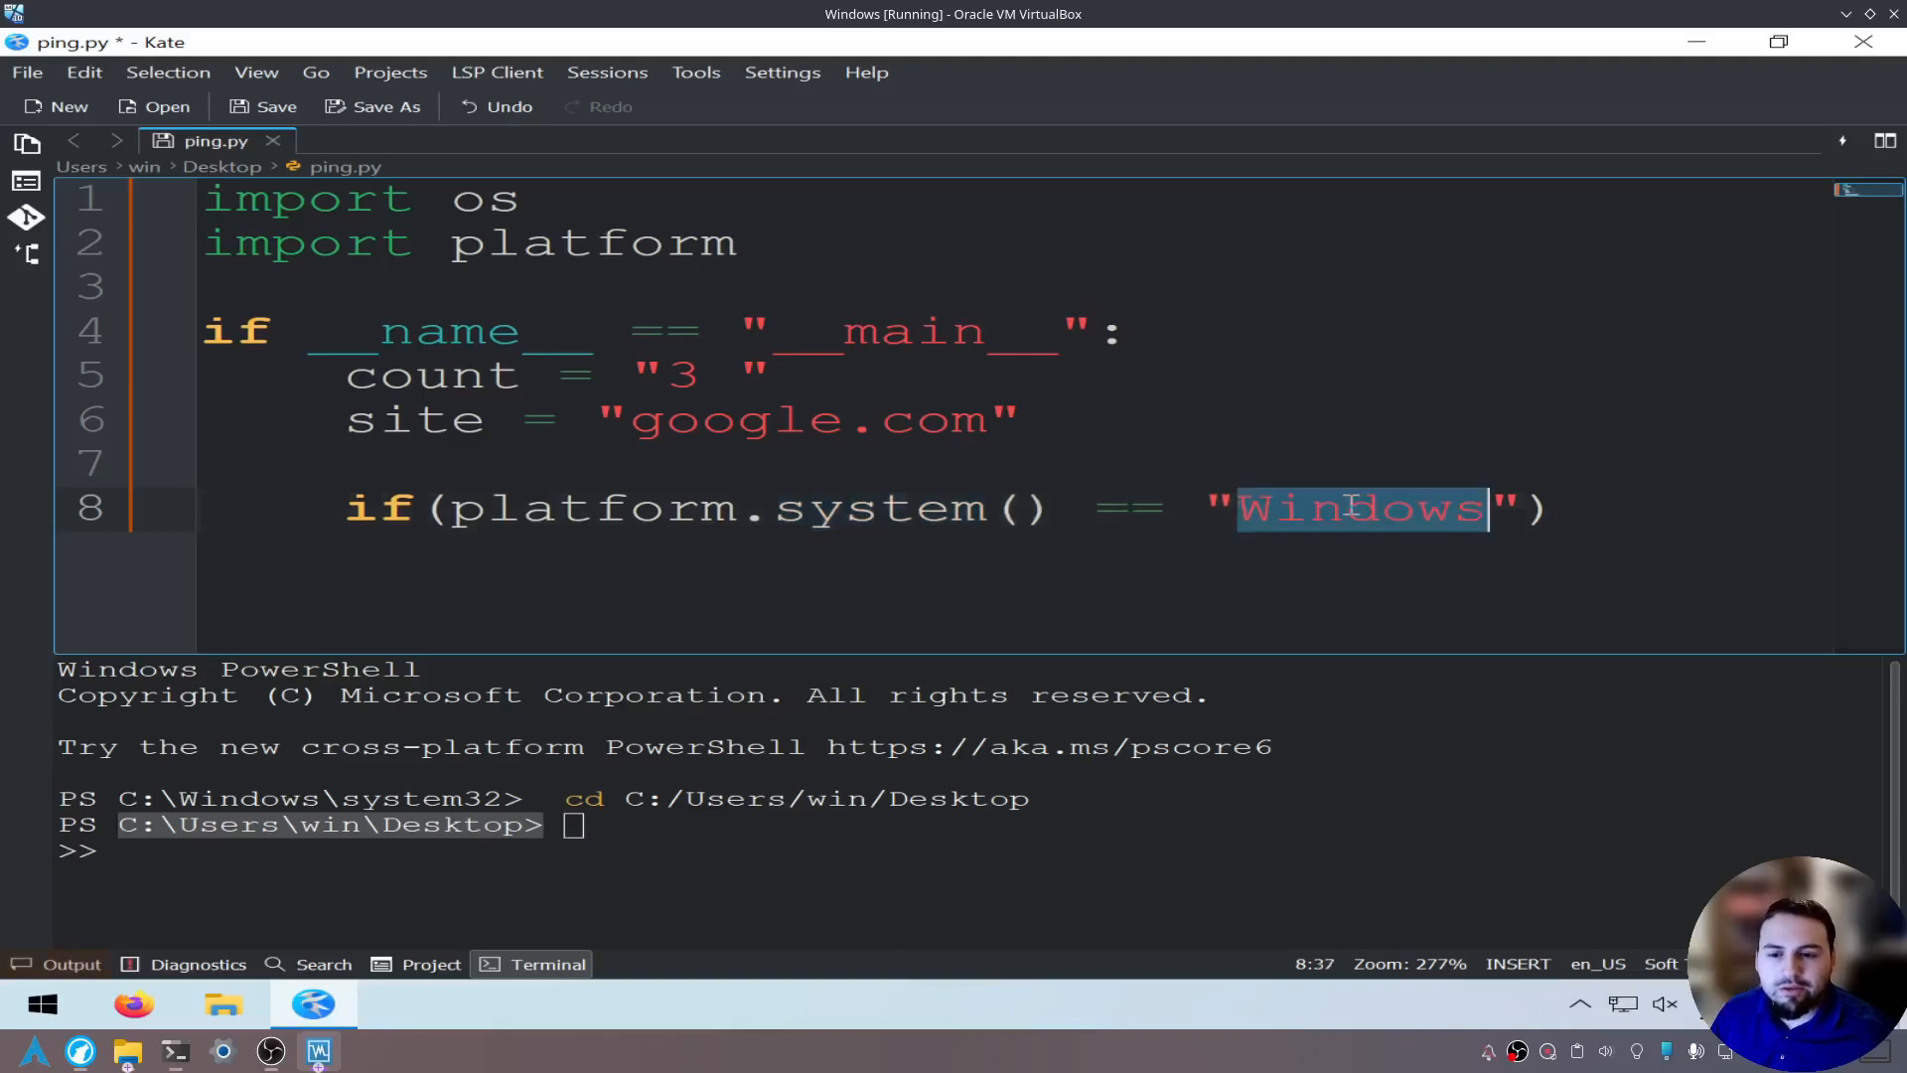
{"action": "left_click", "coordinate": [1577, 508]}
{"action": "type", "text": ":"}
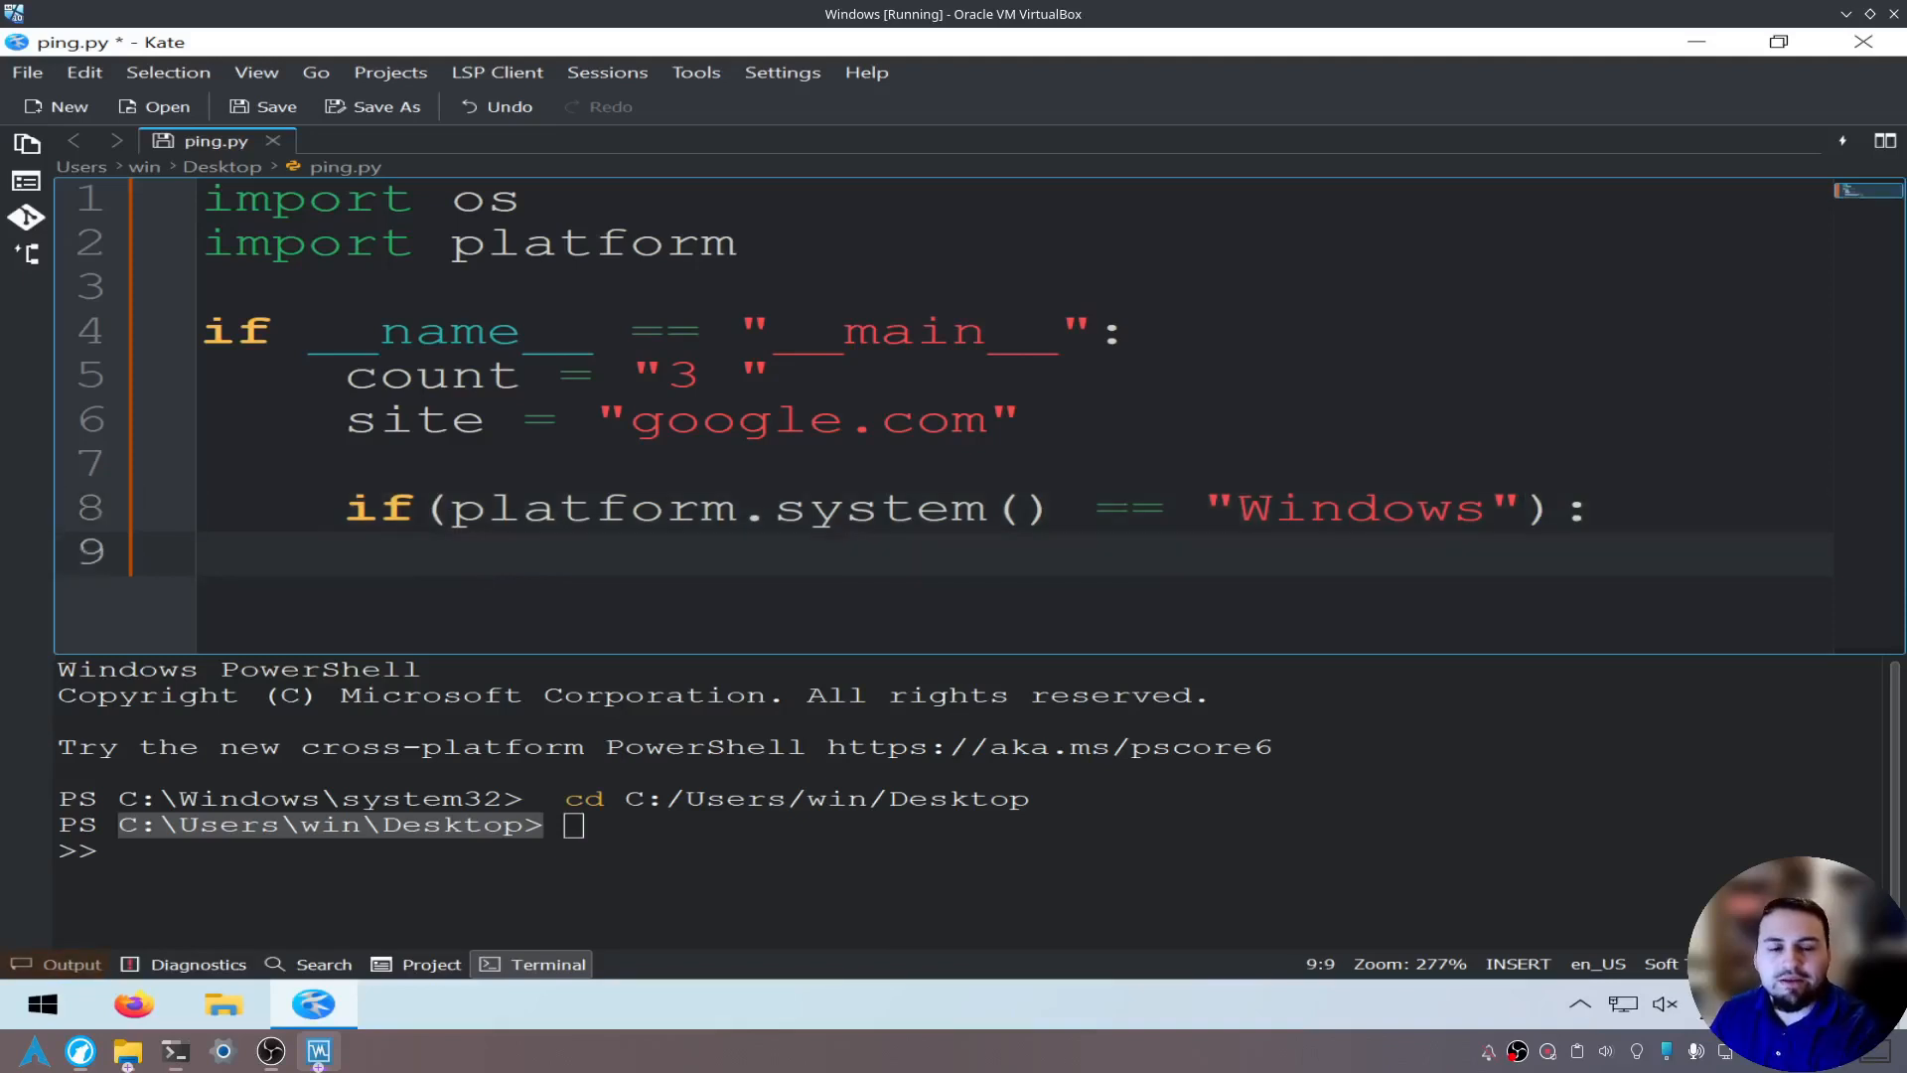
In the Windows branch call os.system("ping -n "+count+site).
{"action": "type", "text": "os"}
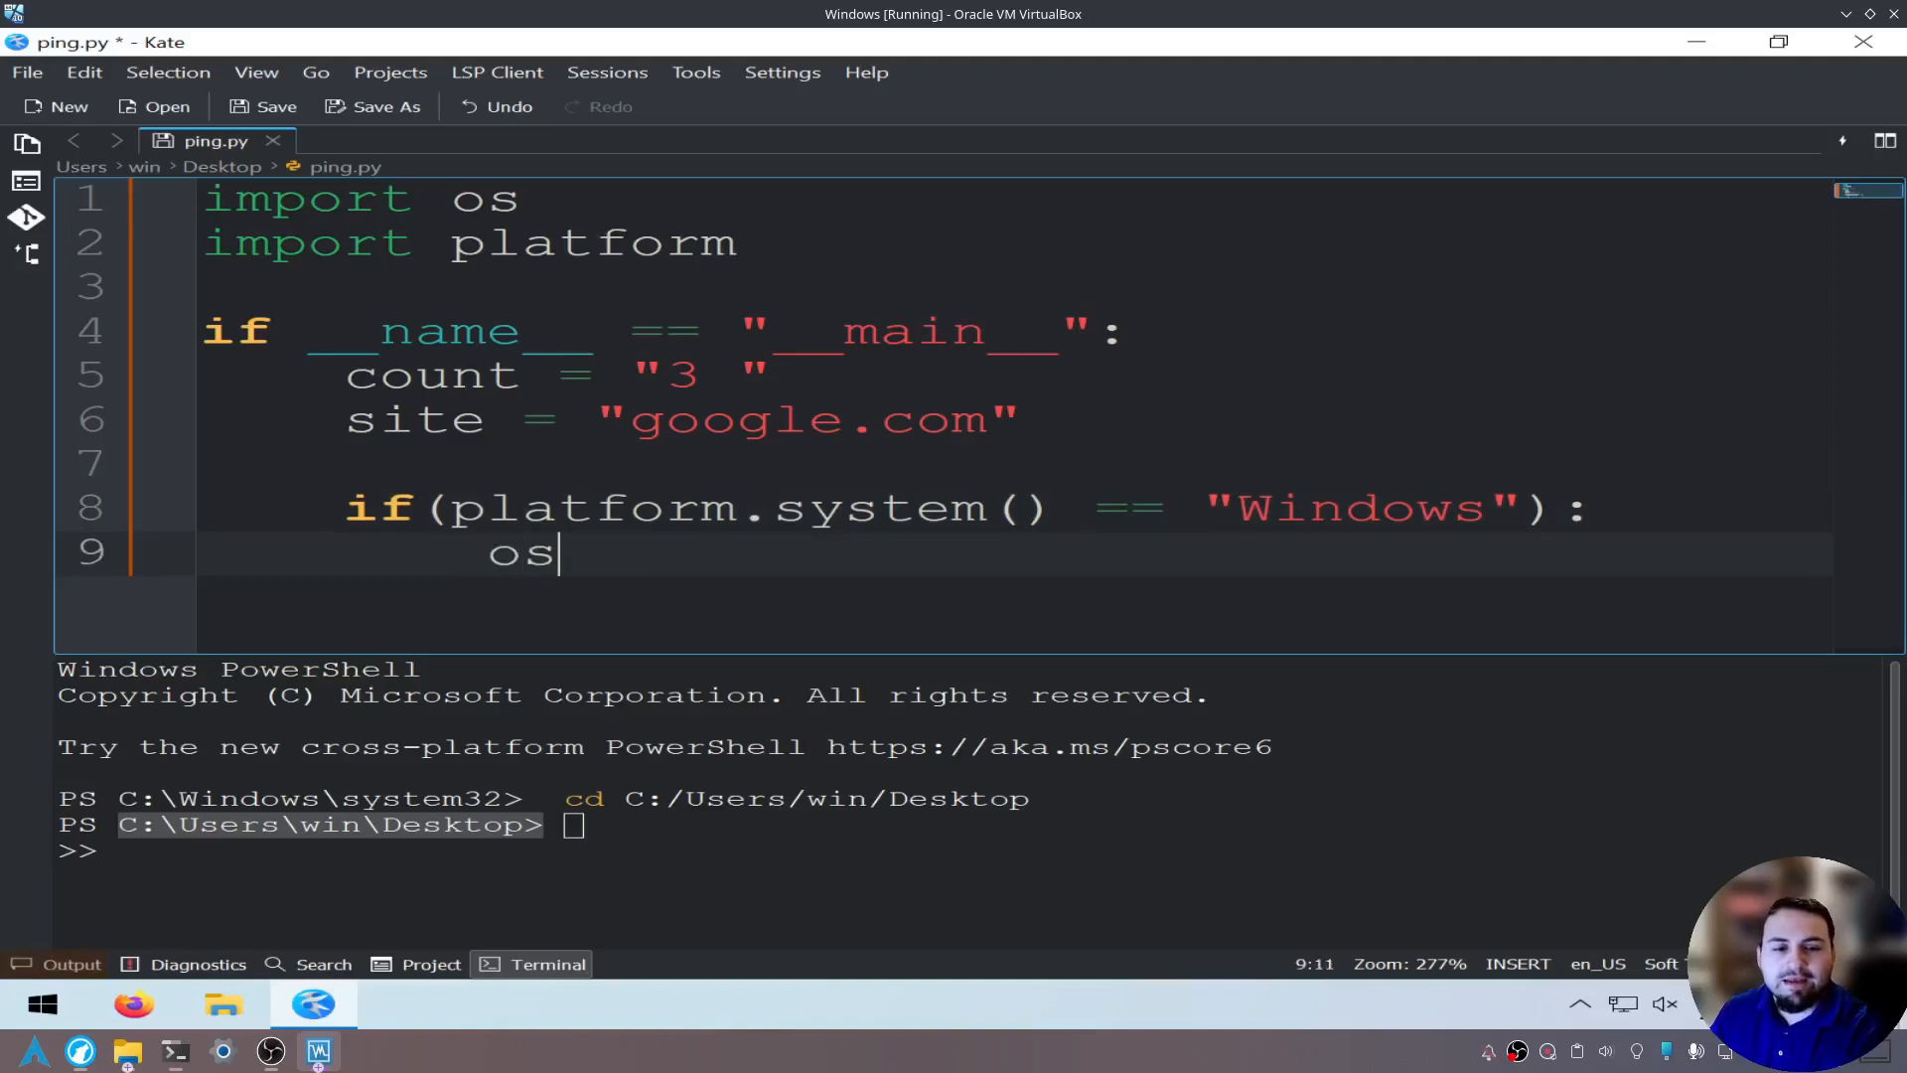
{"action": "type", "text": ".system"}
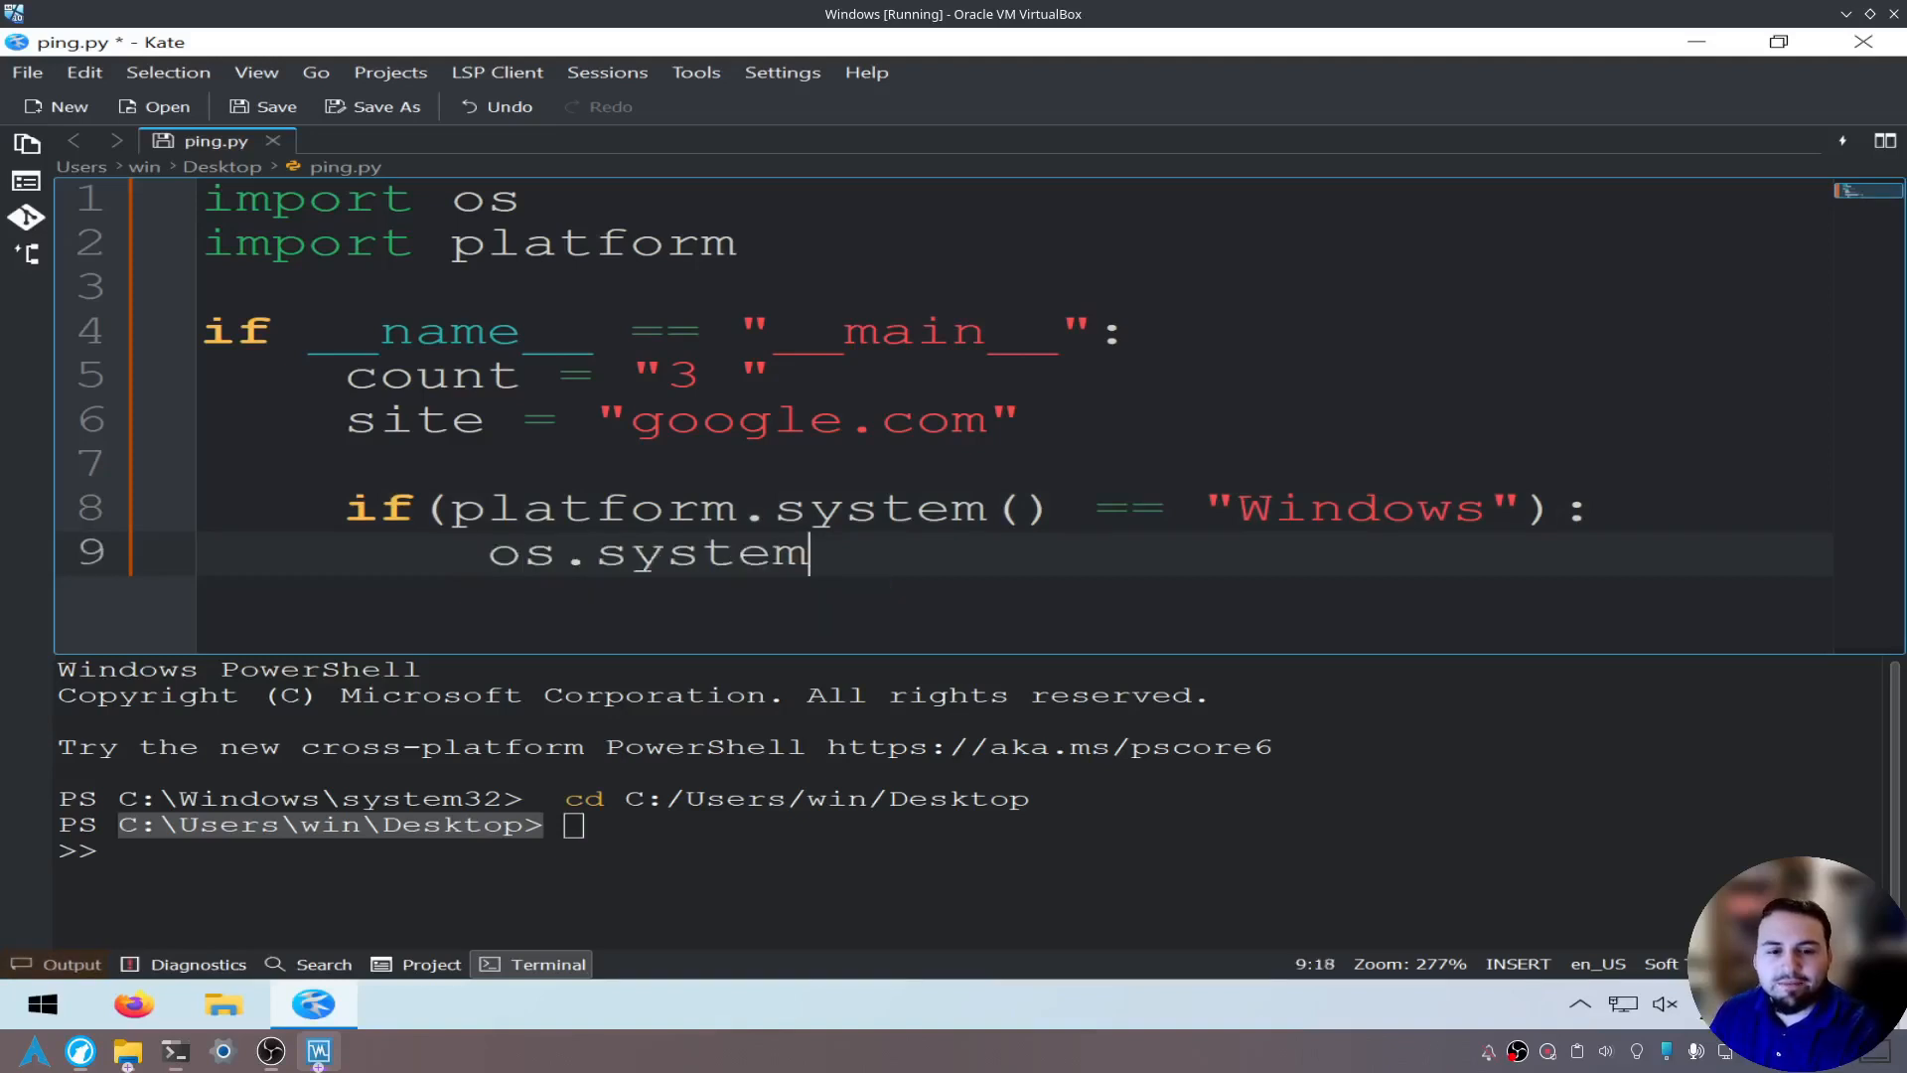
{"action": "type", "text": "()"}
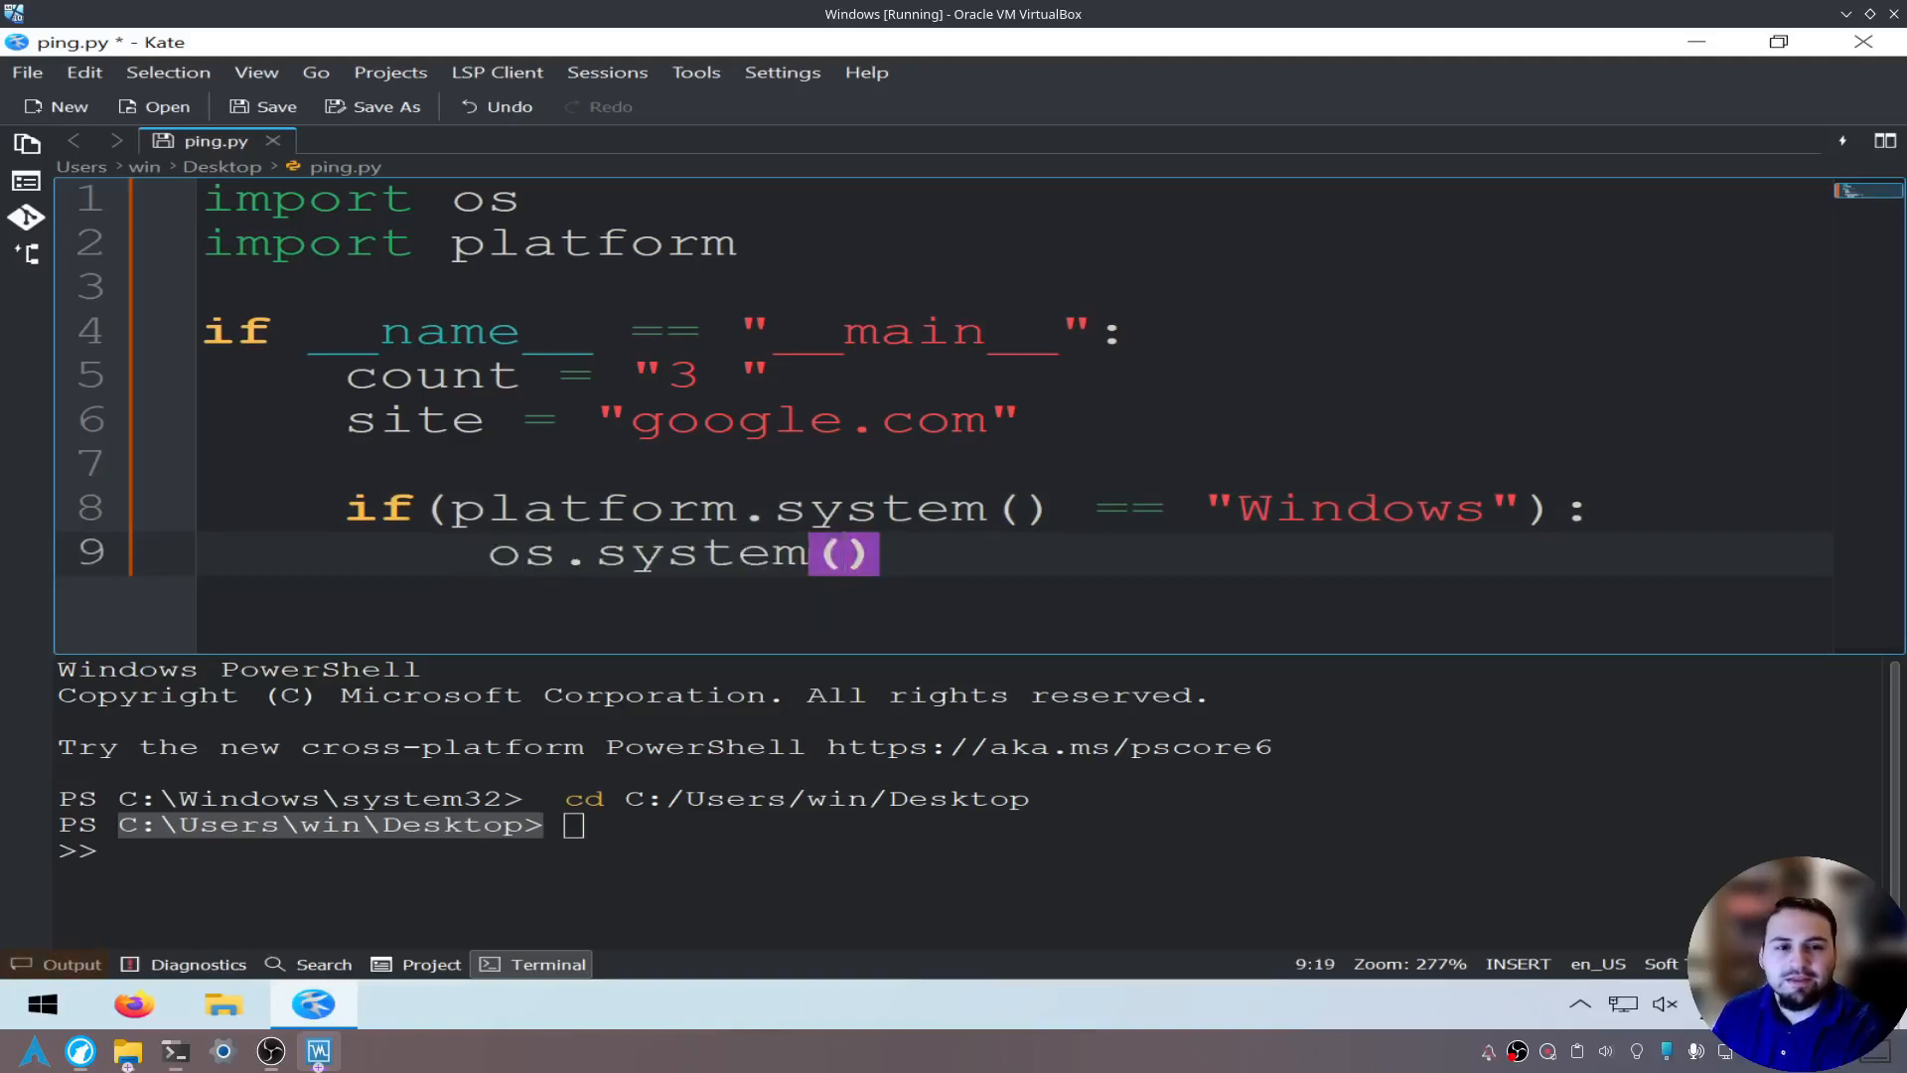
{"action": "type", "text": "\""}
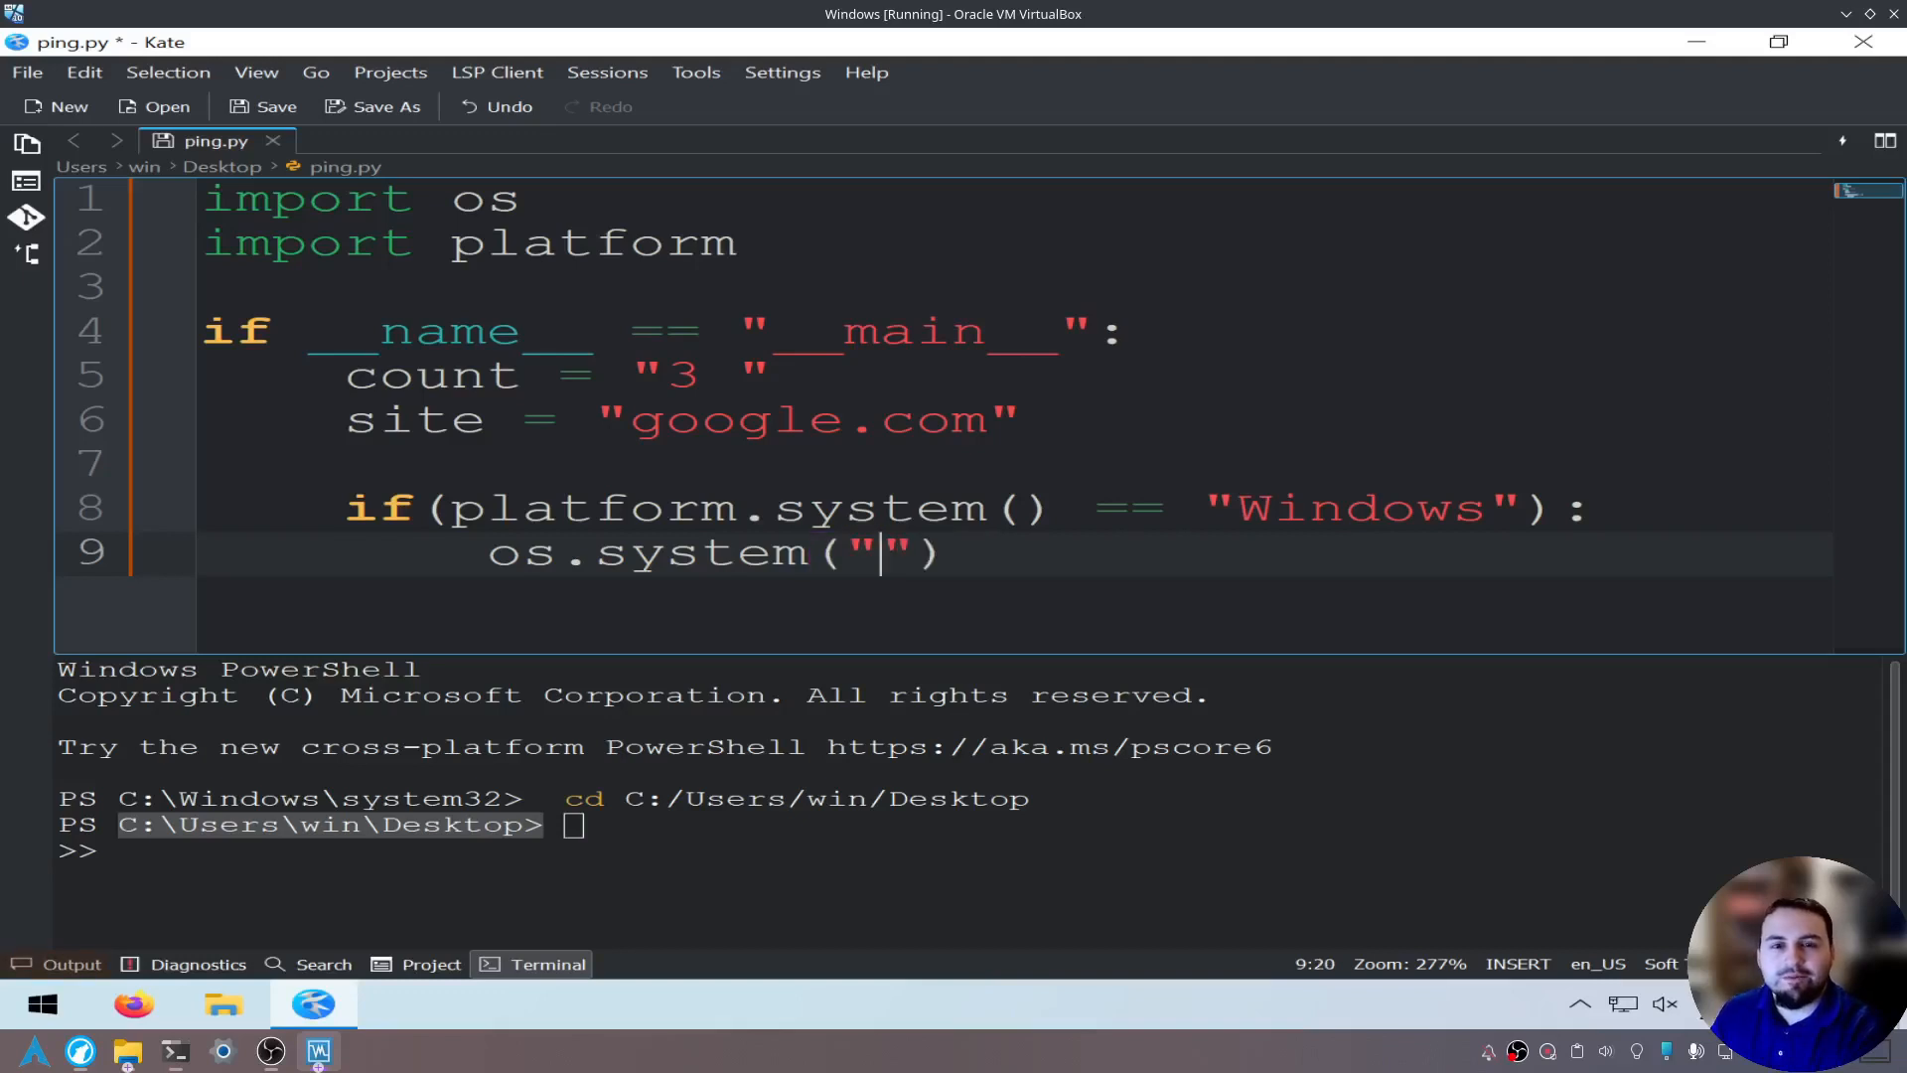
{"action": "type", "text": "ping"}
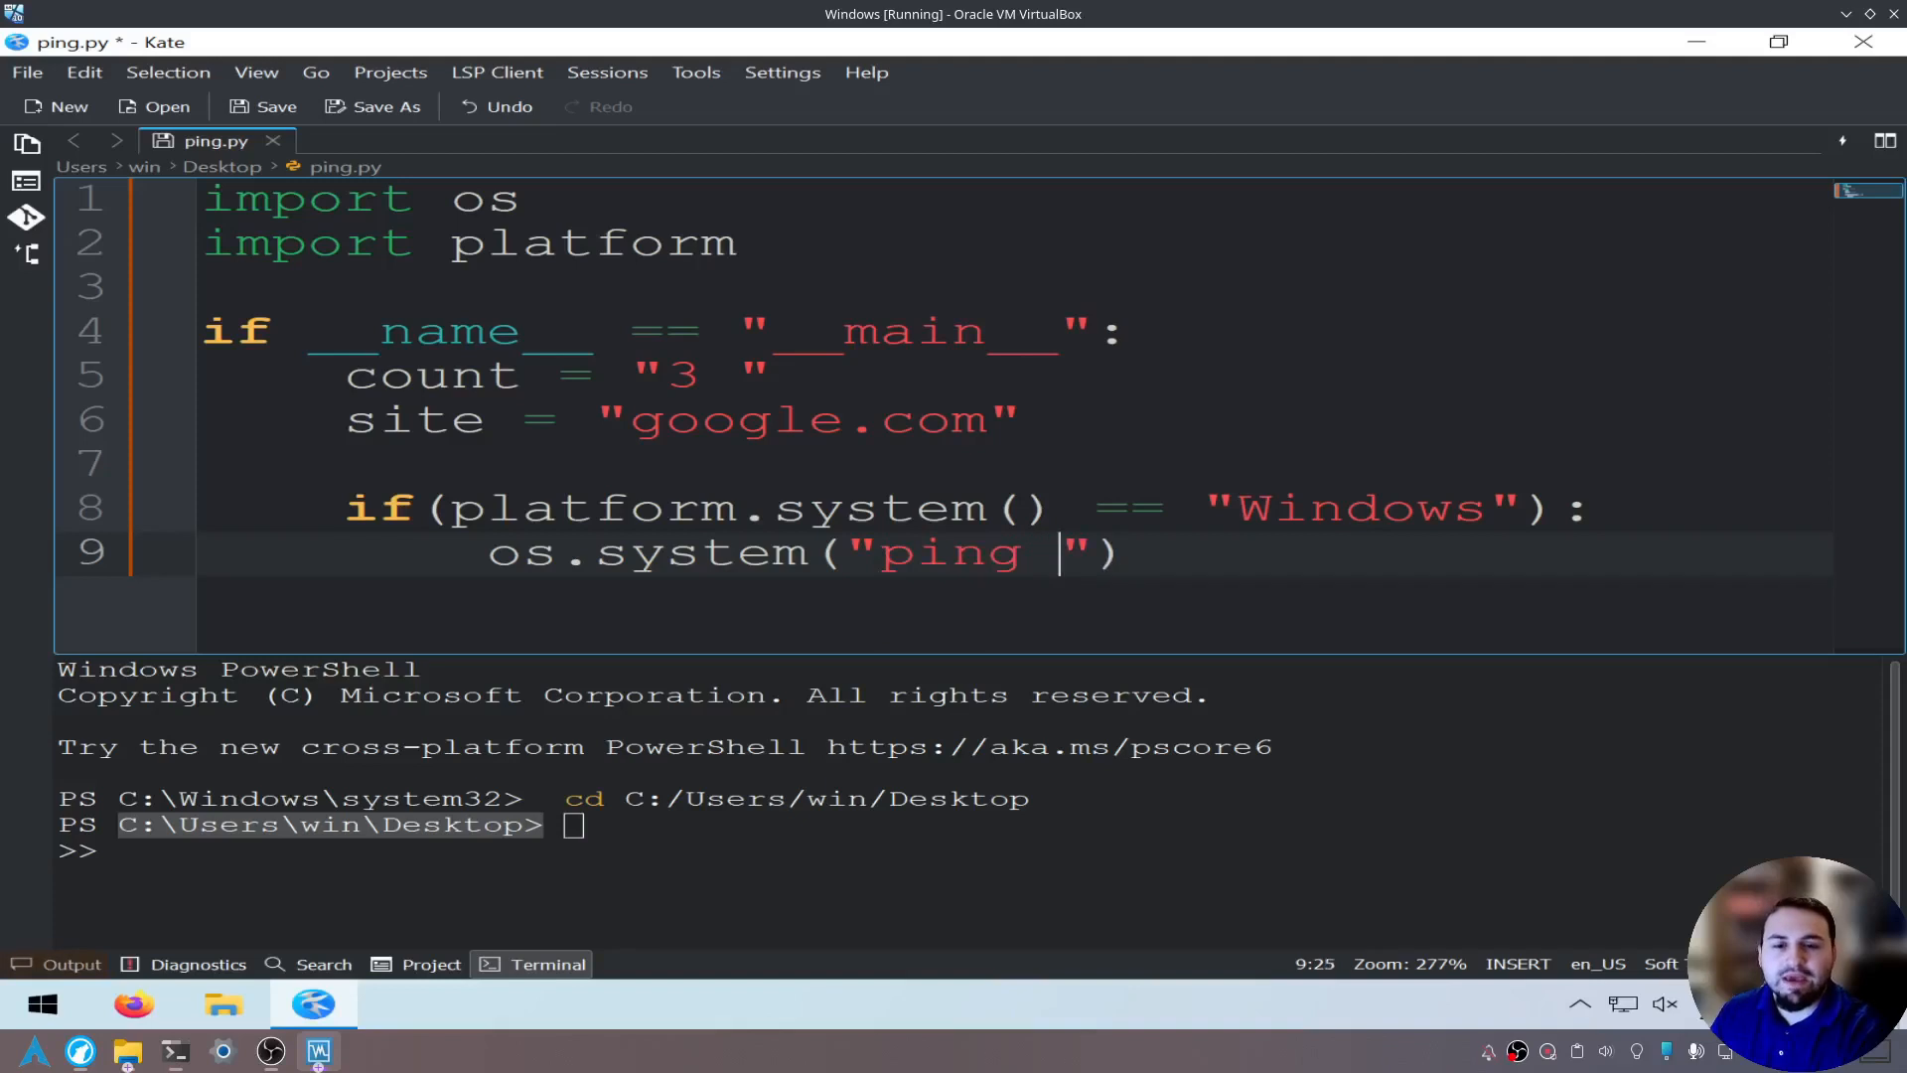
{"action": "type", "text": "-n"}
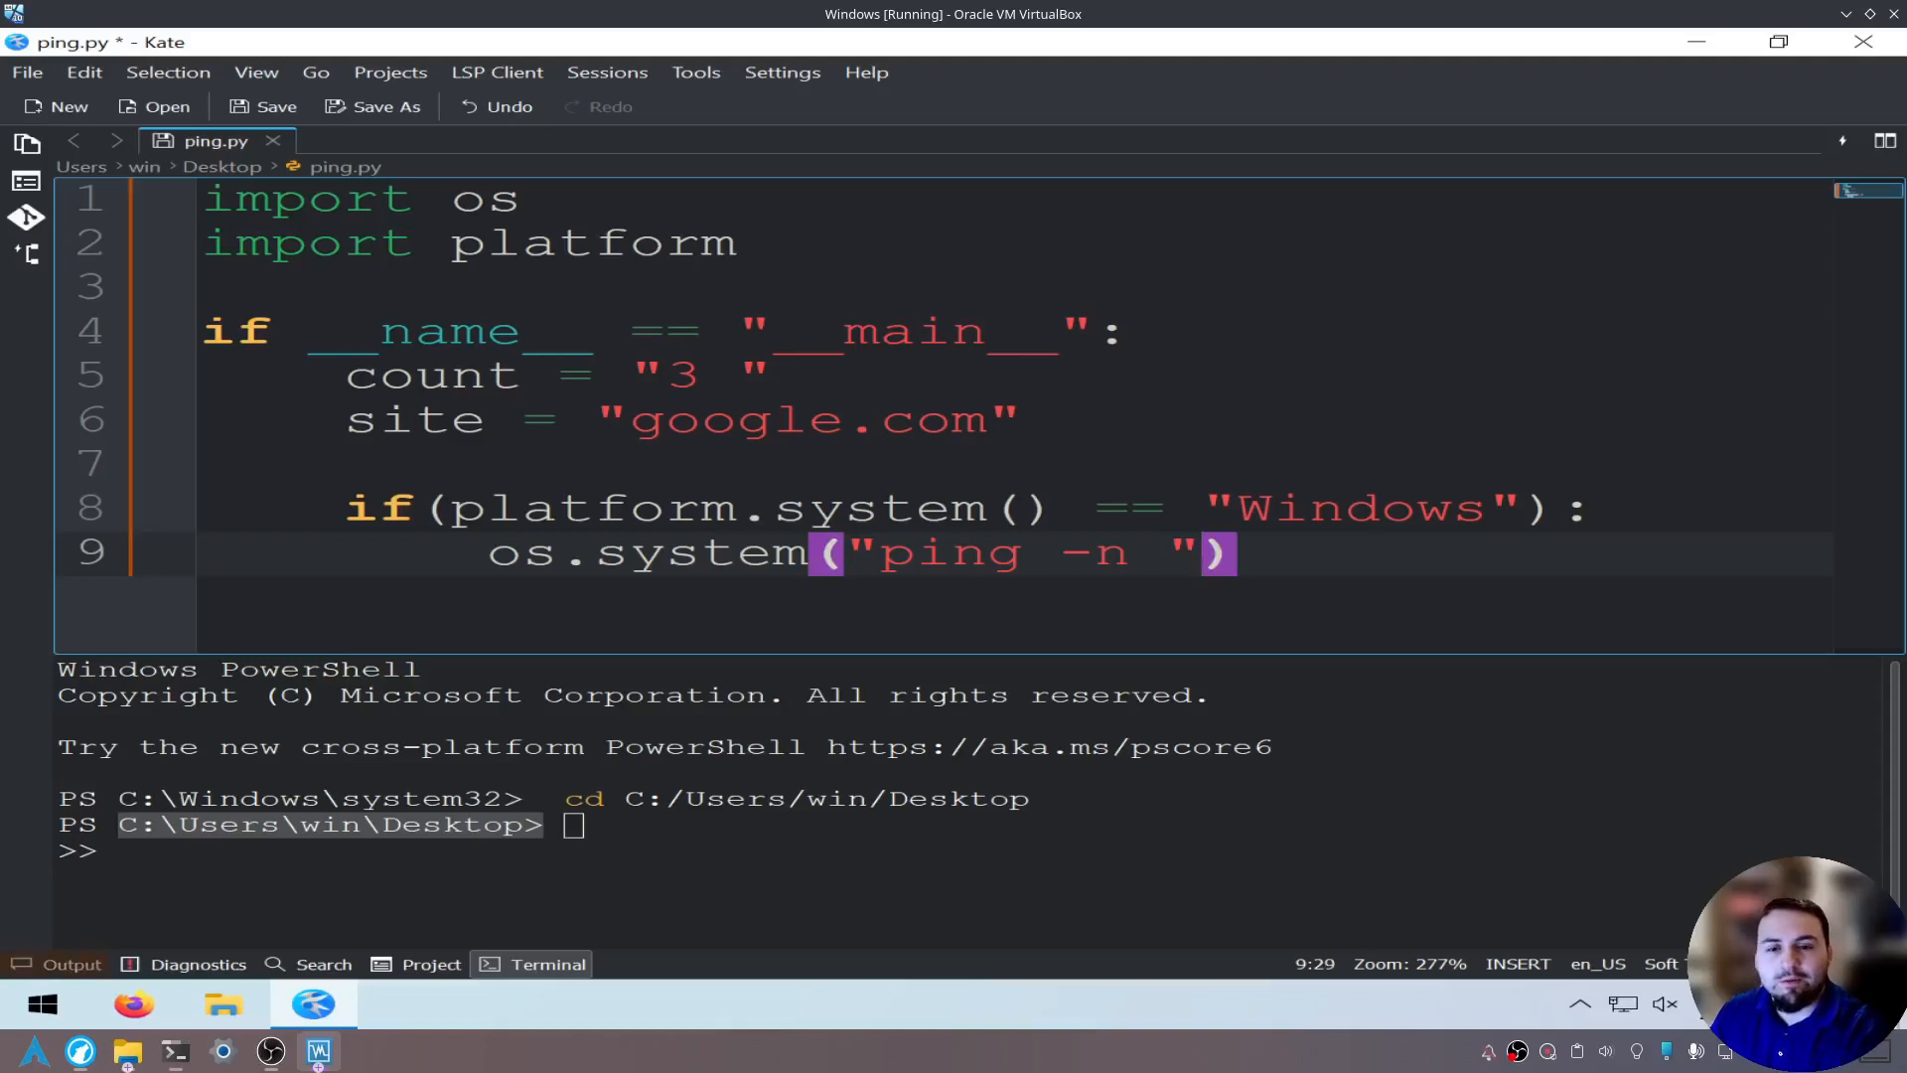
{"action": "type", "text": "+"}
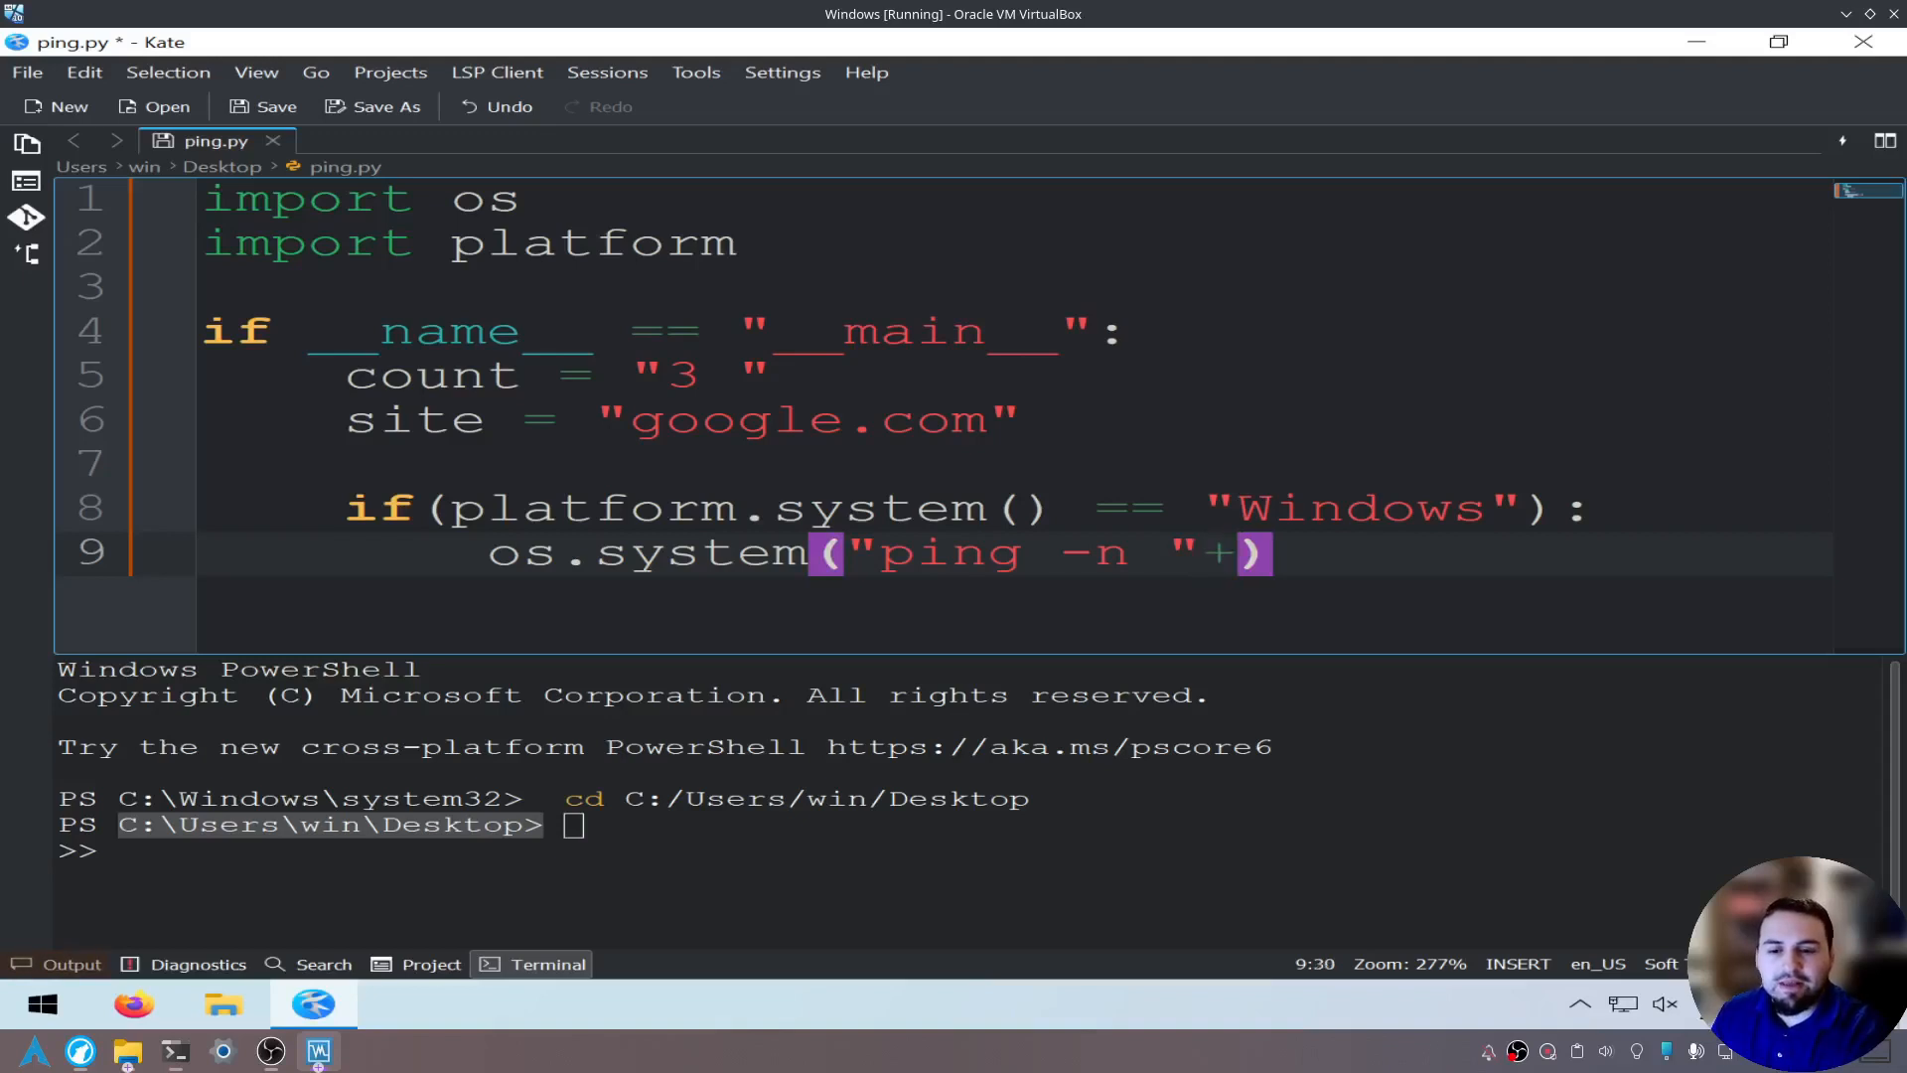
{"action": "type", "text": "count+"}
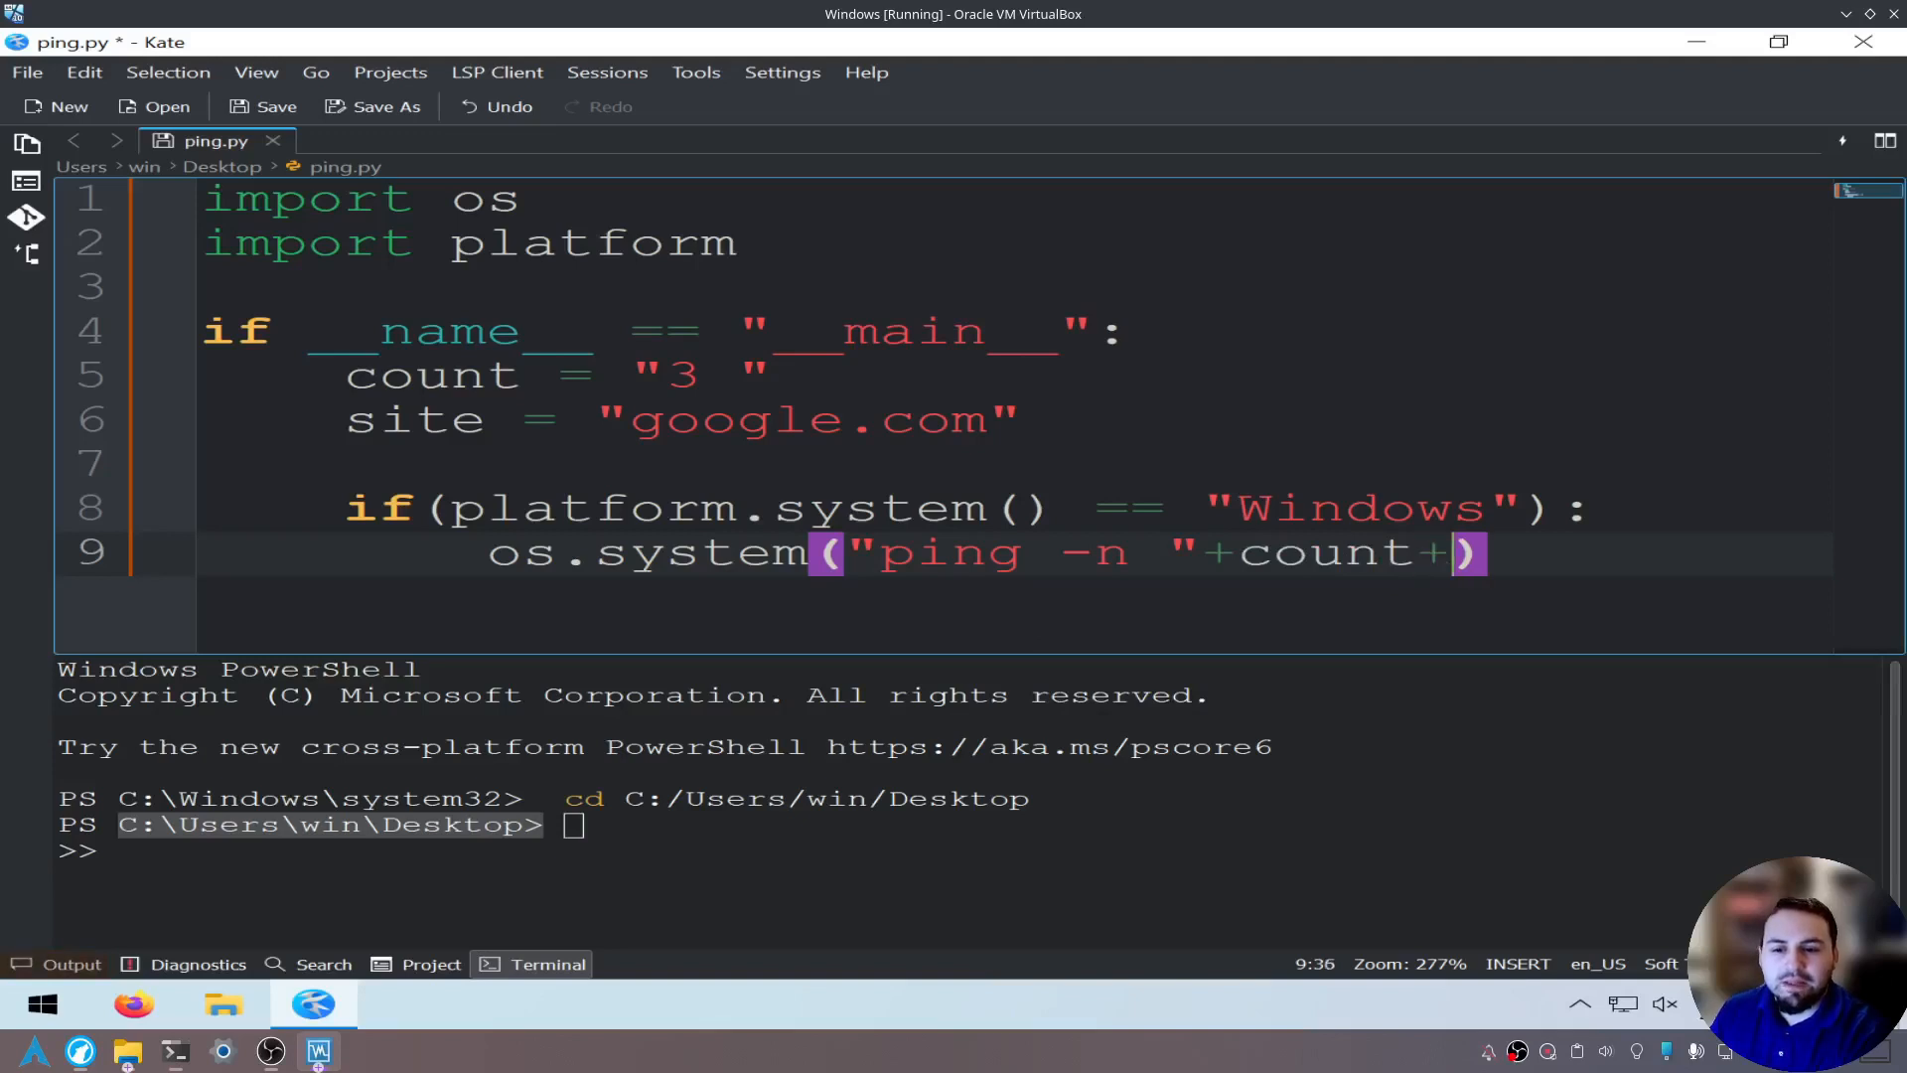
{"action": "type", "text": "site"}
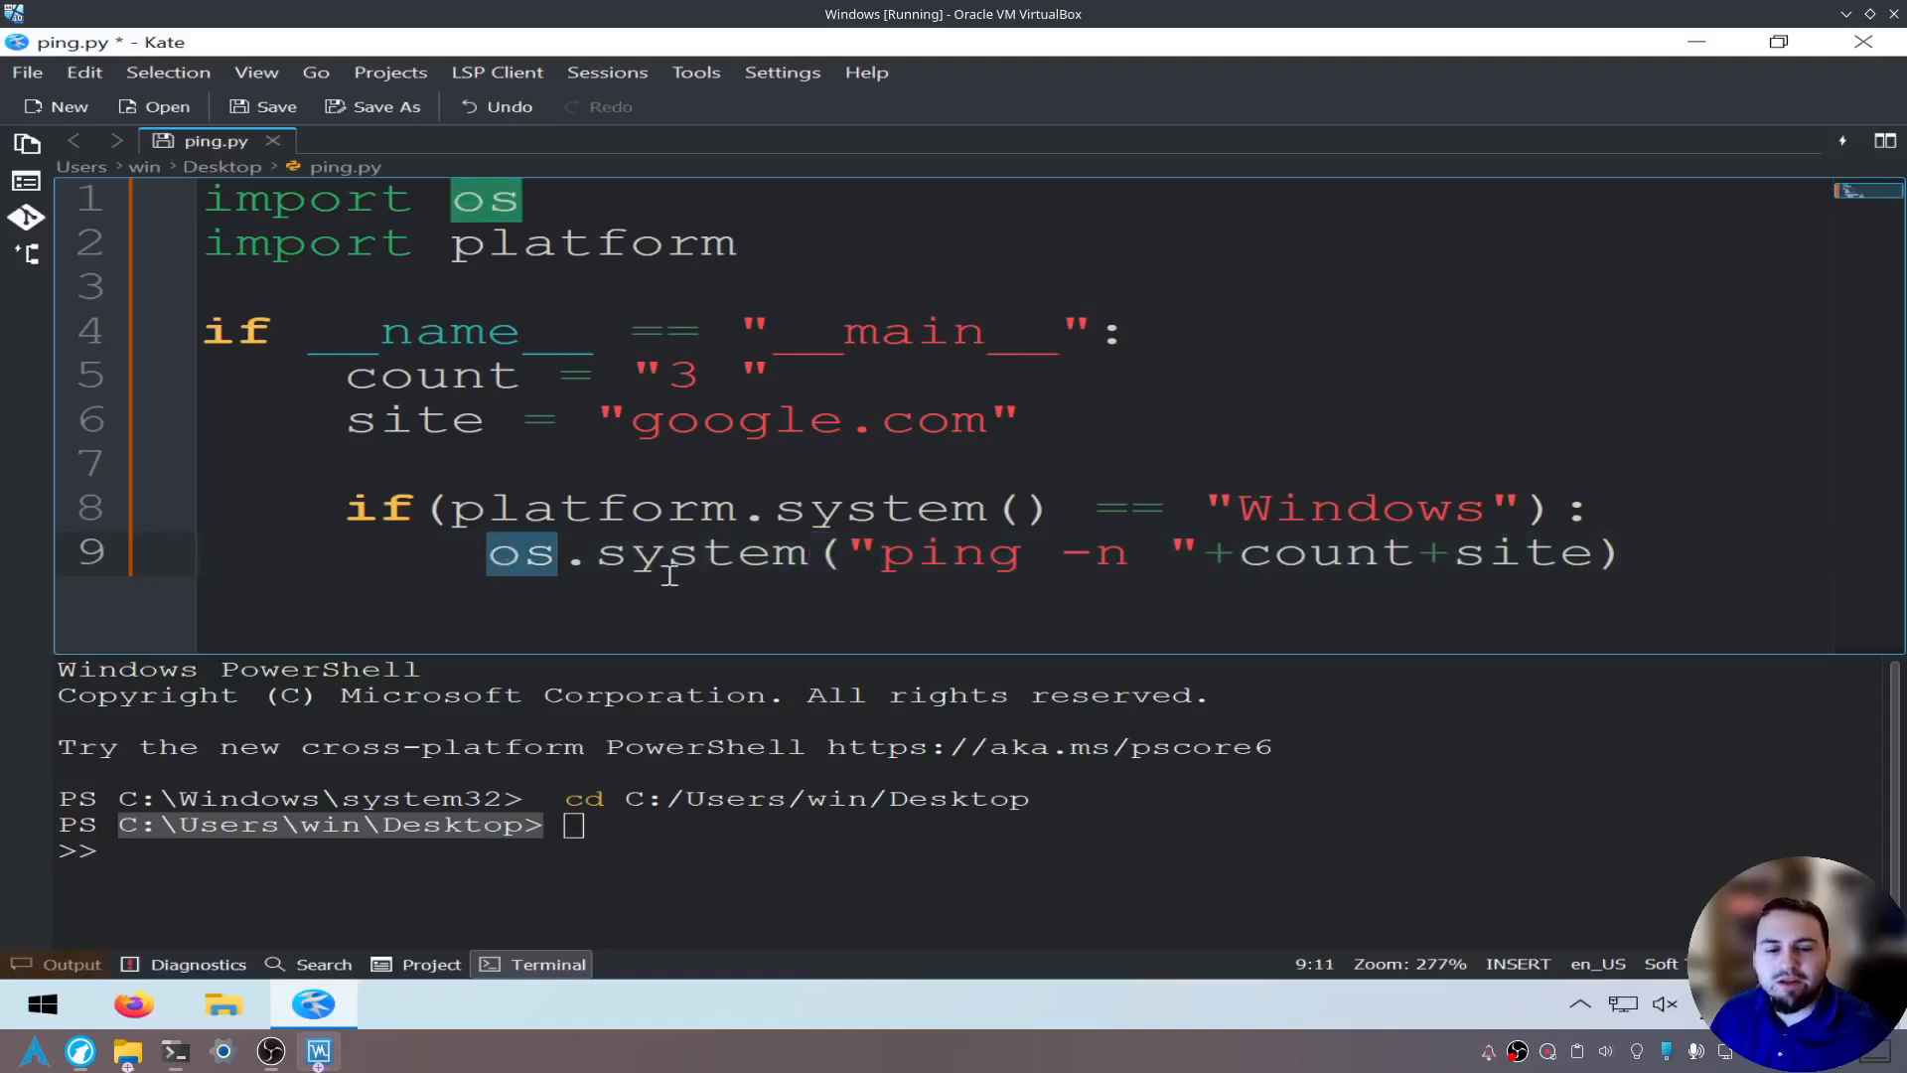
Review the os.system("ping -n "+count+site) line, highlighting os, system and site occurrences.
{"action": "double_click", "coordinate": [709, 552]}
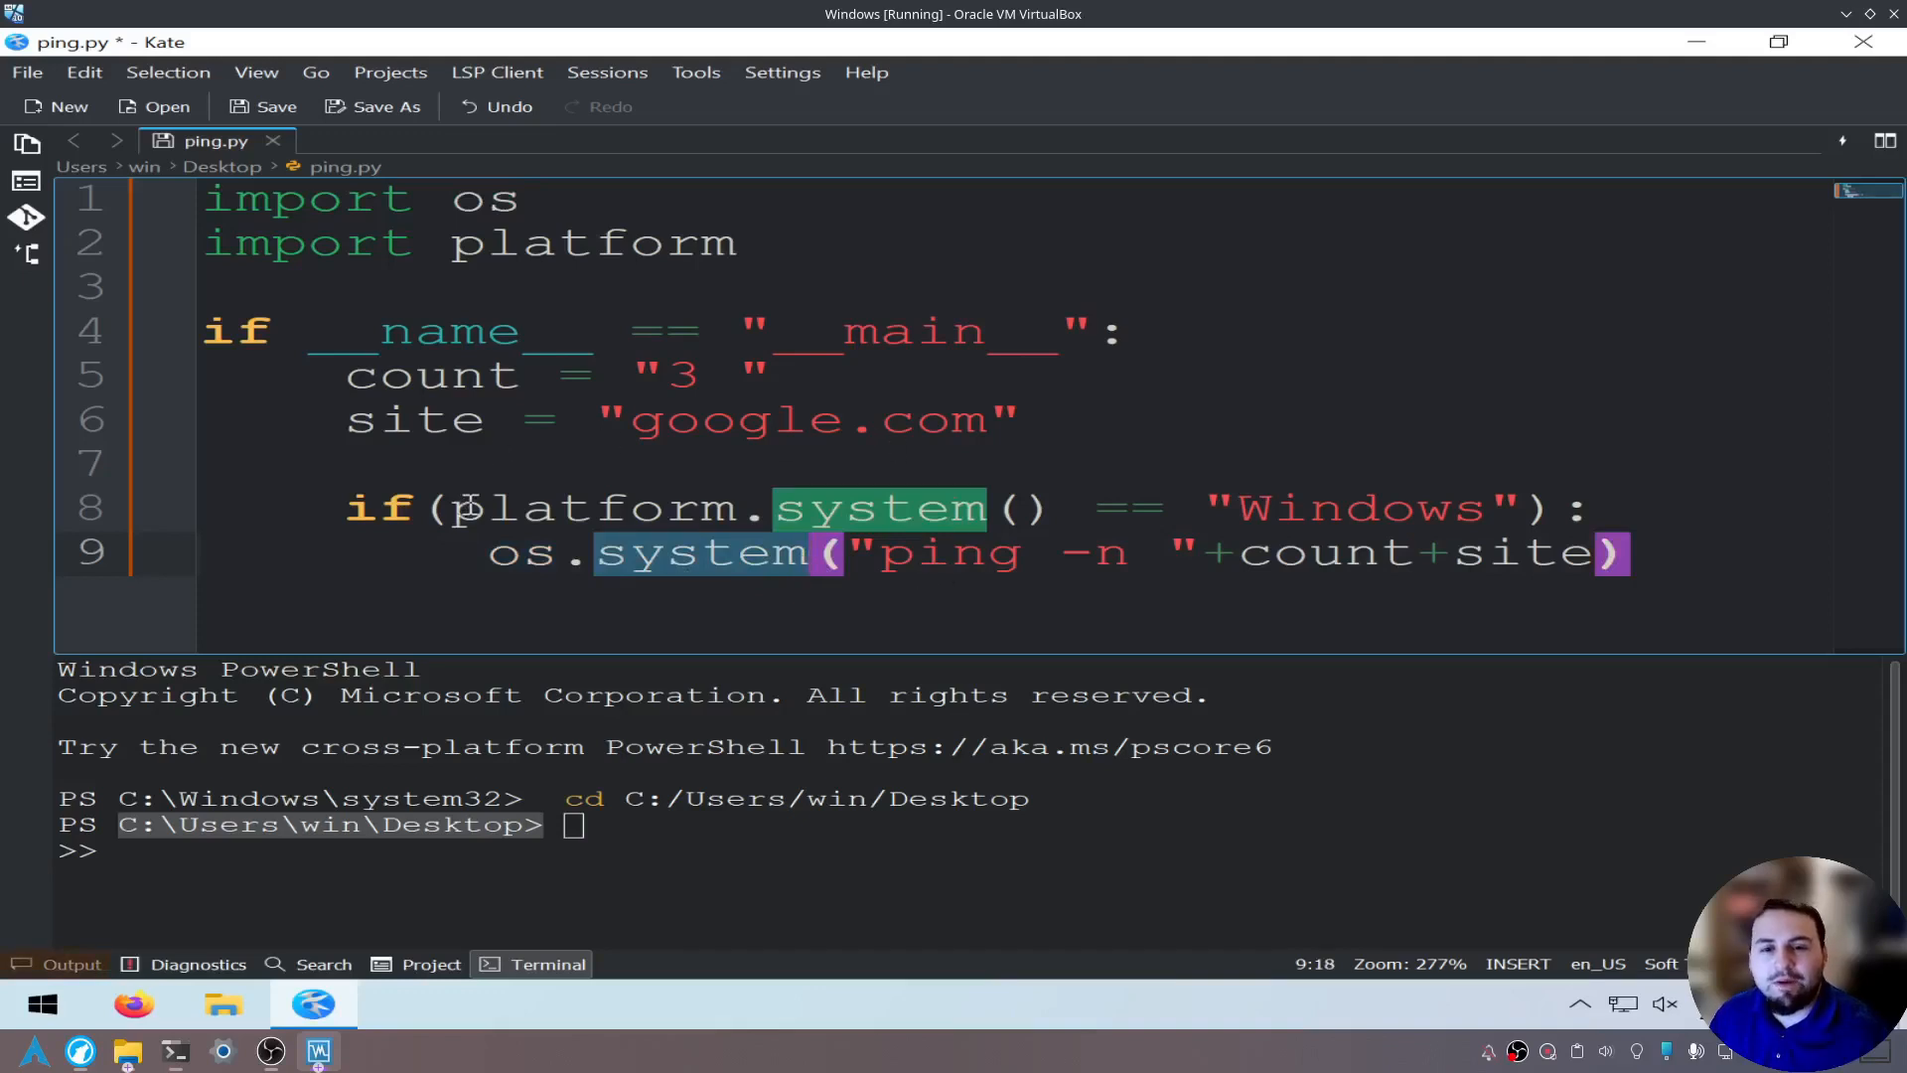
{"action": "double_click", "coordinate": [949, 552]}
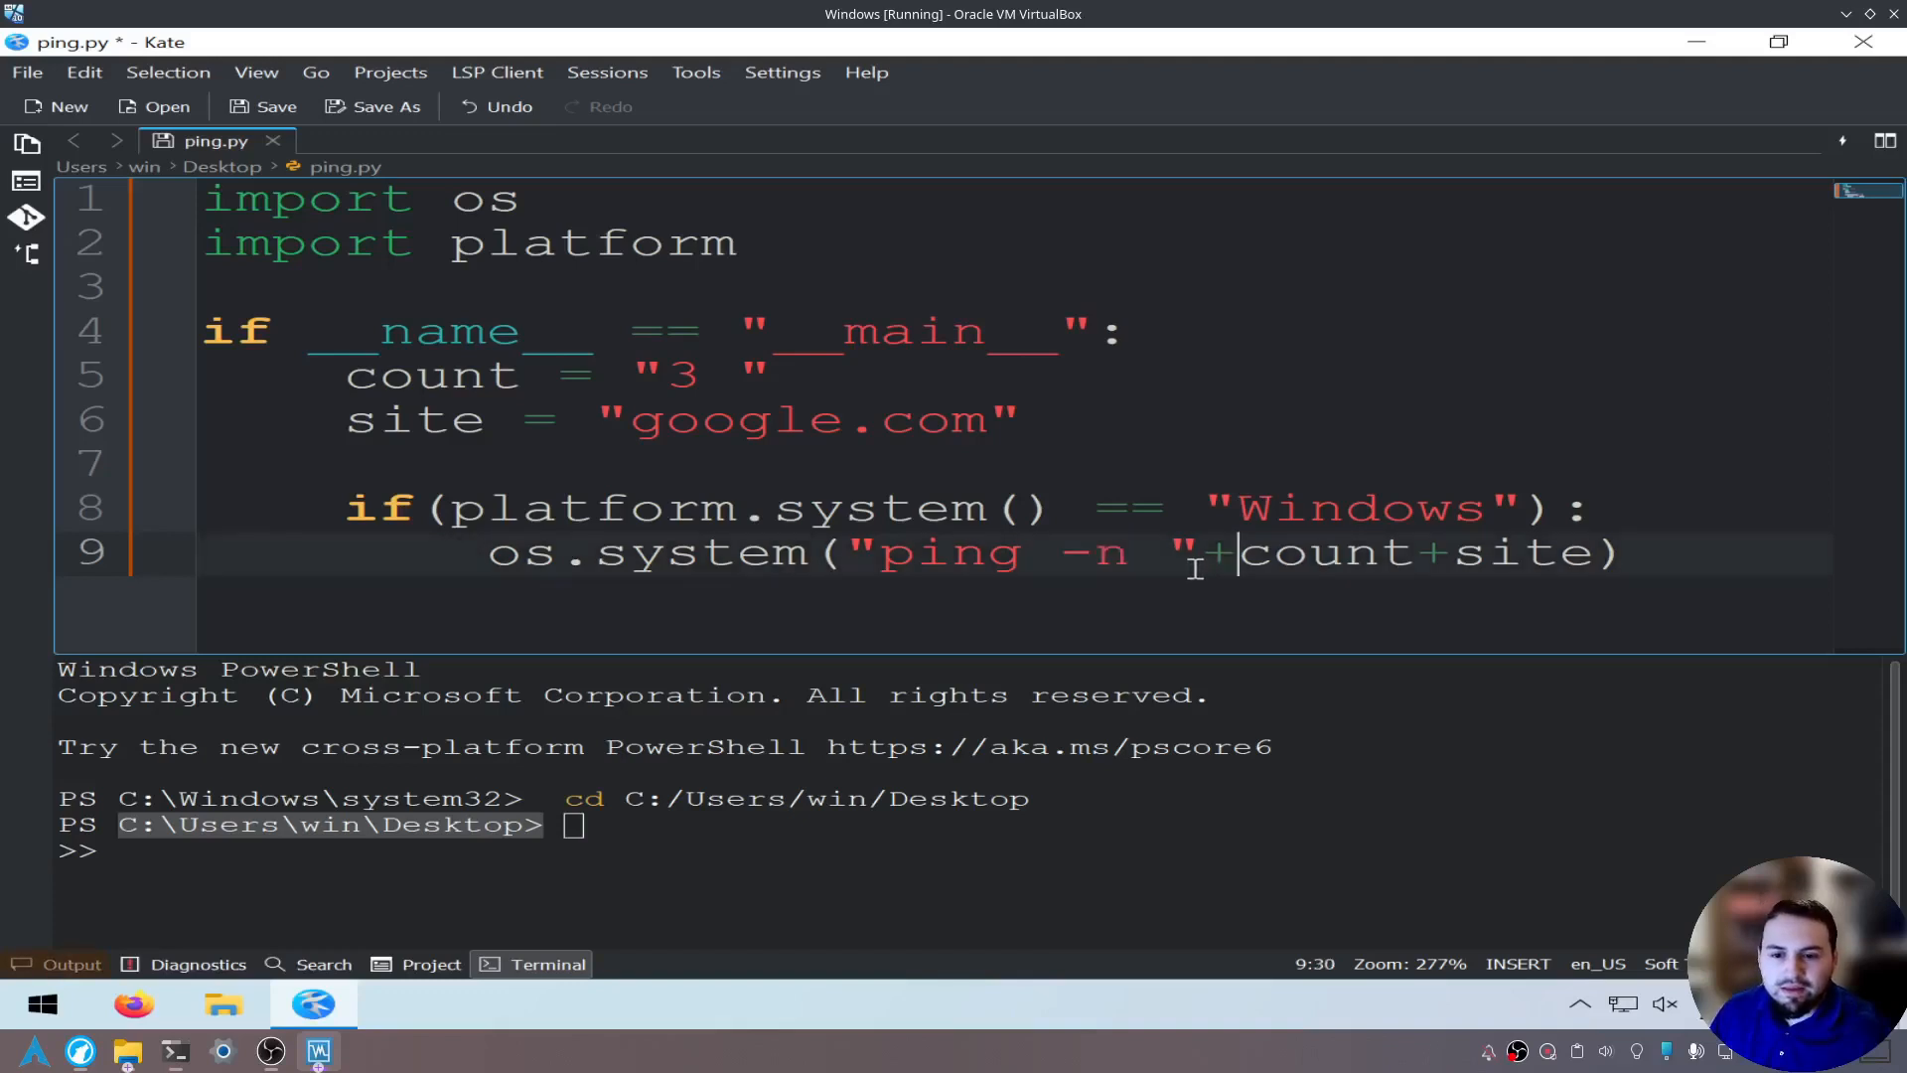
{"action": "double_click", "coordinate": [1327, 552]}
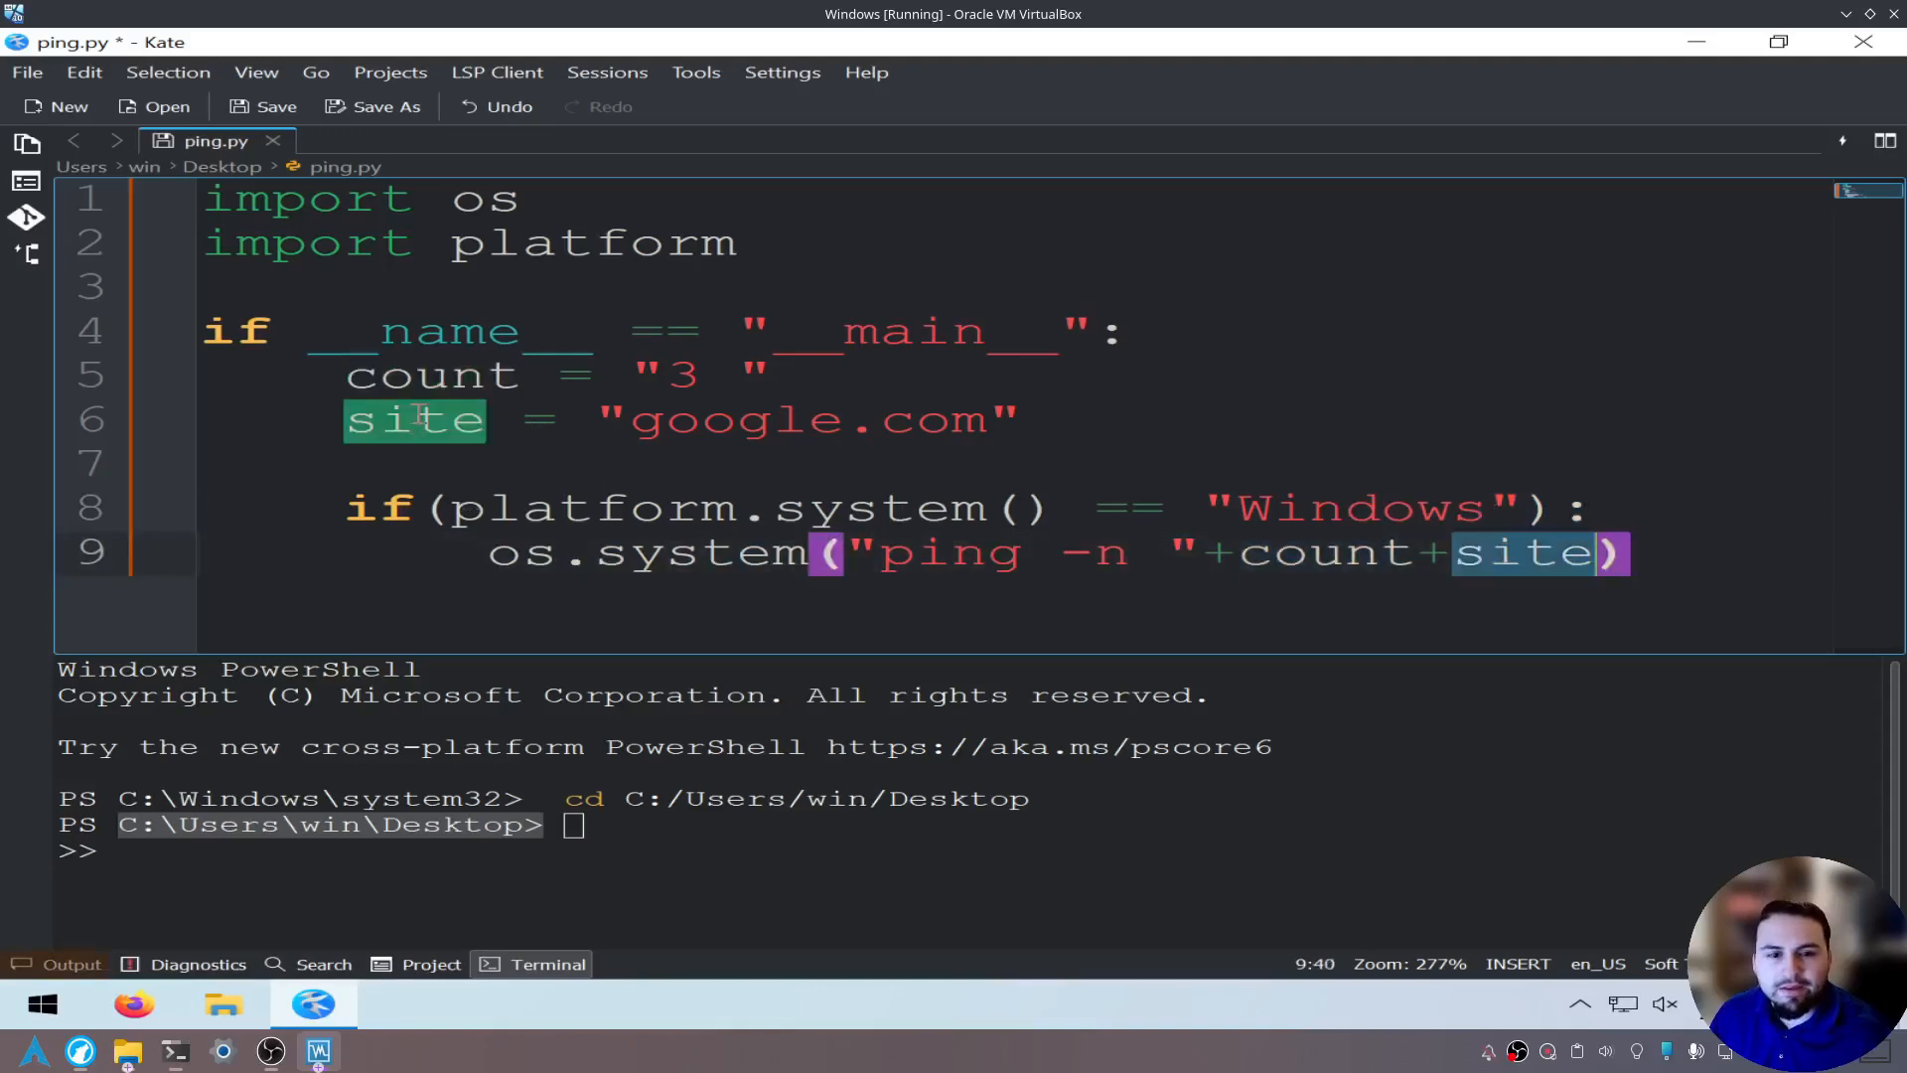
{"action": "mouse_move", "coordinate": [1514, 576]}
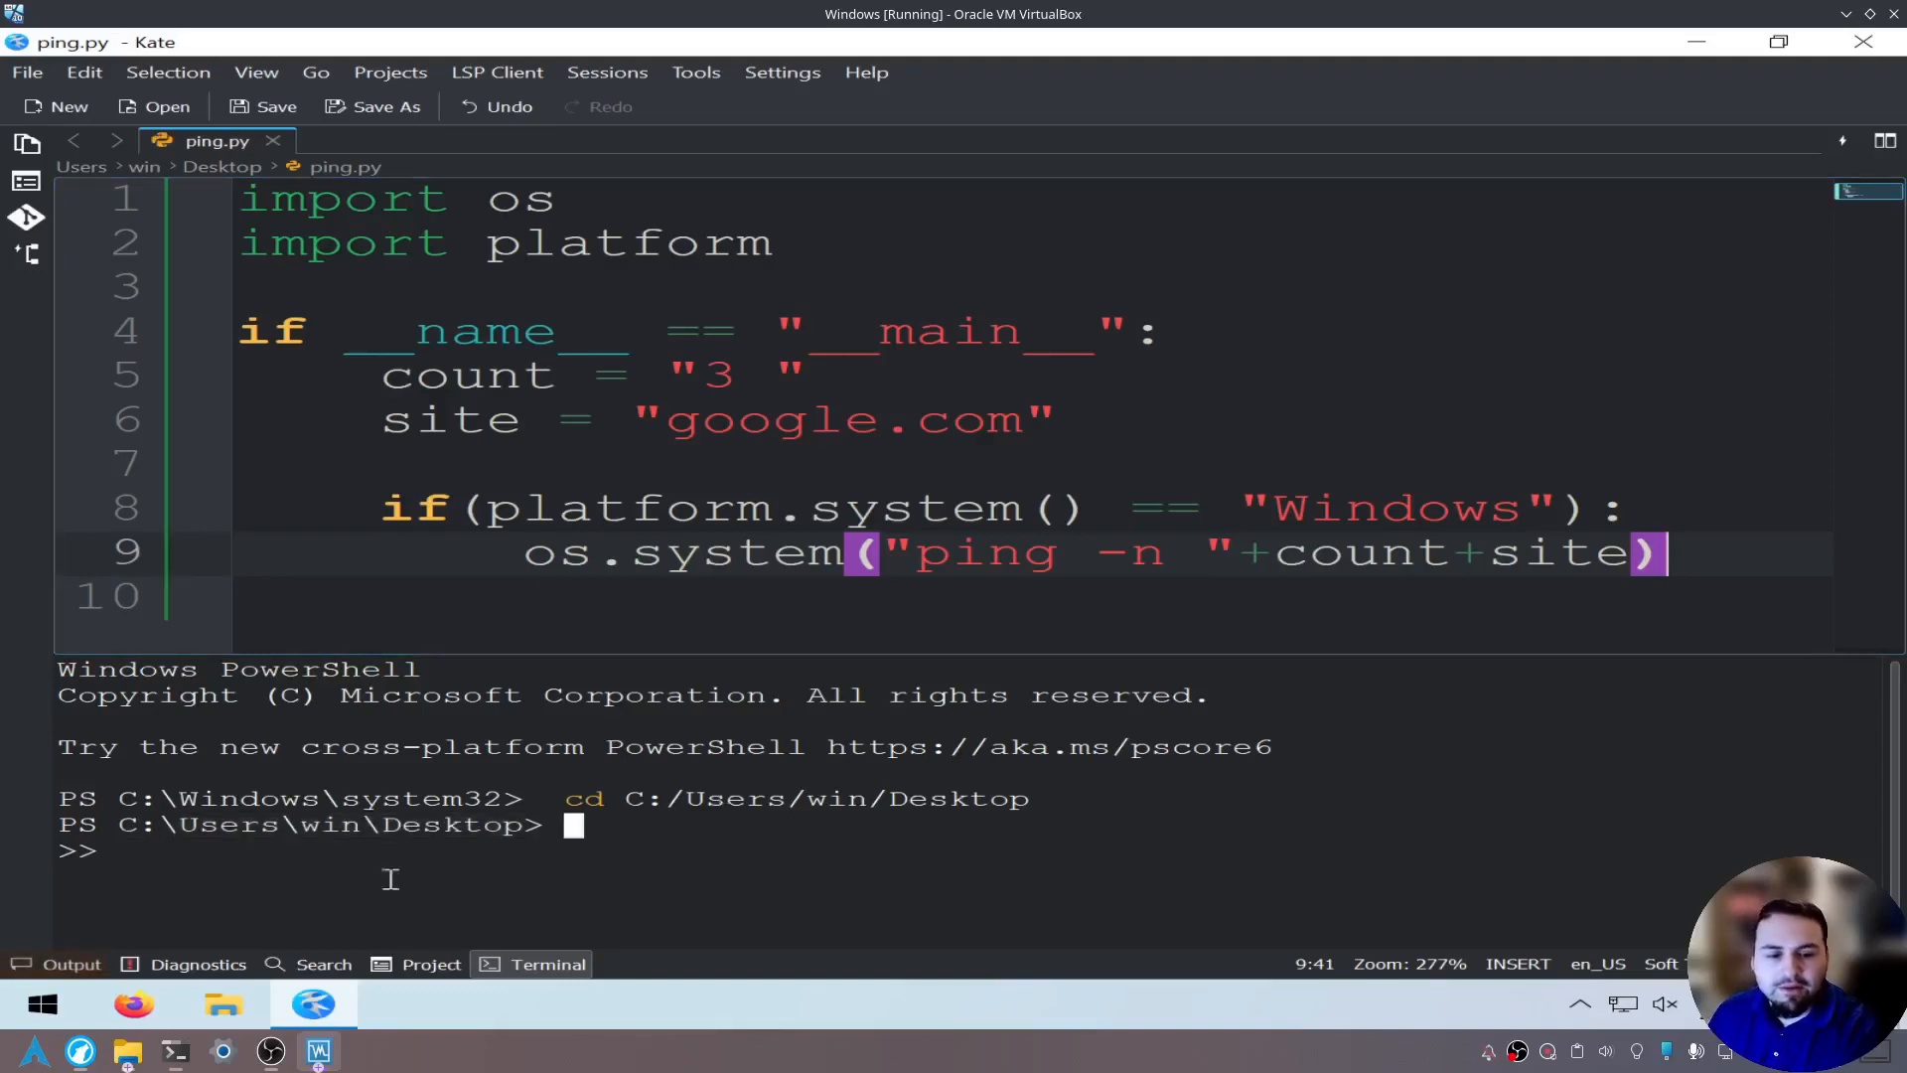
{"action": "mouse_move", "coordinate": [1065, 846]}
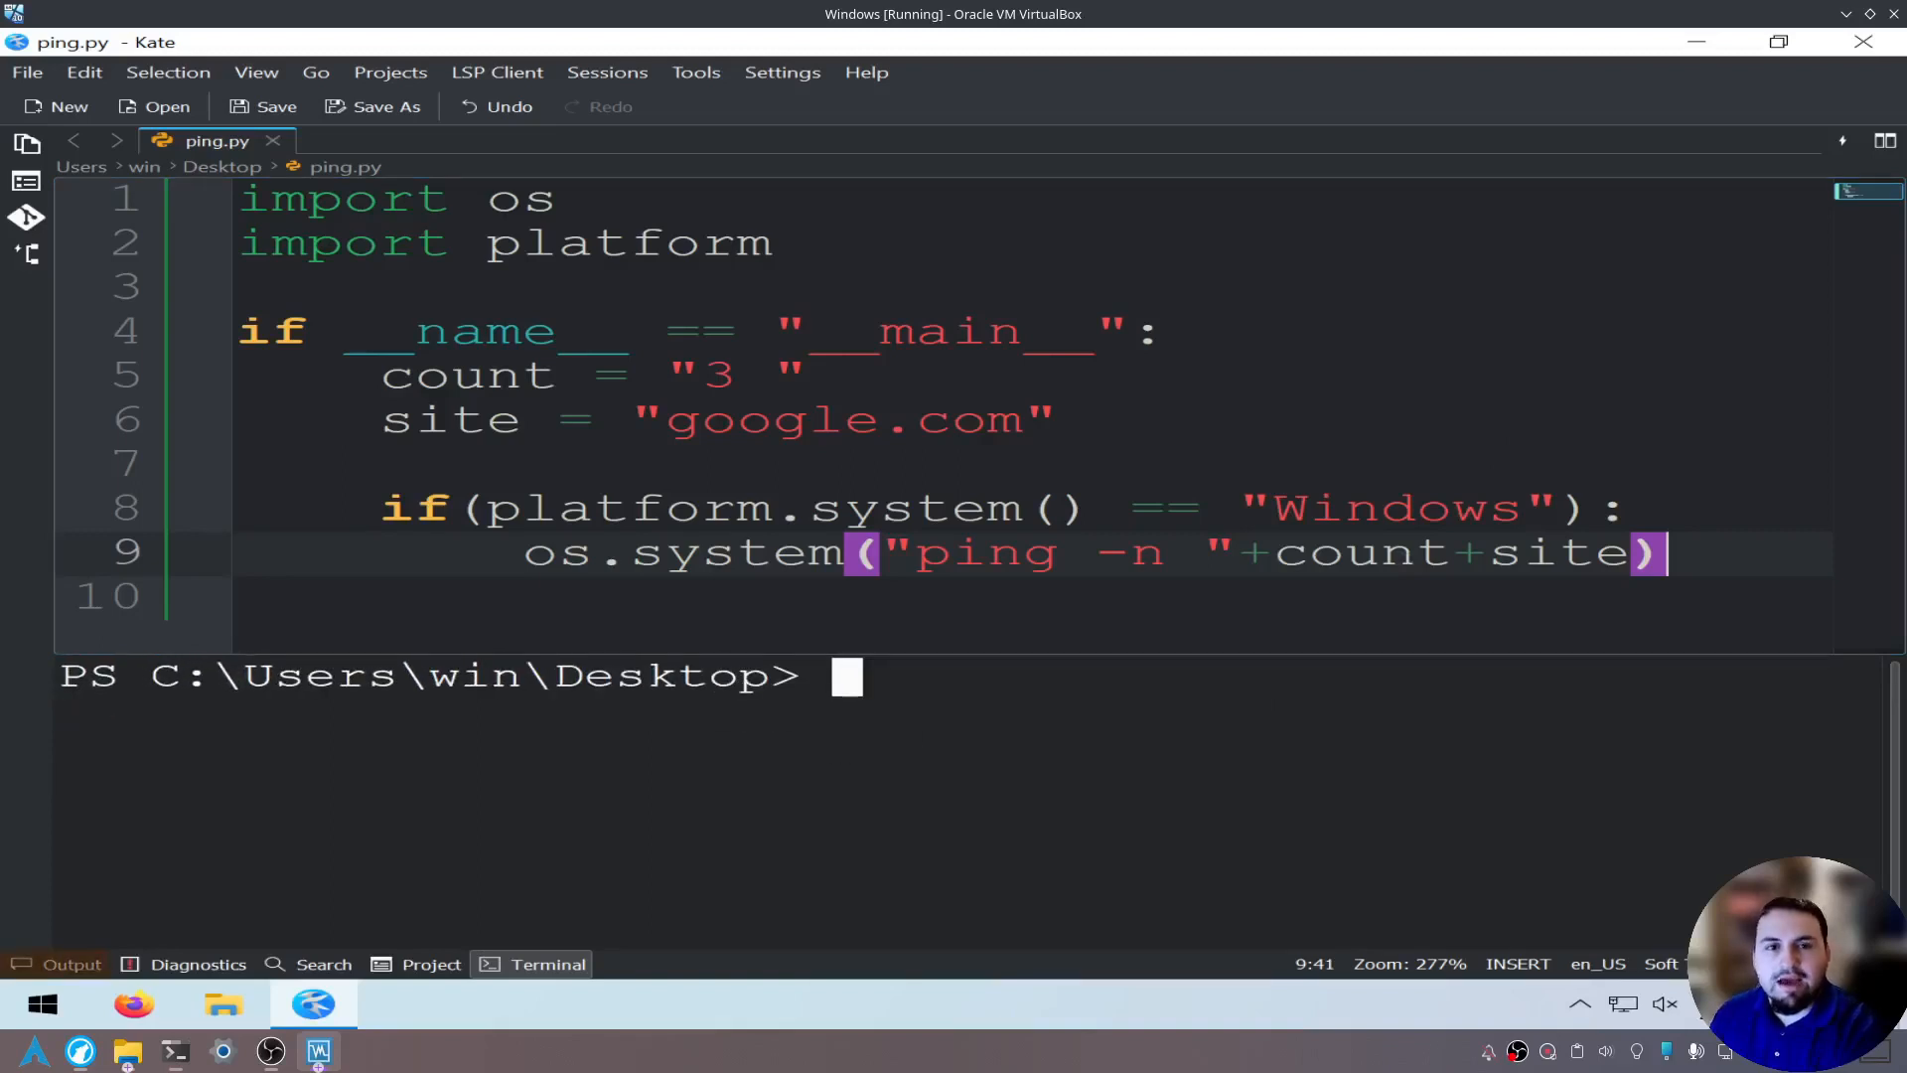
Run the saved script in the terminal panel with 'python ping.py'.
{"action": "type", "text": "python"}
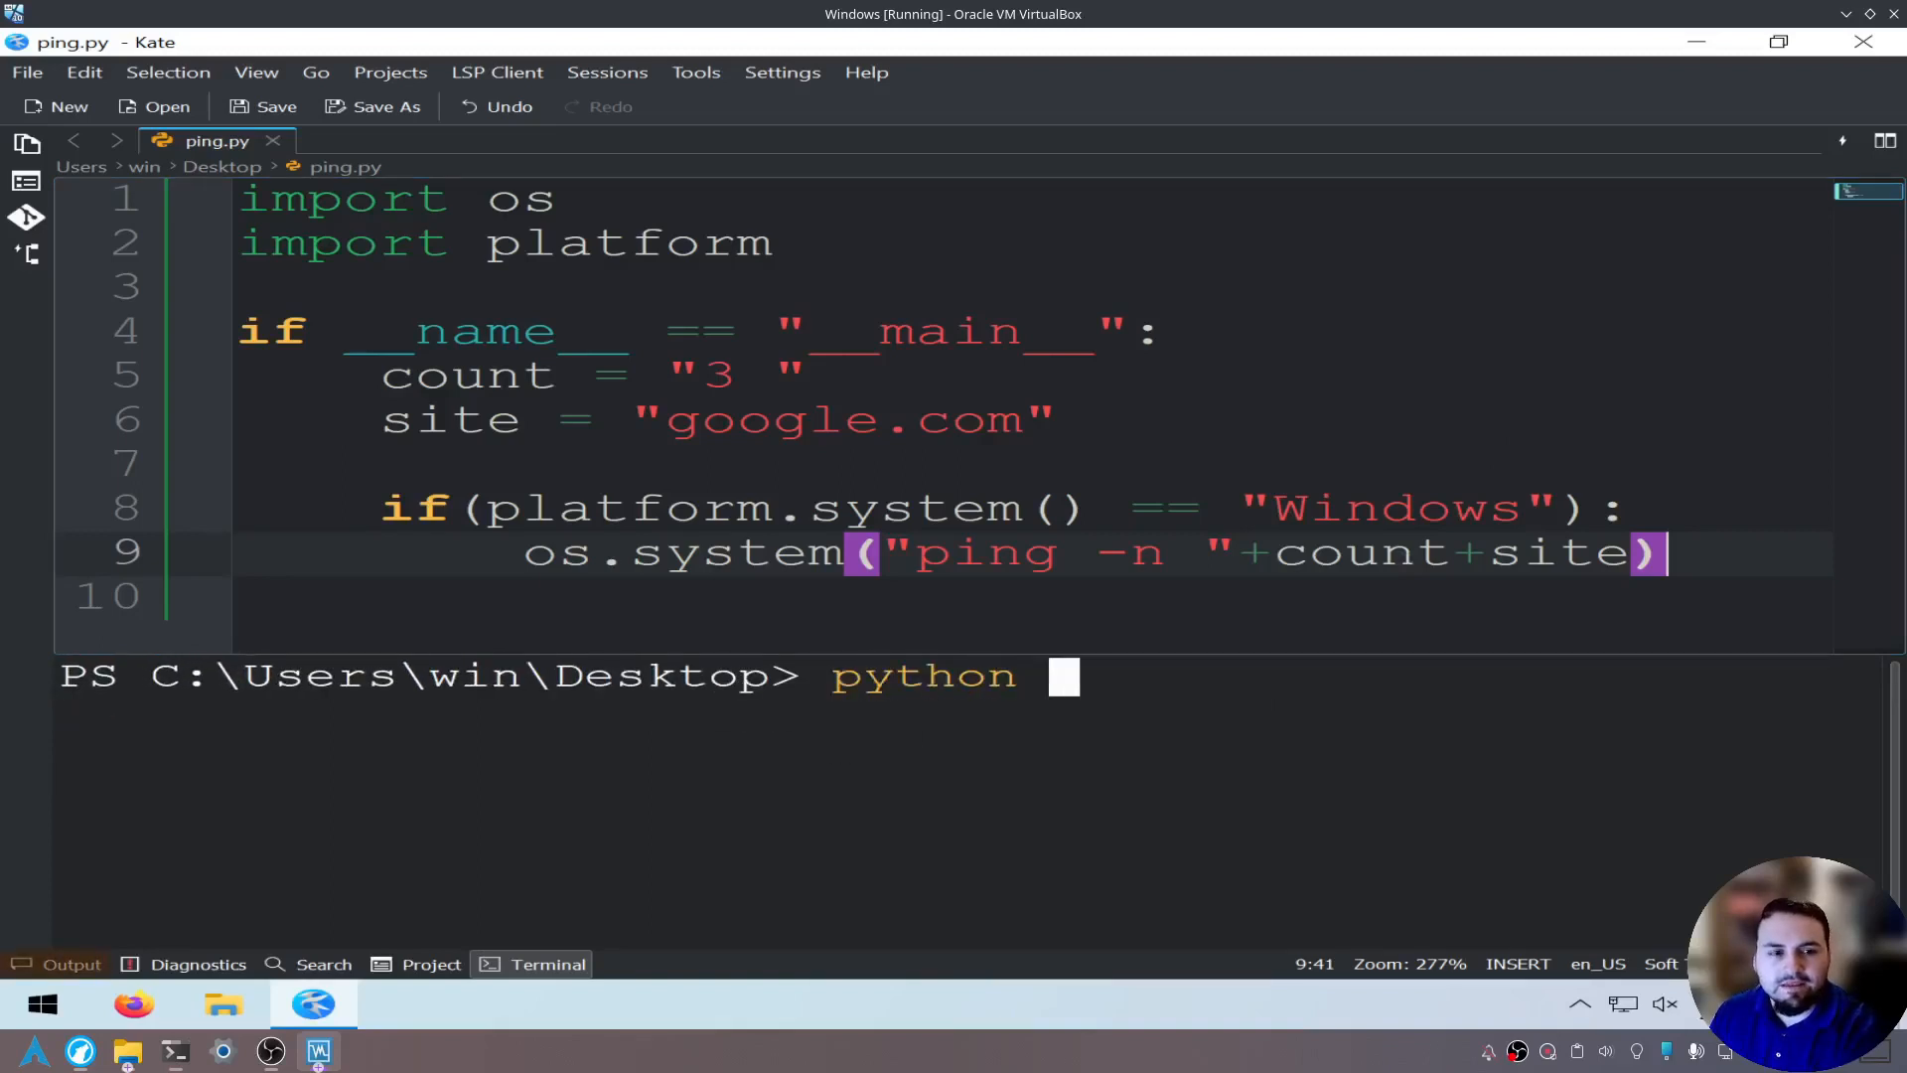
{"action": "type", "text": "pi"}
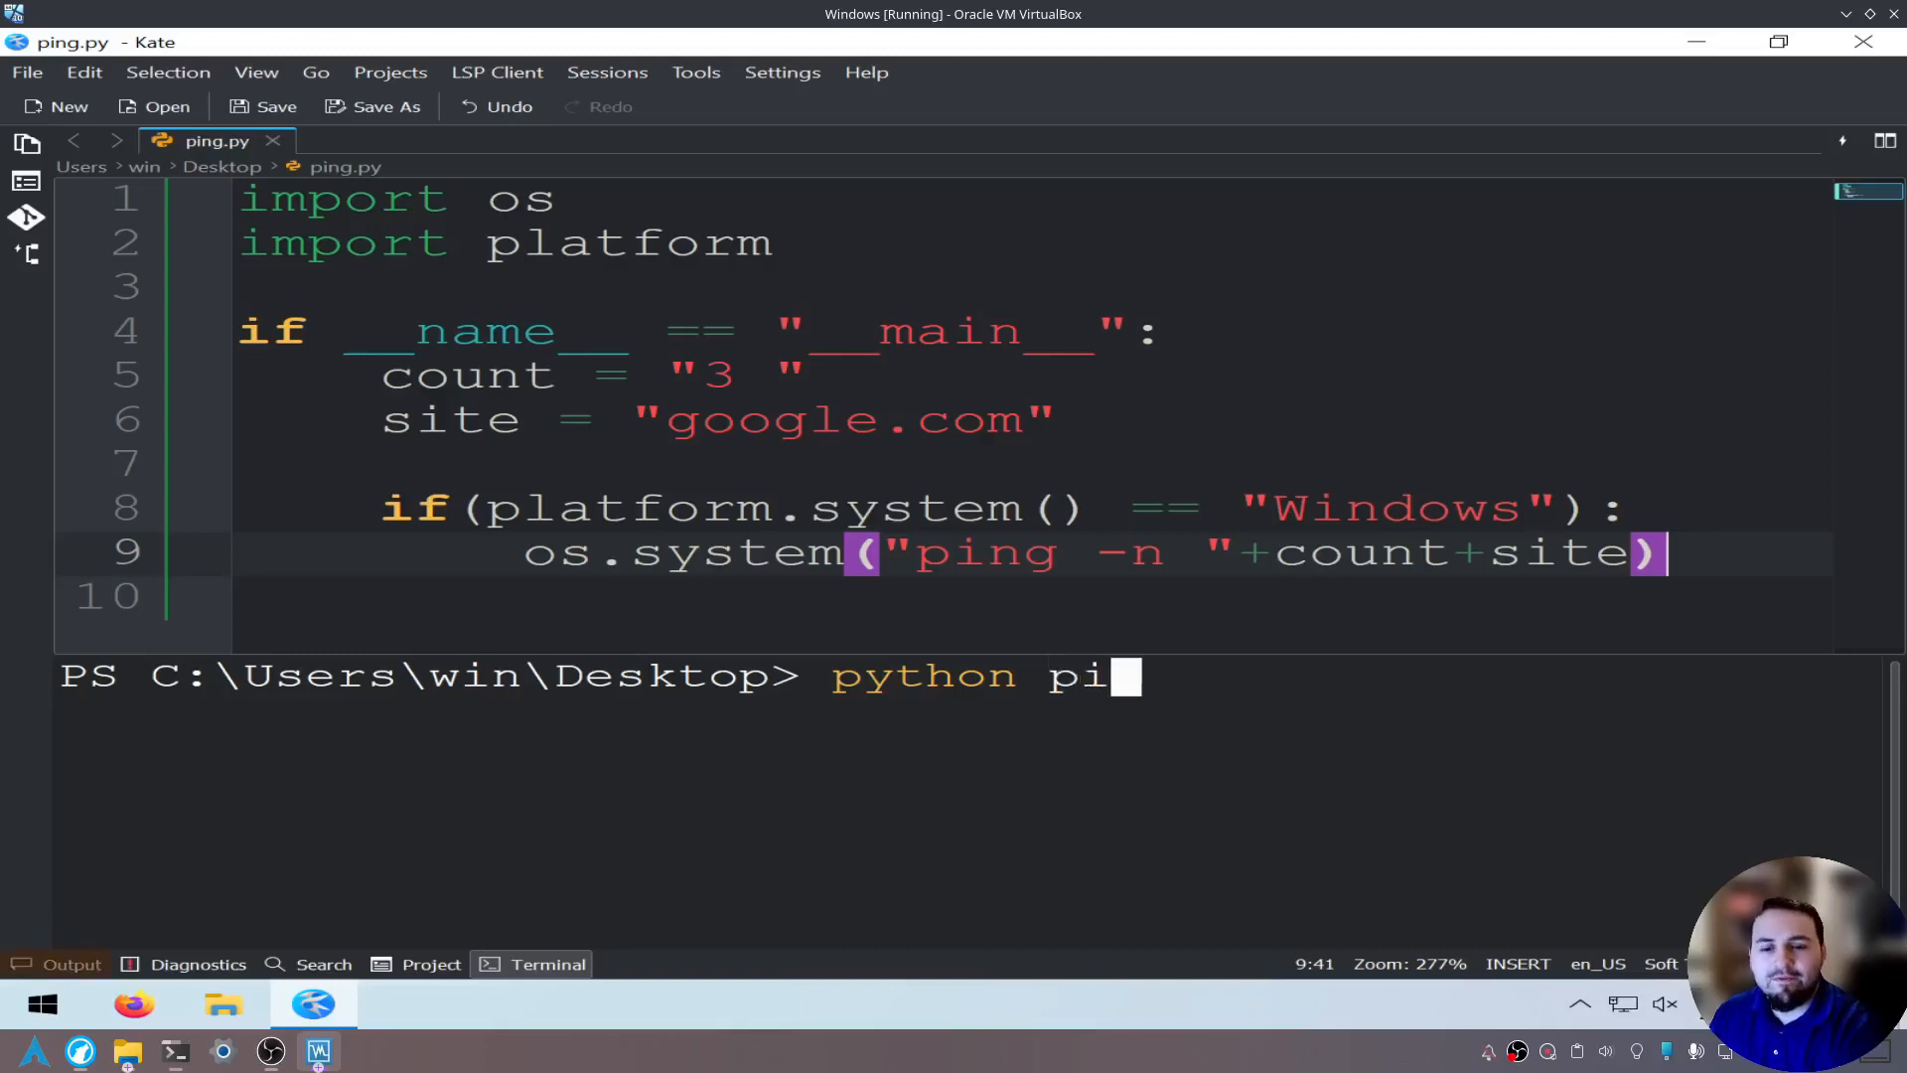
{"action": "type", "text": "ng.py"}
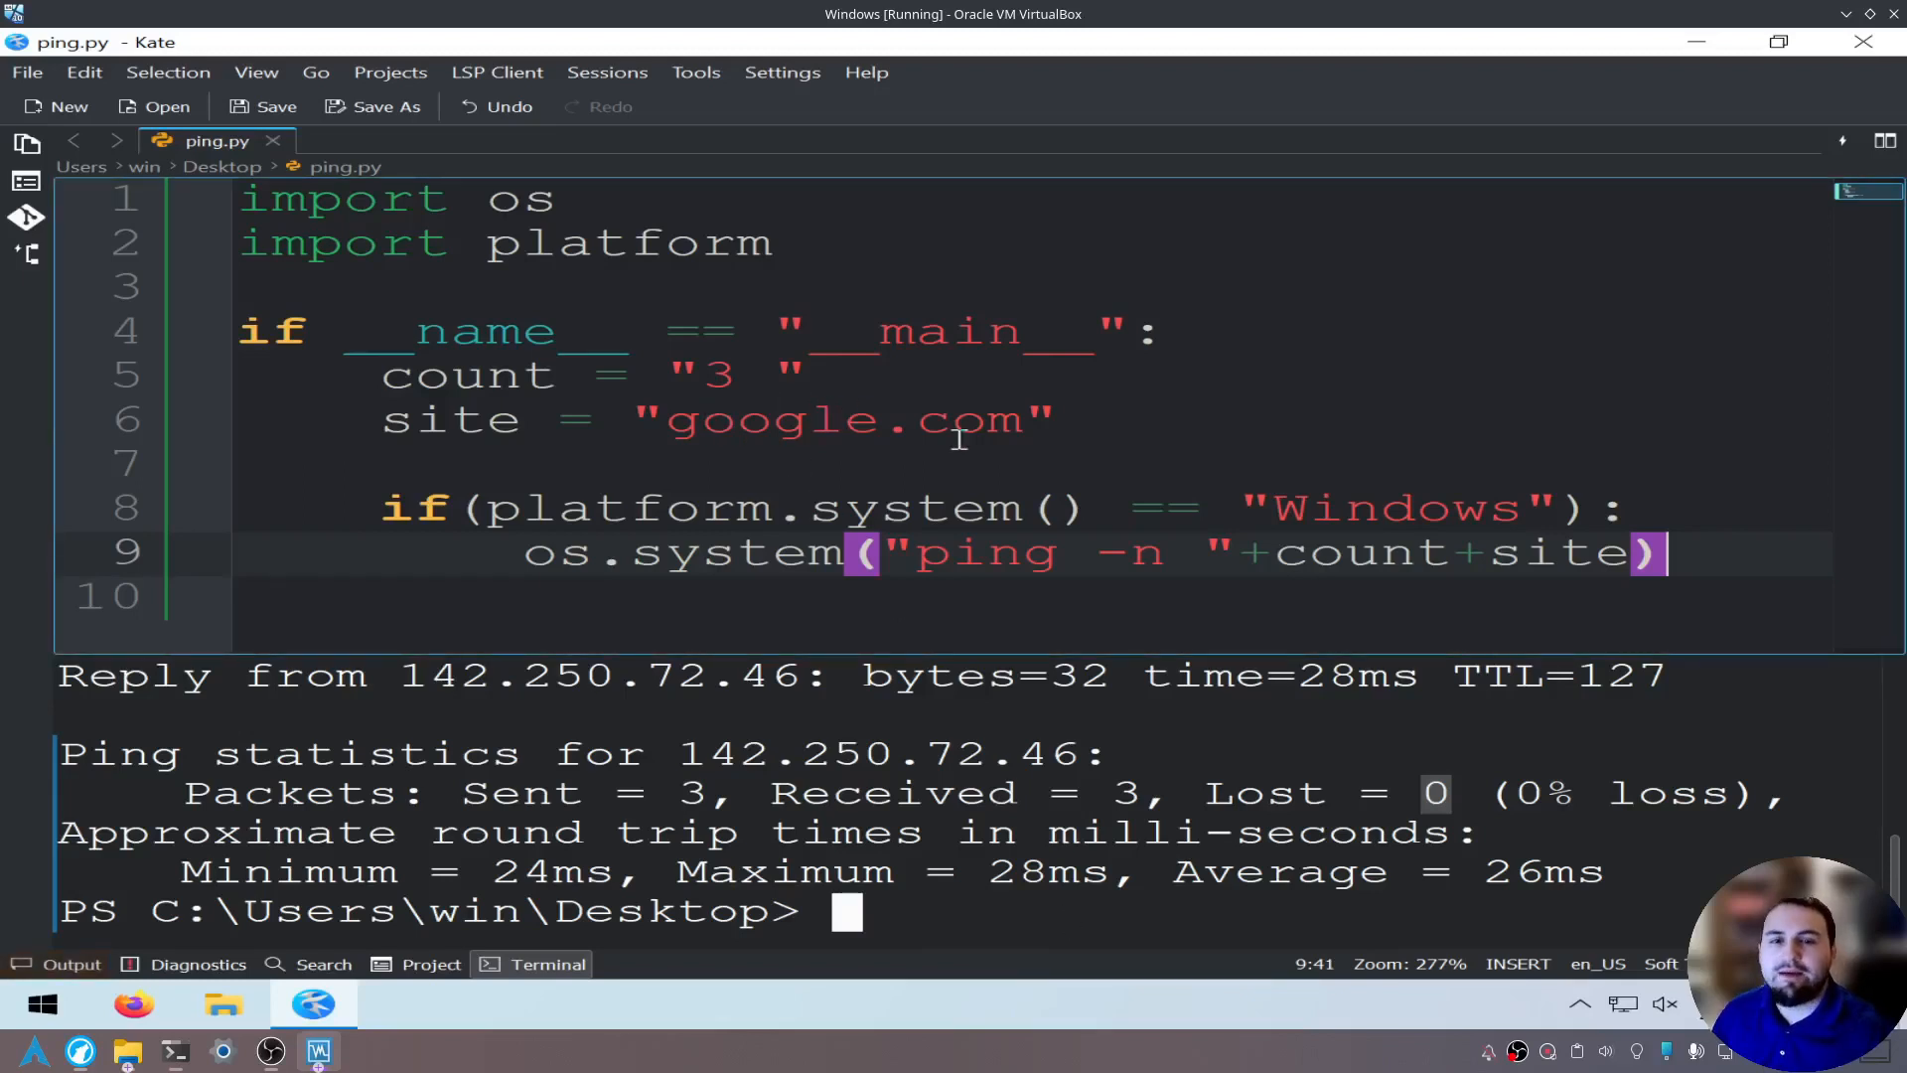
{"action": "mouse_move", "coordinate": [973, 437]}
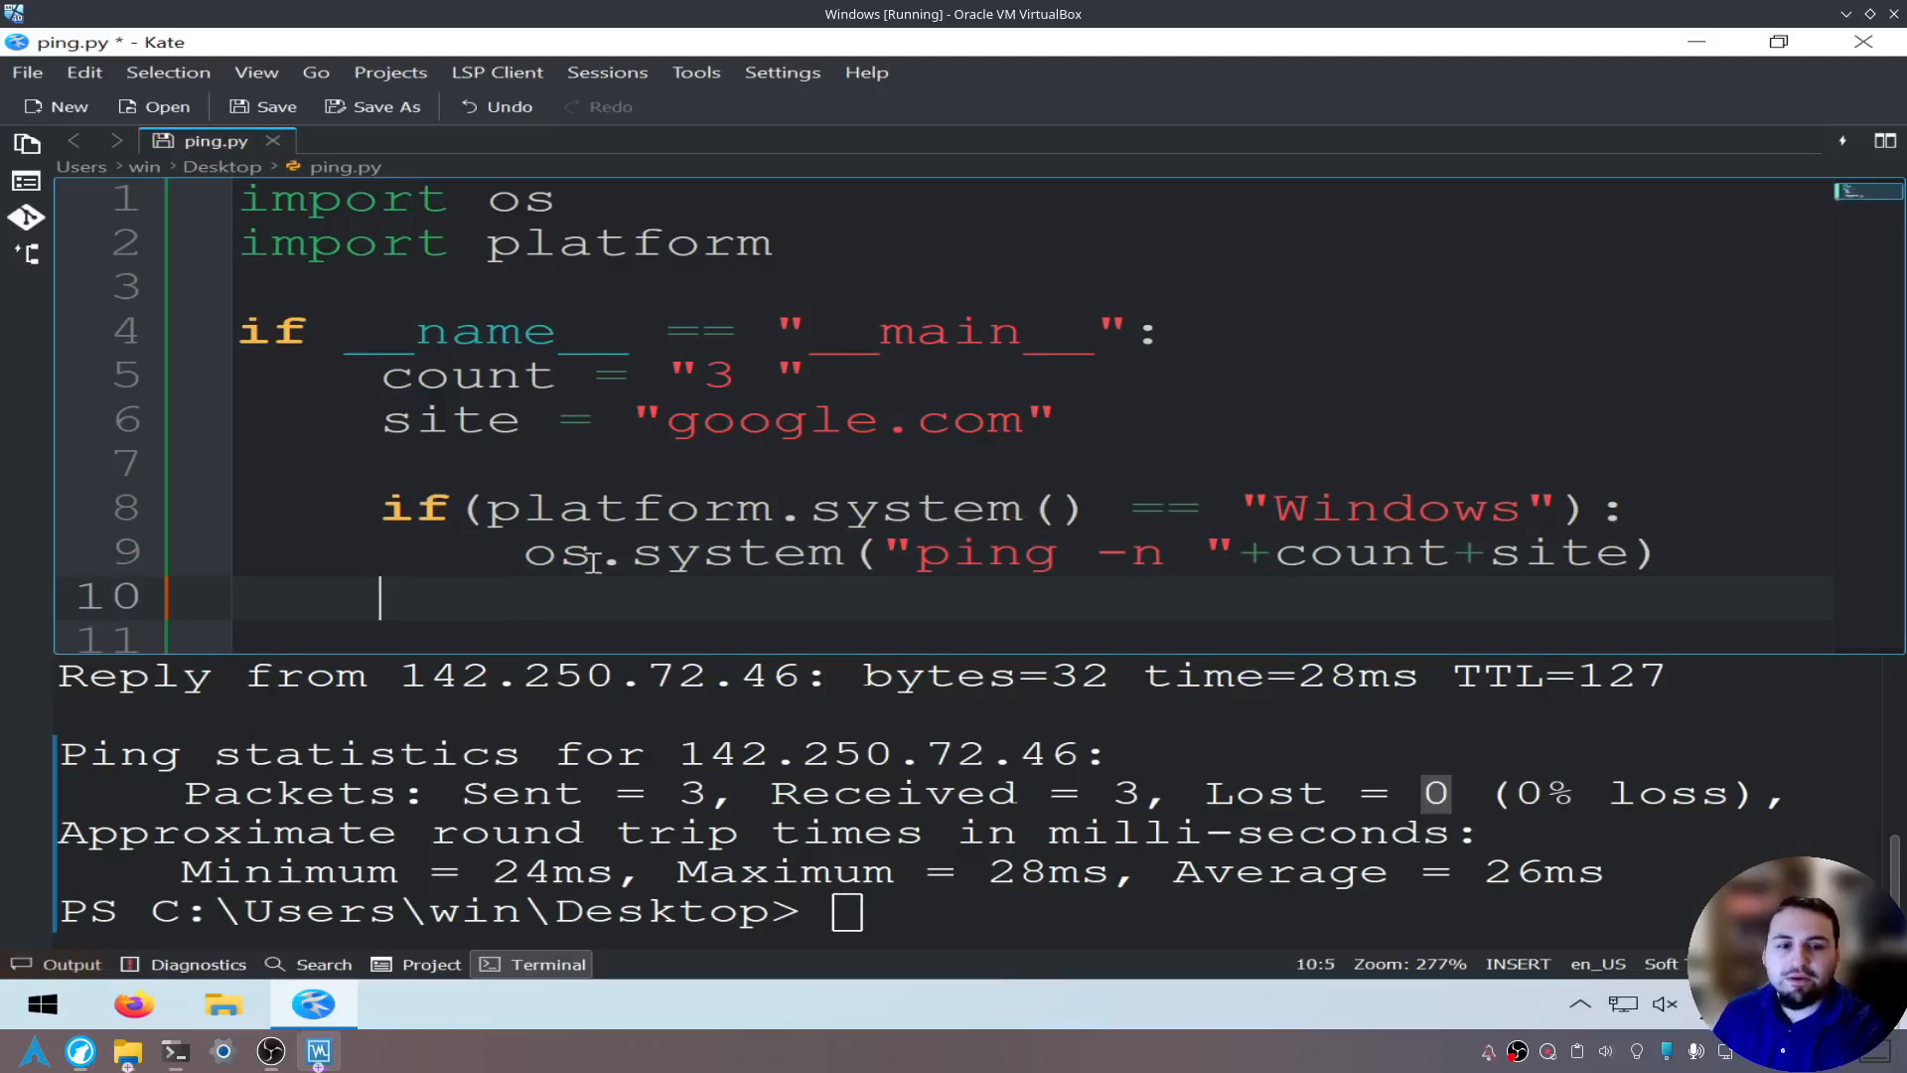
Add an else branch calling os.system("ping -c "+count+site) for Linux.
{"action": "type", "text": "else"}
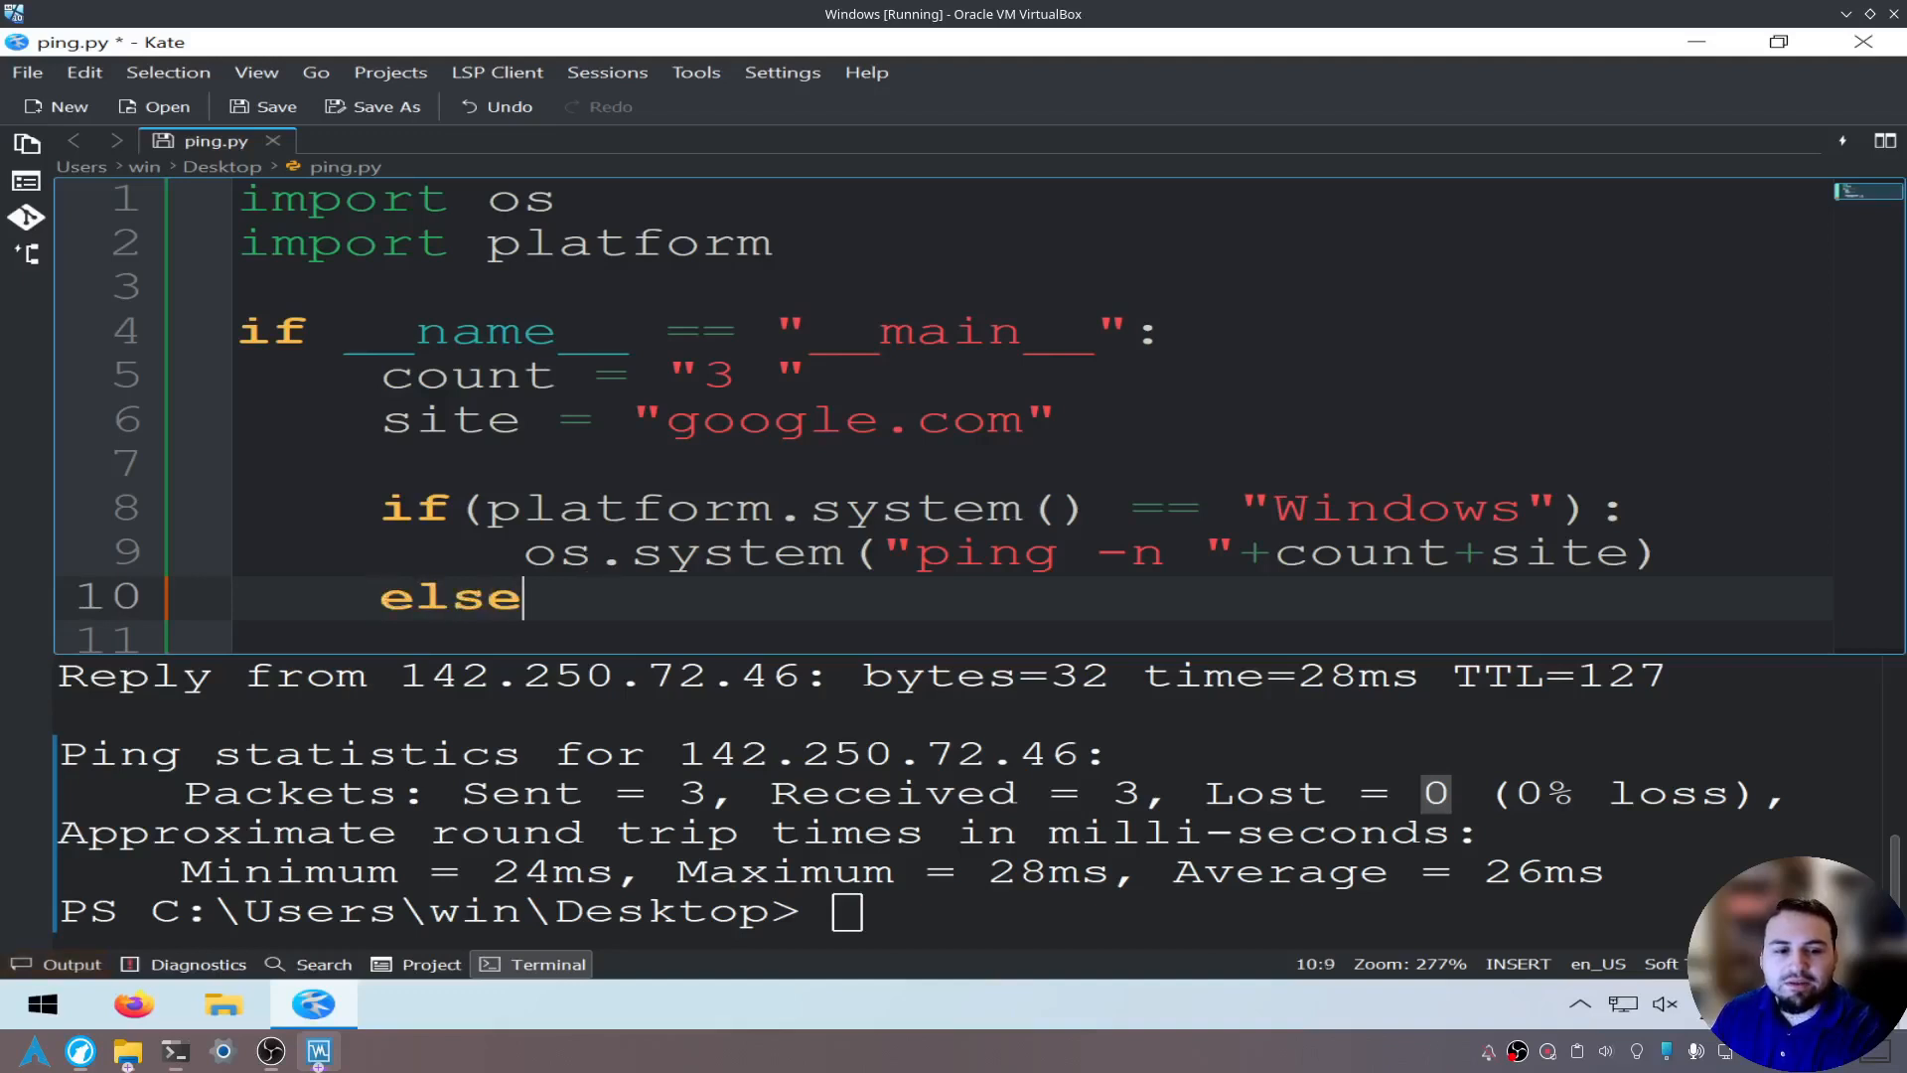
{"action": "type", "text": ":"}
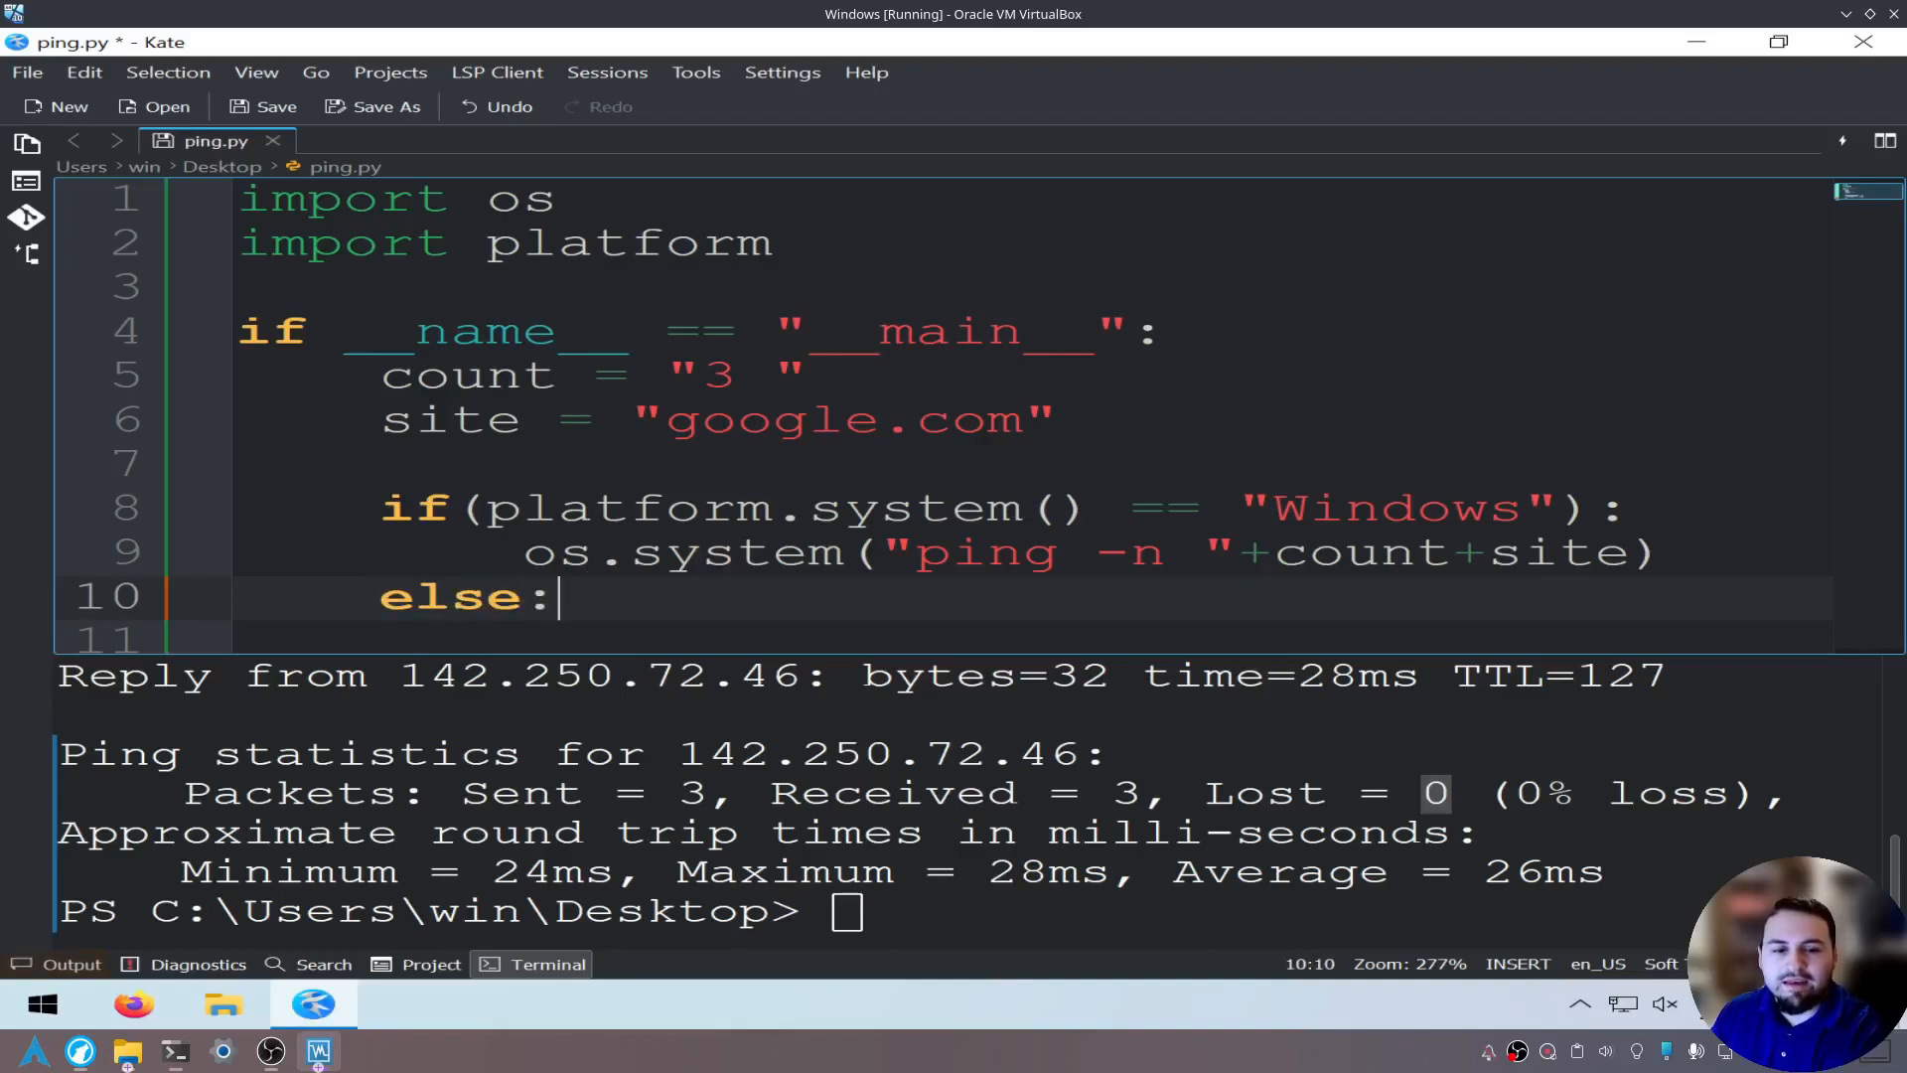
{"action": "type", "text": "o"}
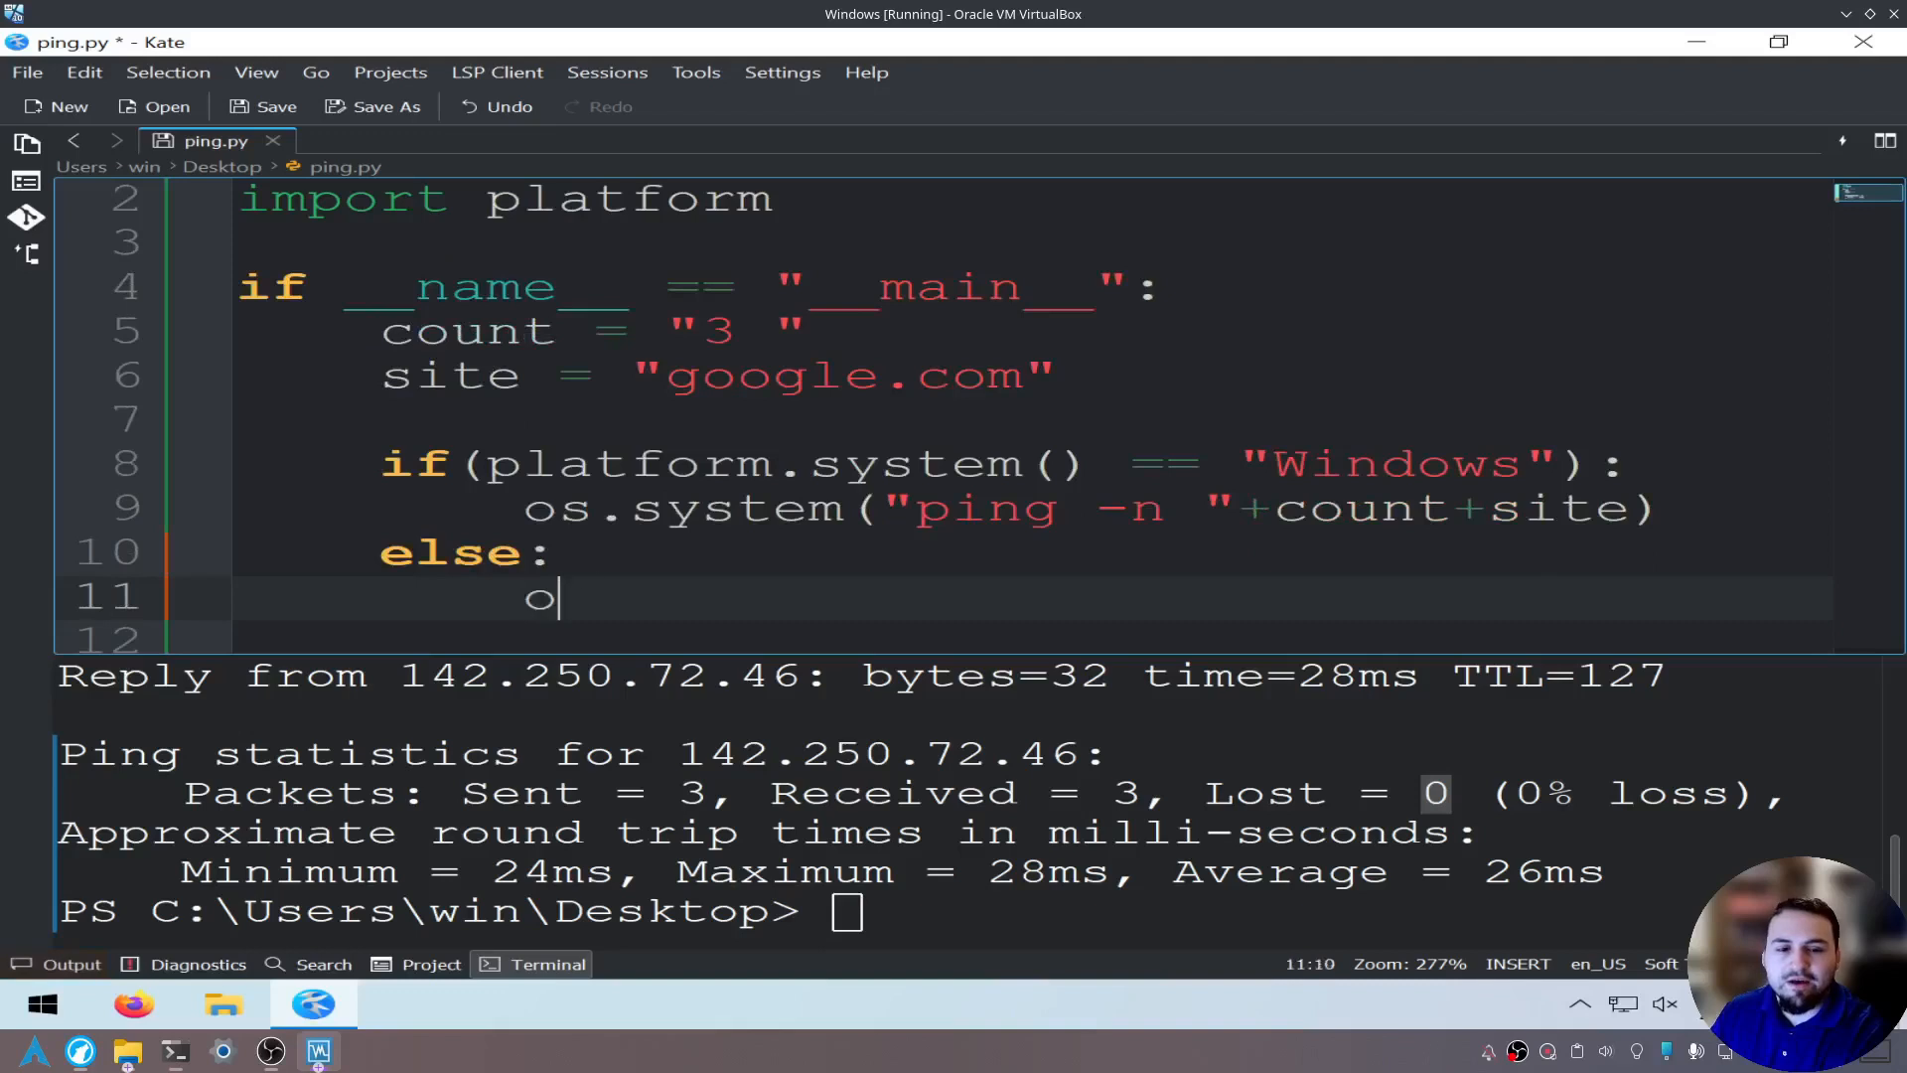
{"action": "type", "text": "s.system"}
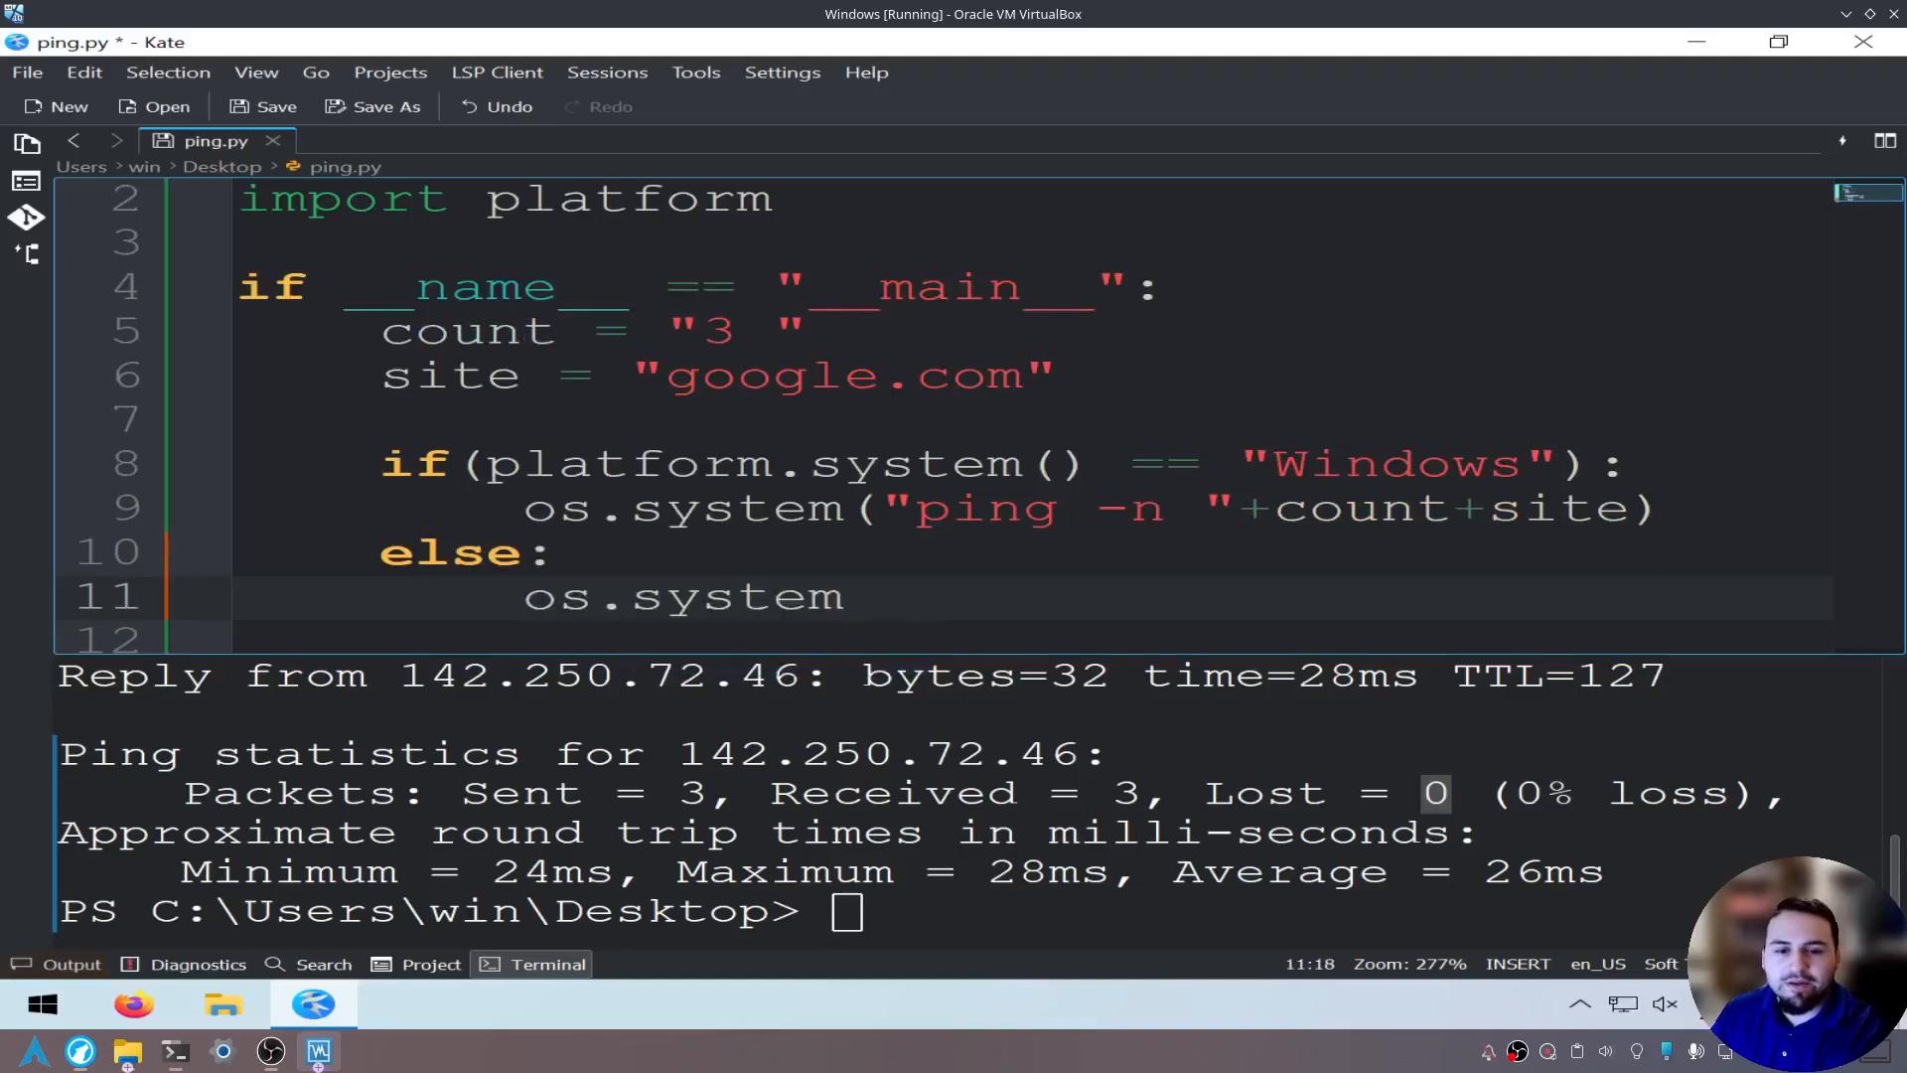
{"action": "type", "text": "()"}
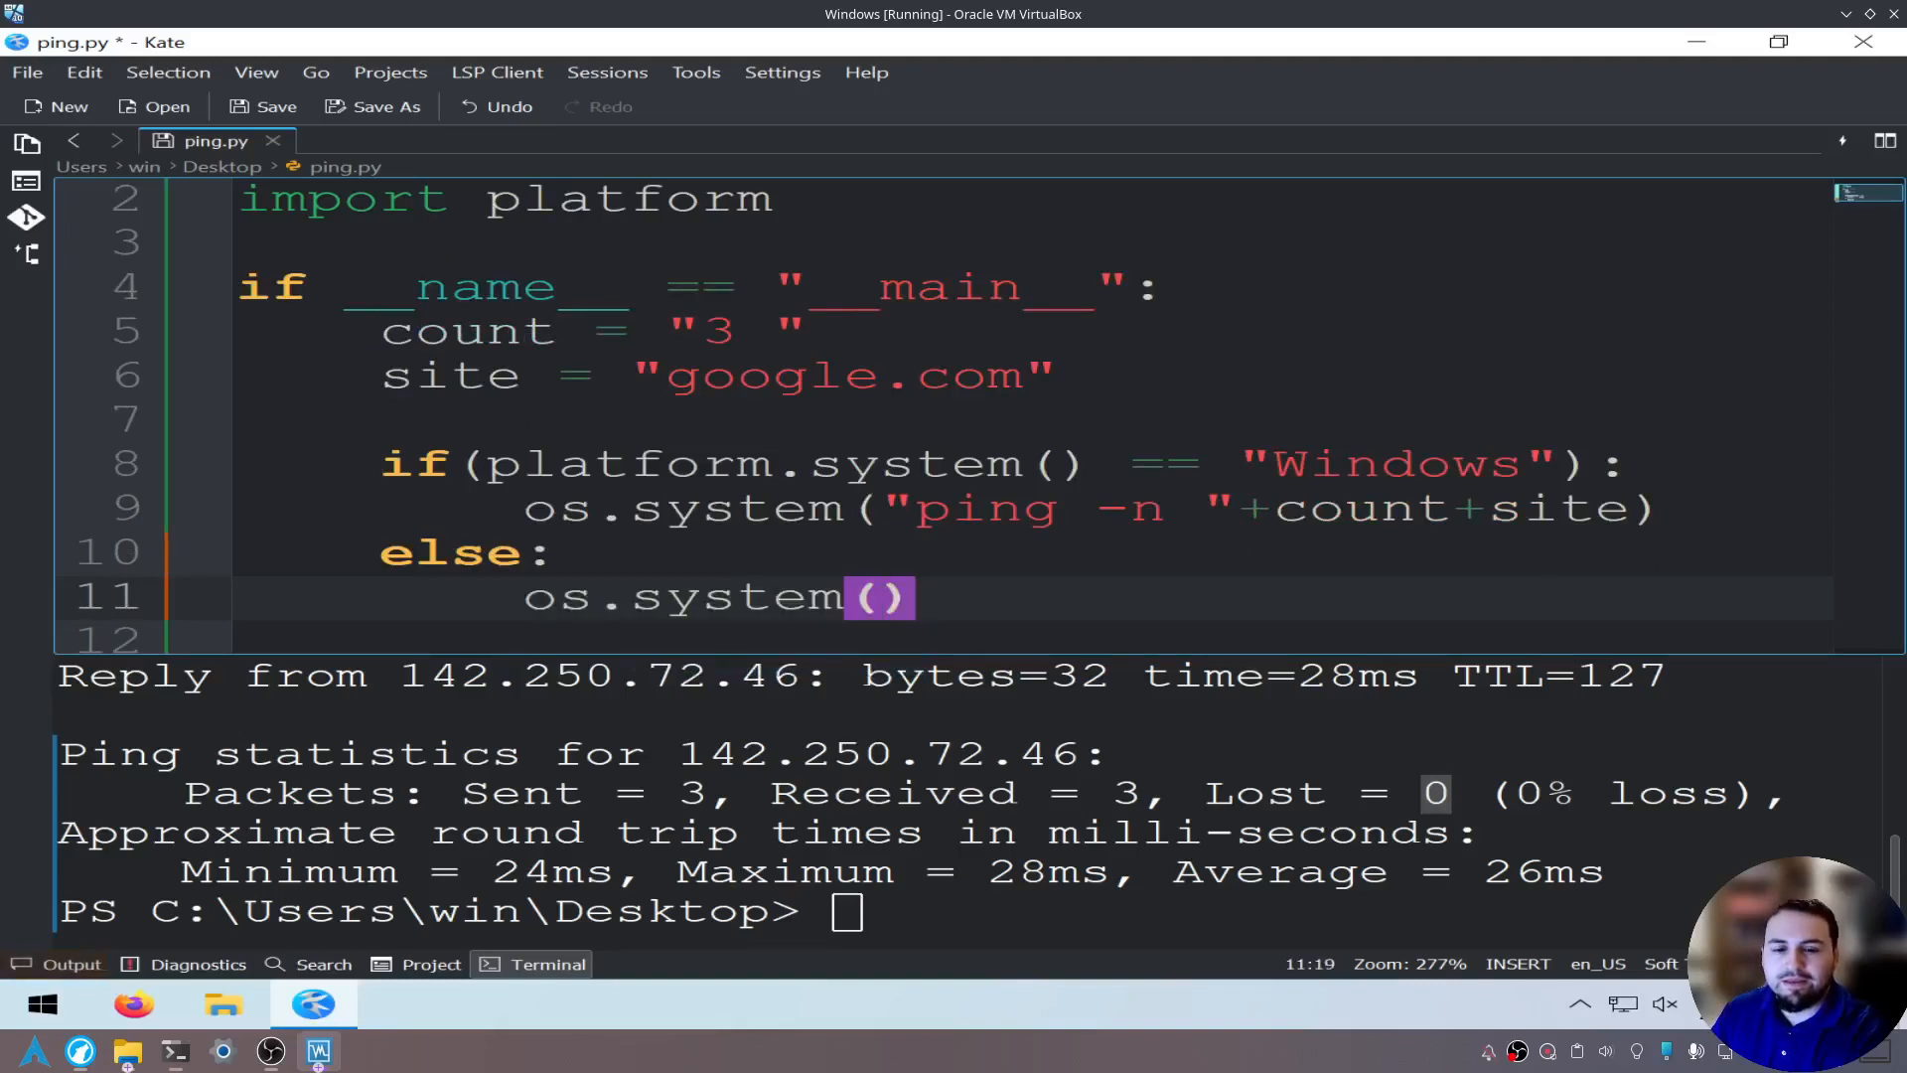
{"action": "type", "text": "\""}
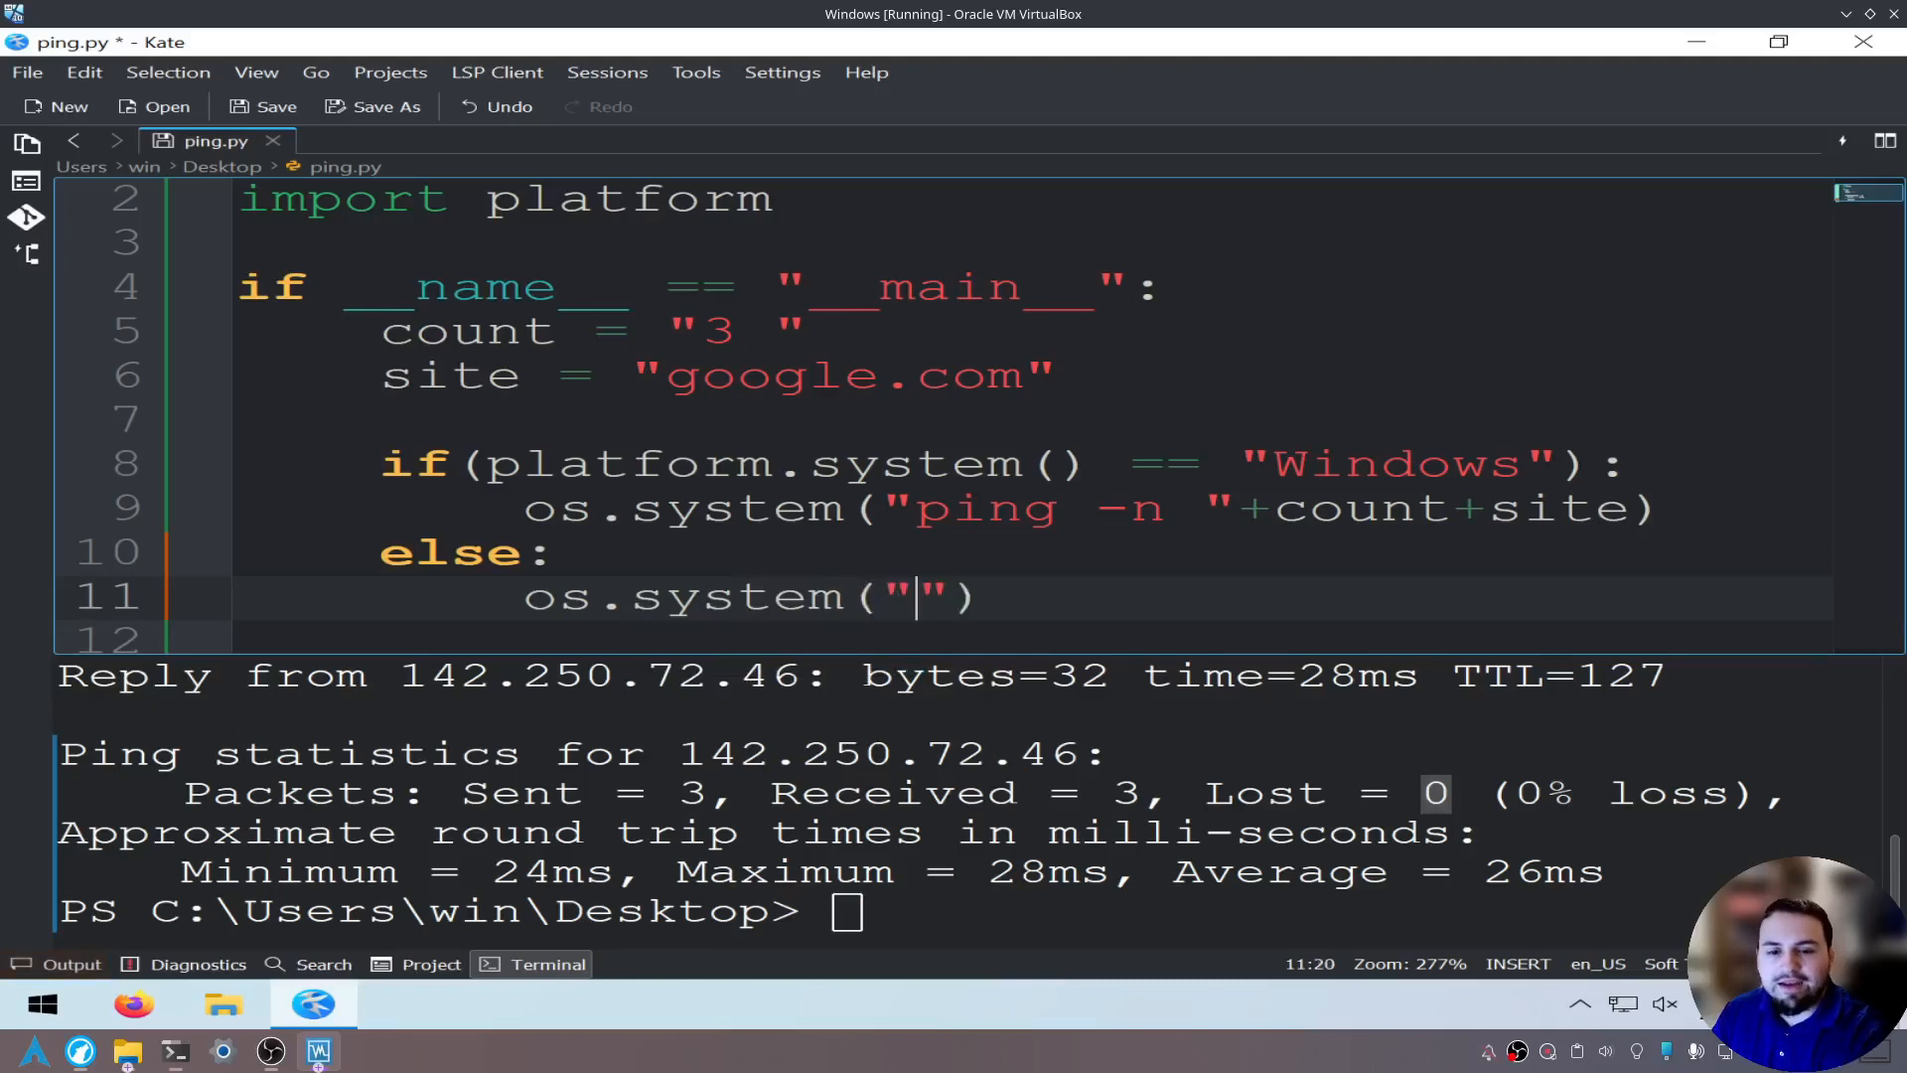
{"action": "type", "text": "ping"}
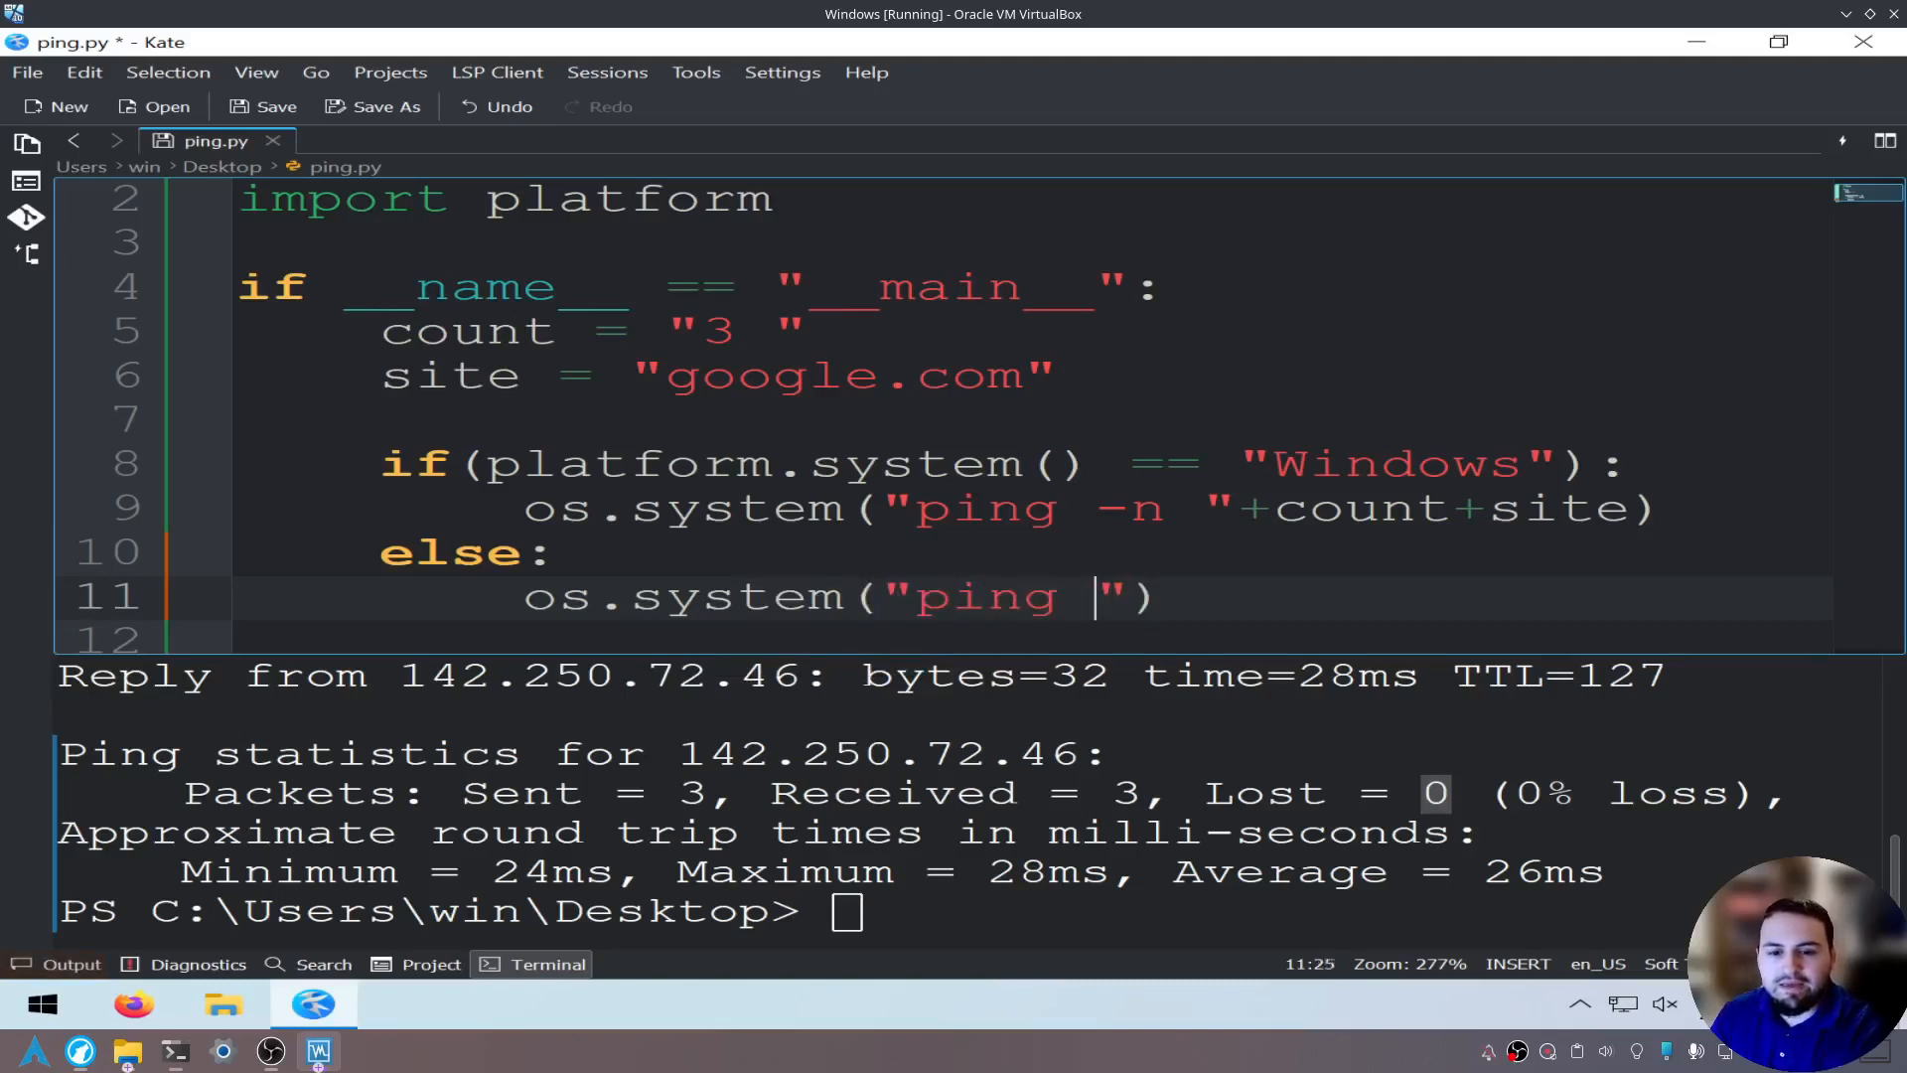
{"action": "type", "text": "-c"}
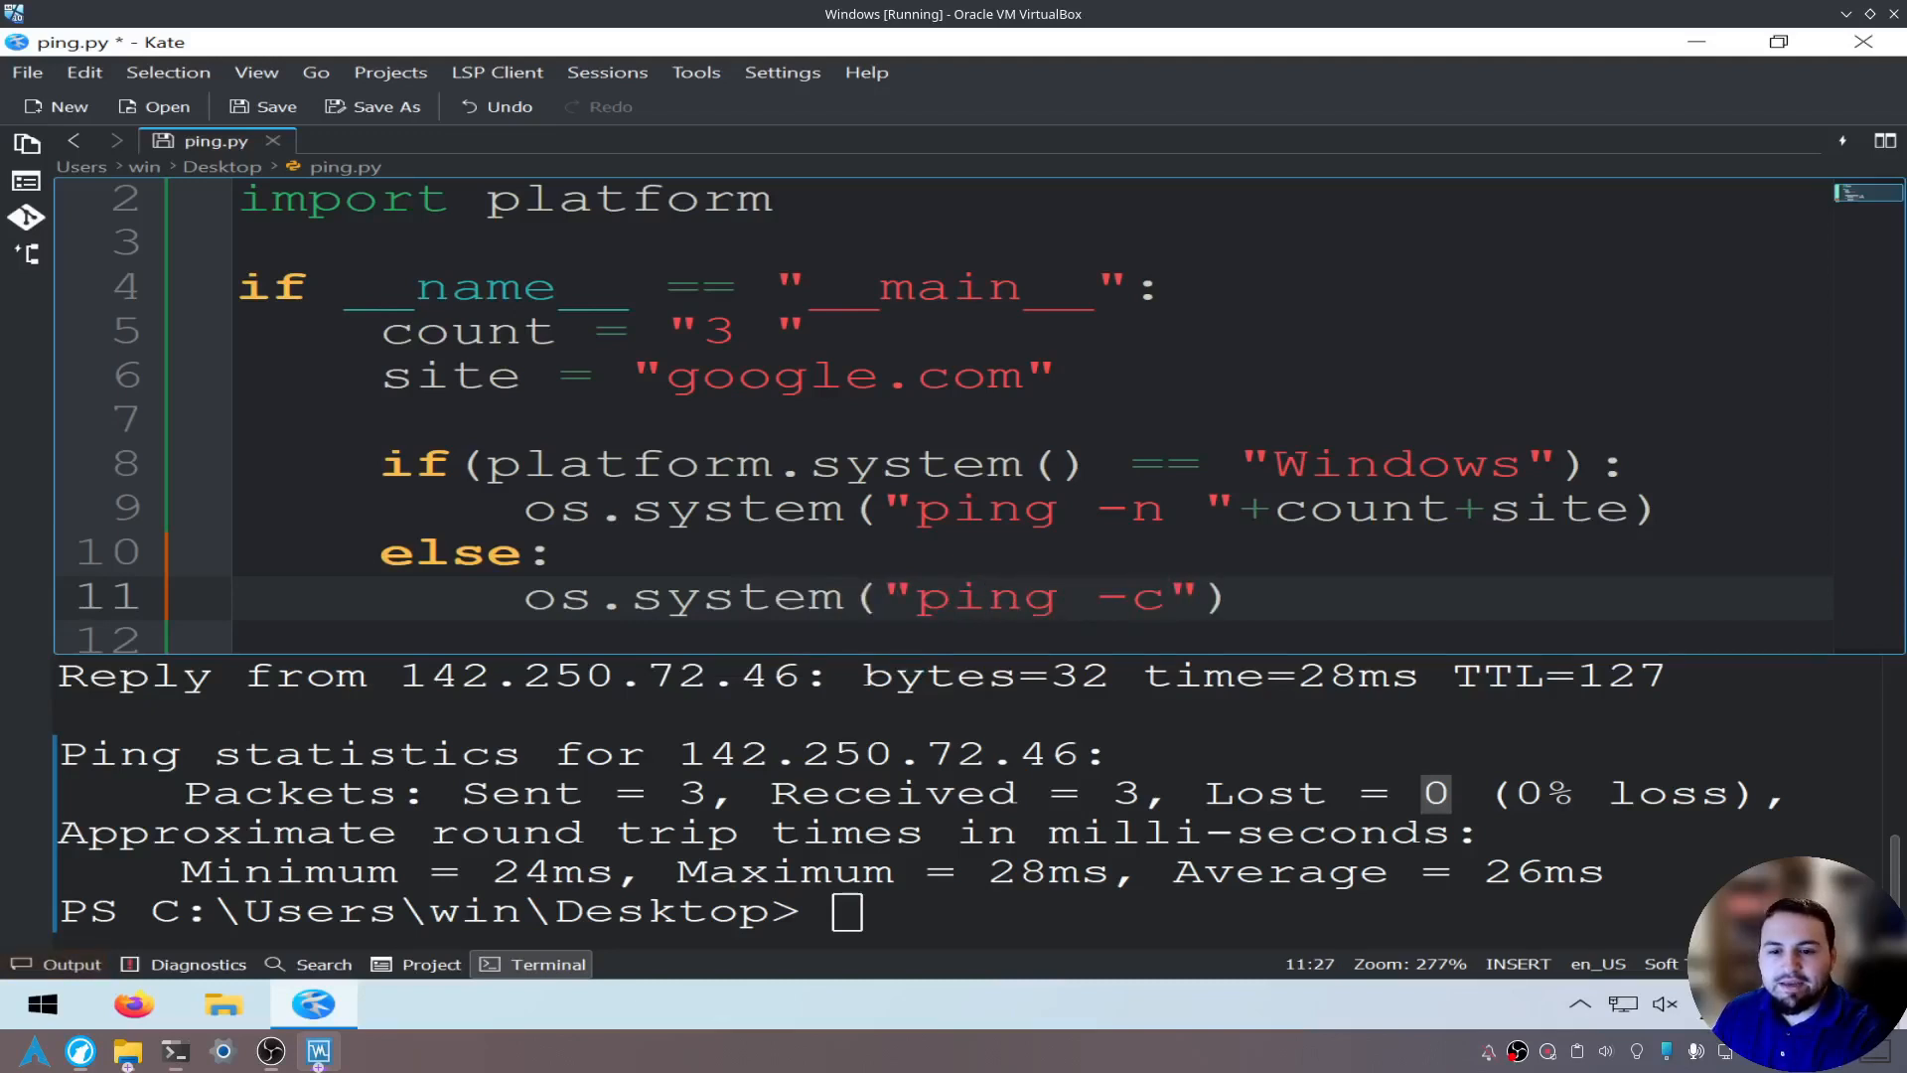
{"action": "type", "text": "+"}
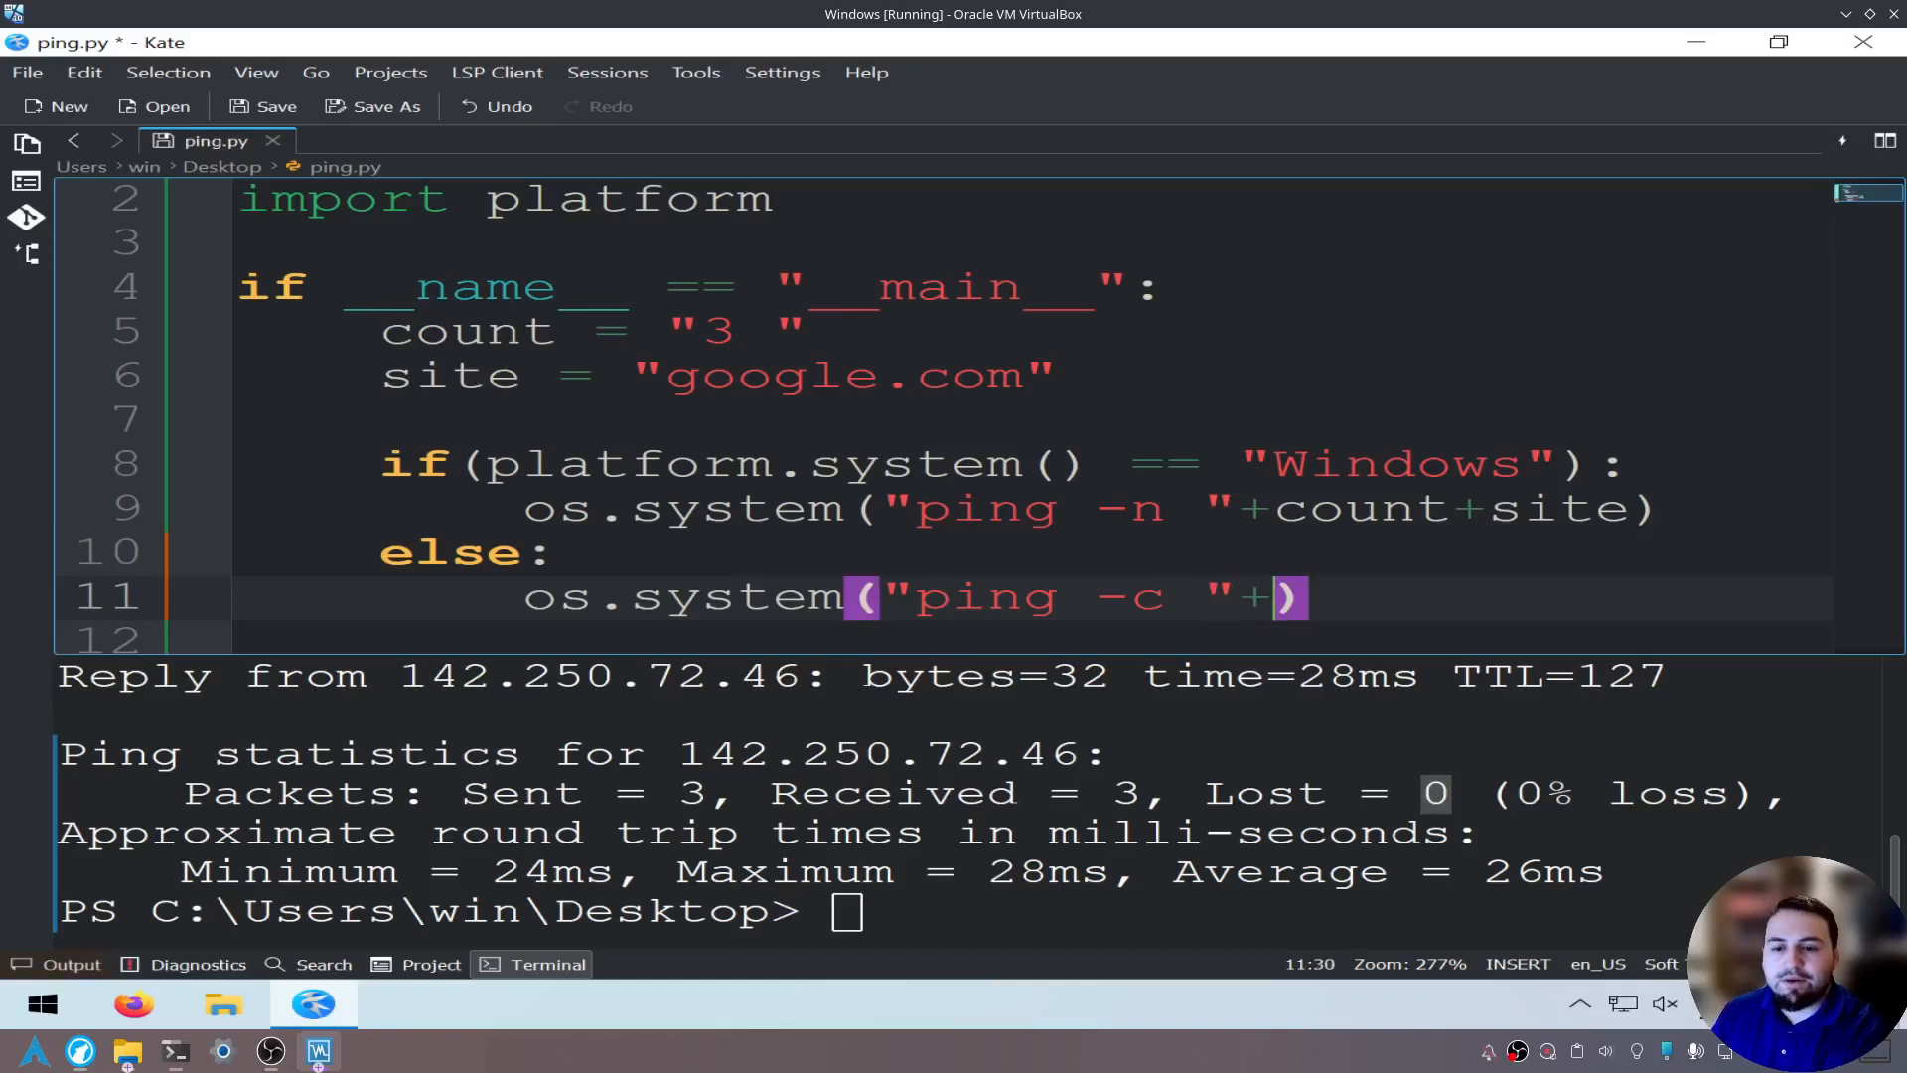
{"action": "type", "text": "count+sit"}
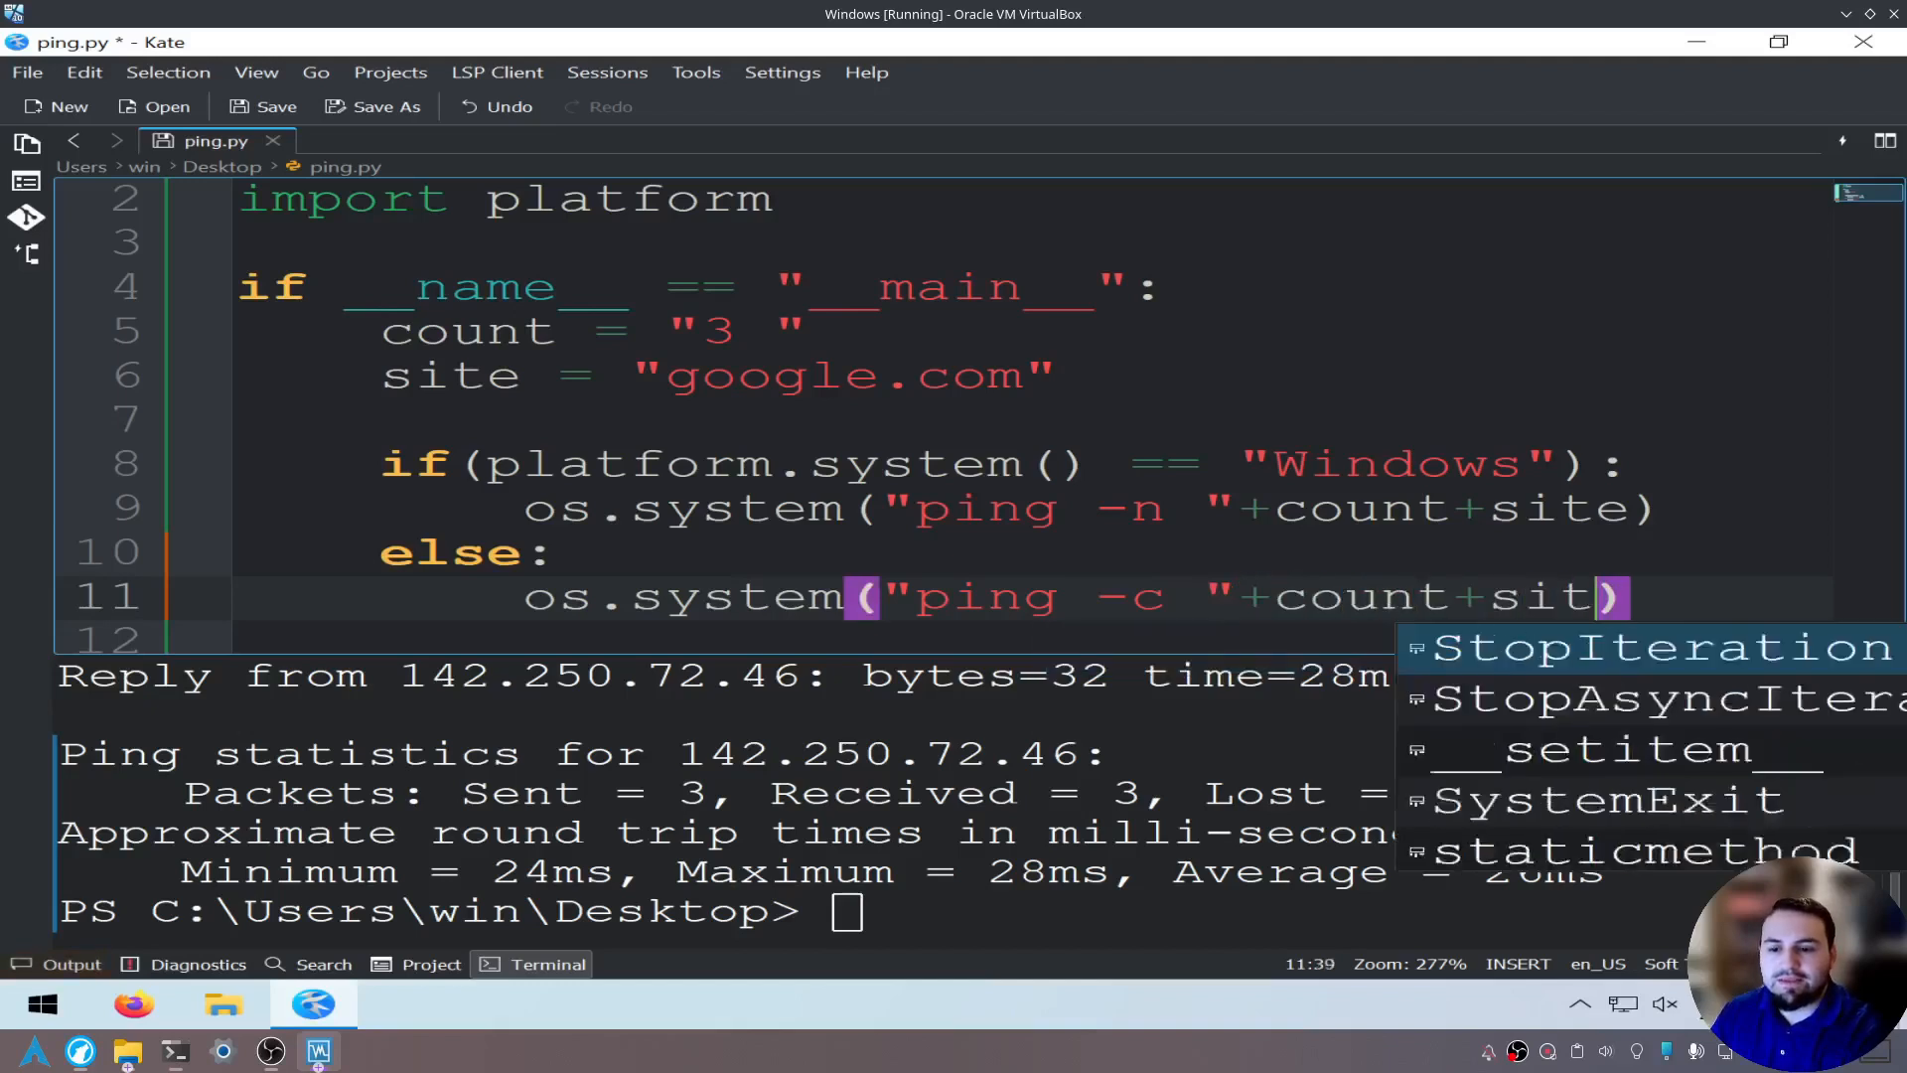
{"action": "type", "text": "e"}
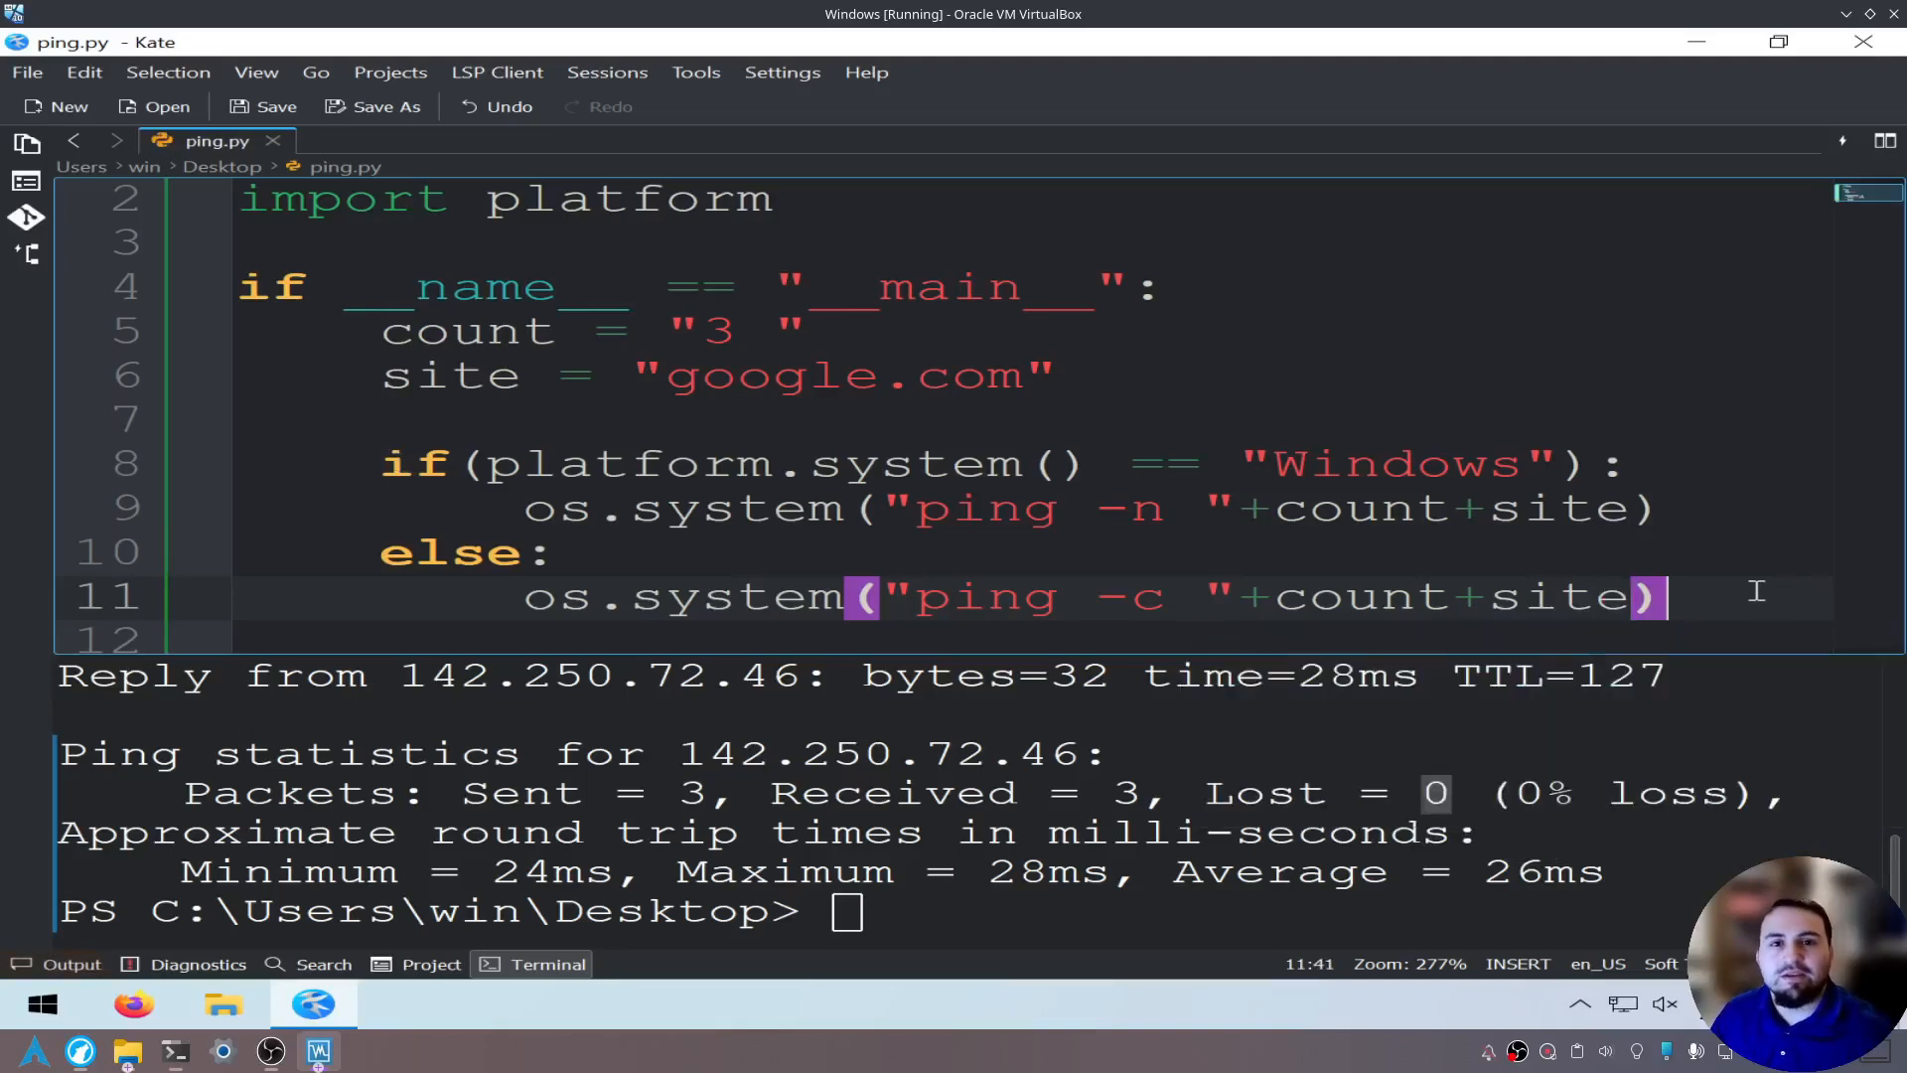
{"action": "mouse_move", "coordinate": [715, 302]}
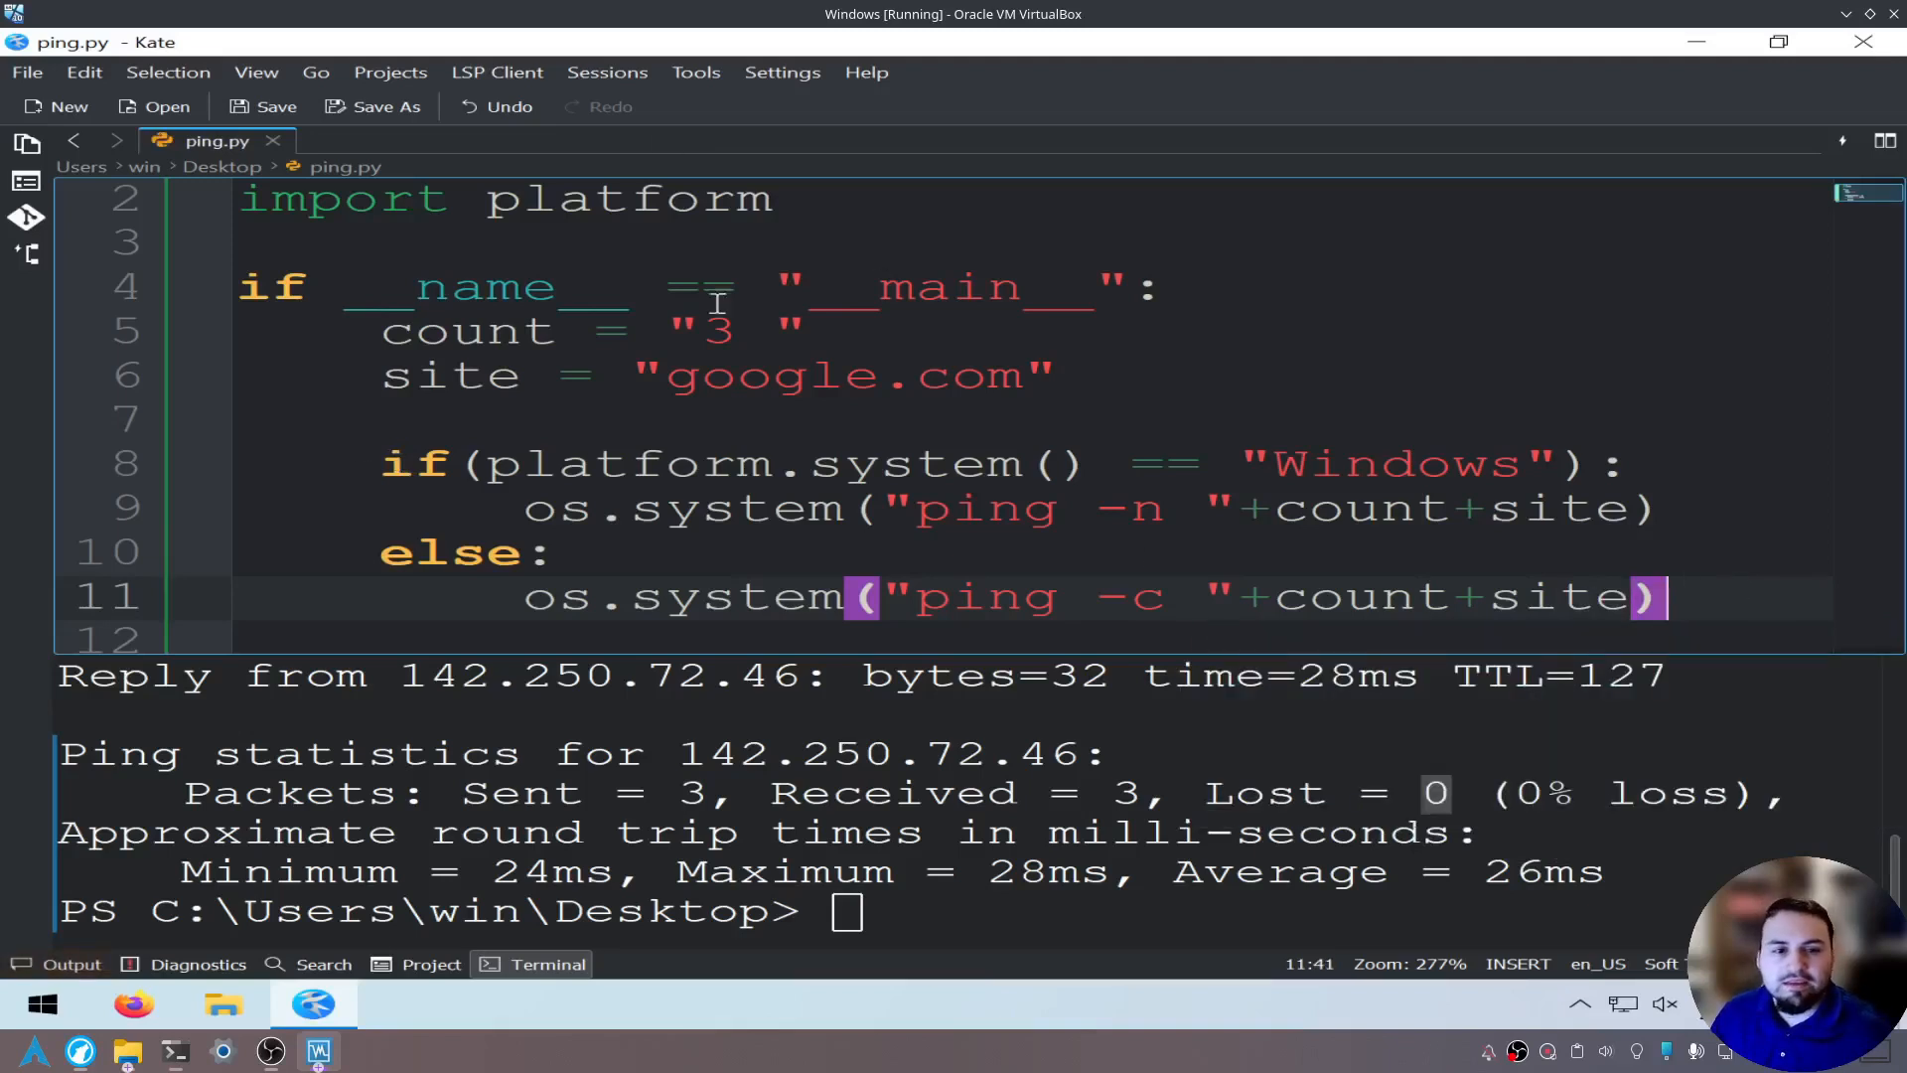
{"action": "mouse_move", "coordinate": [808, 513]}
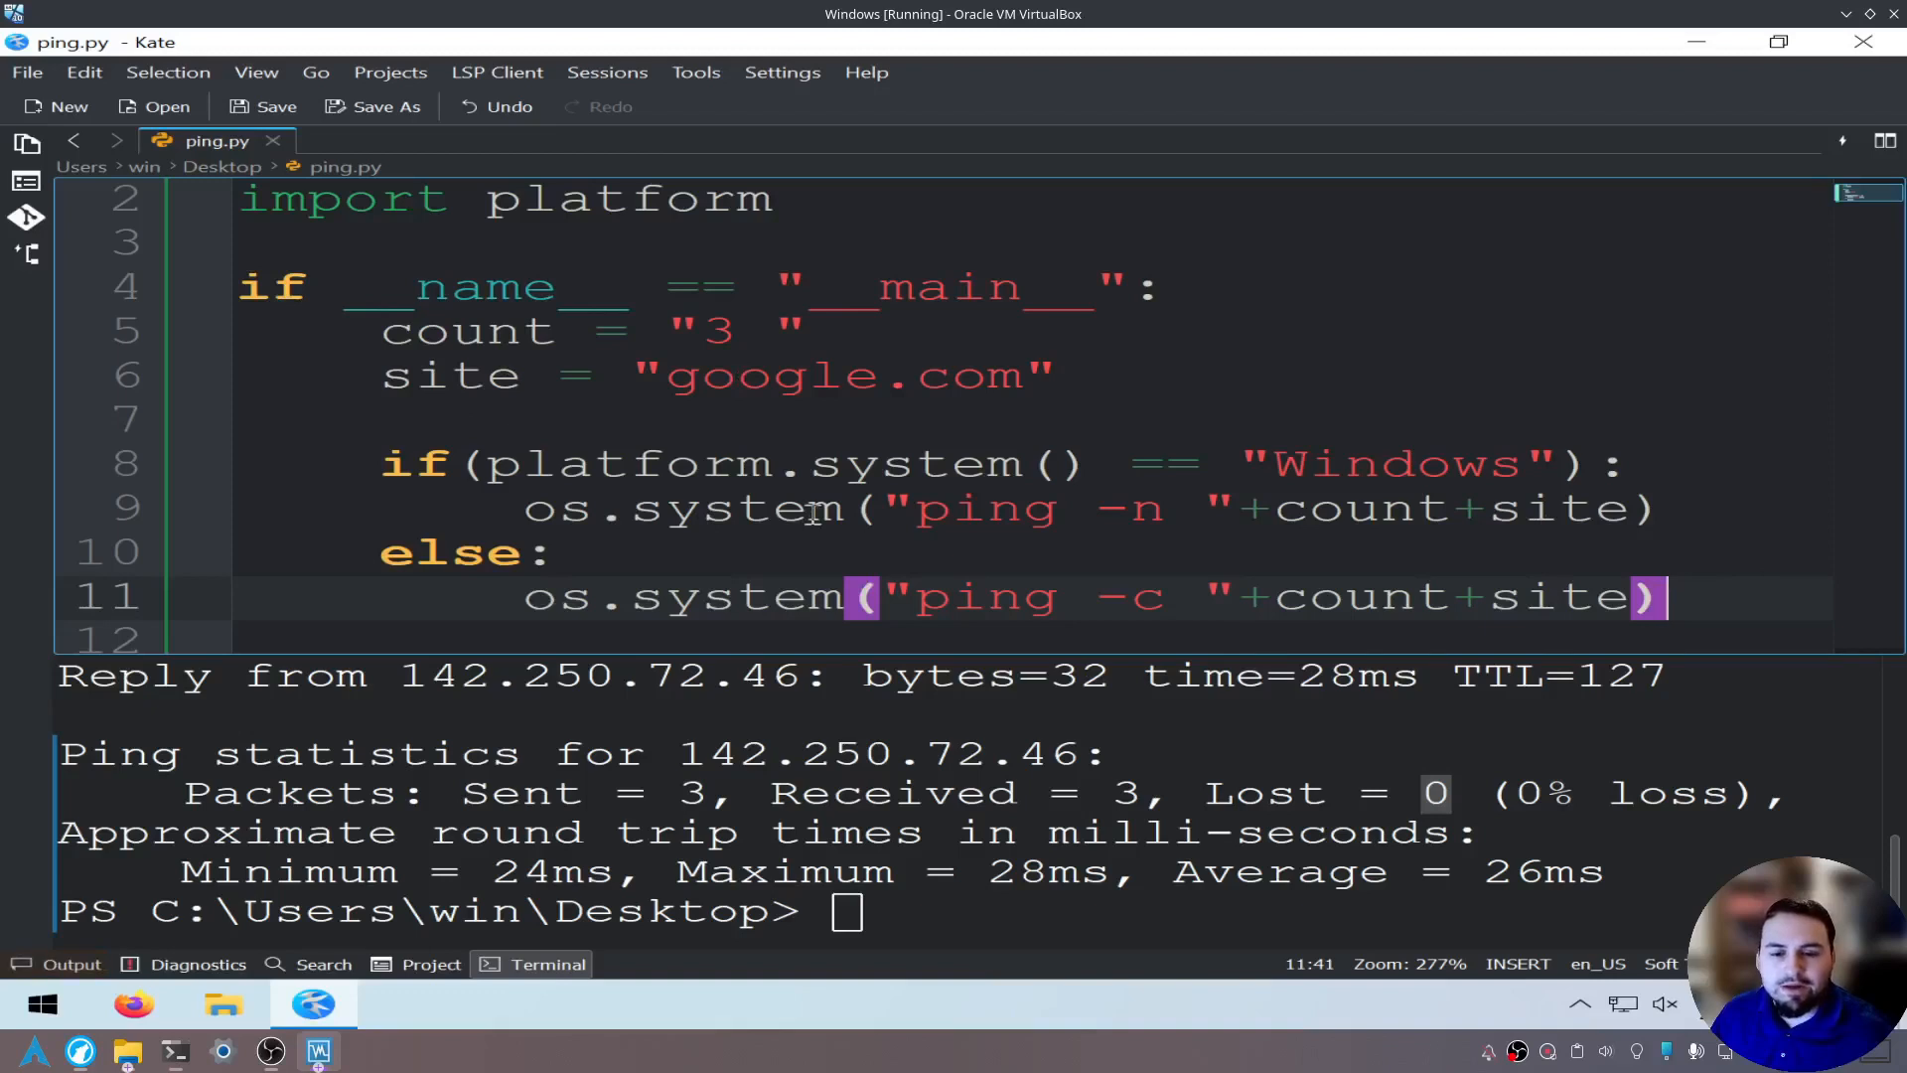